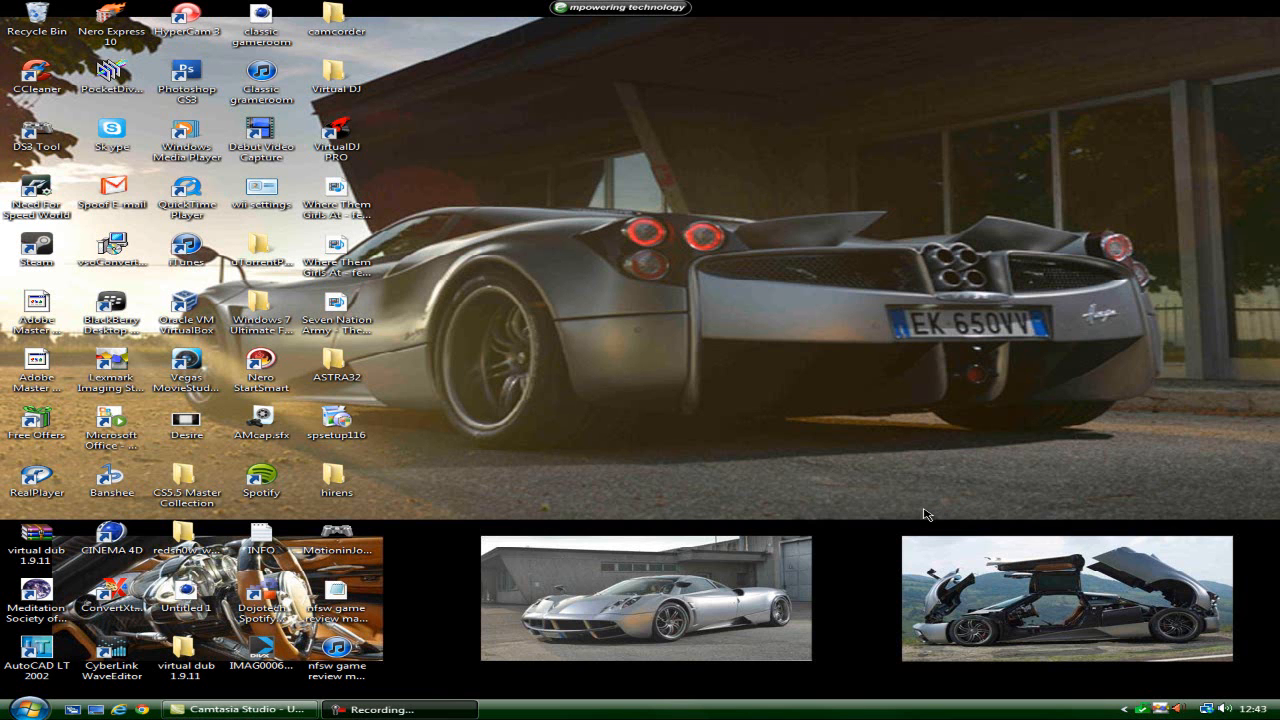
pyautogui.moveTo(848, 500)
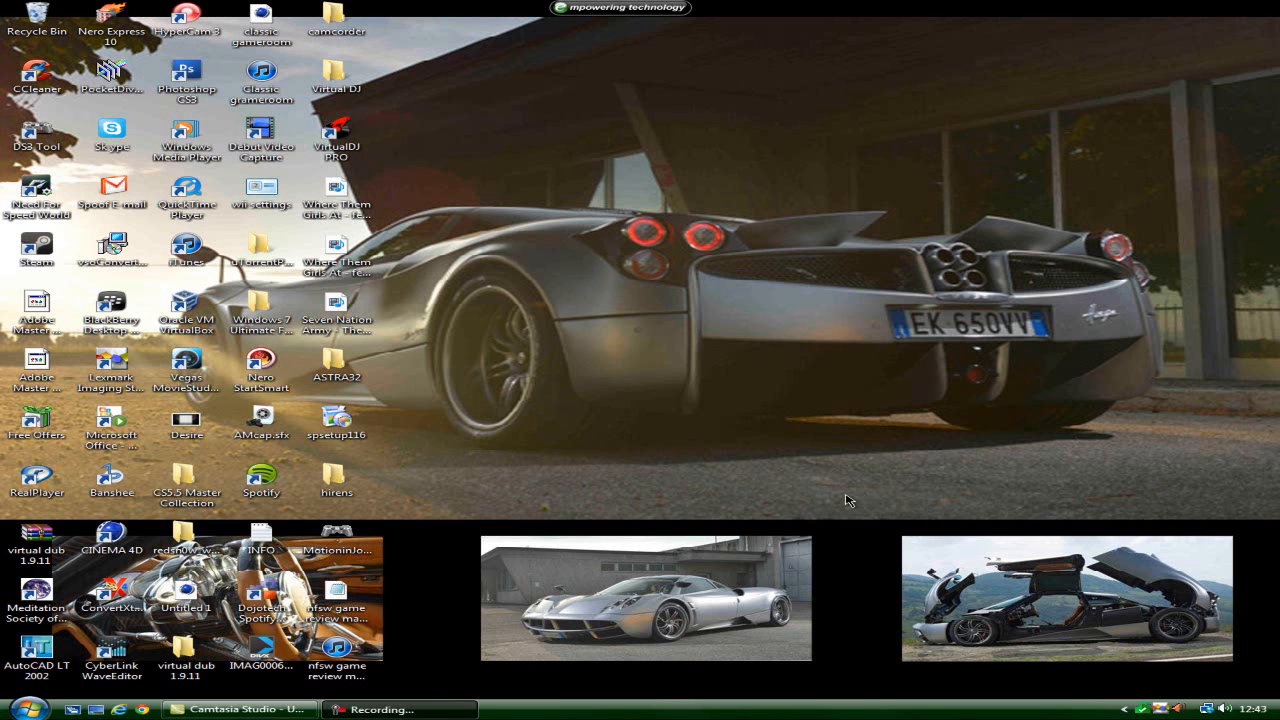
pyautogui.moveTo(752, 498)
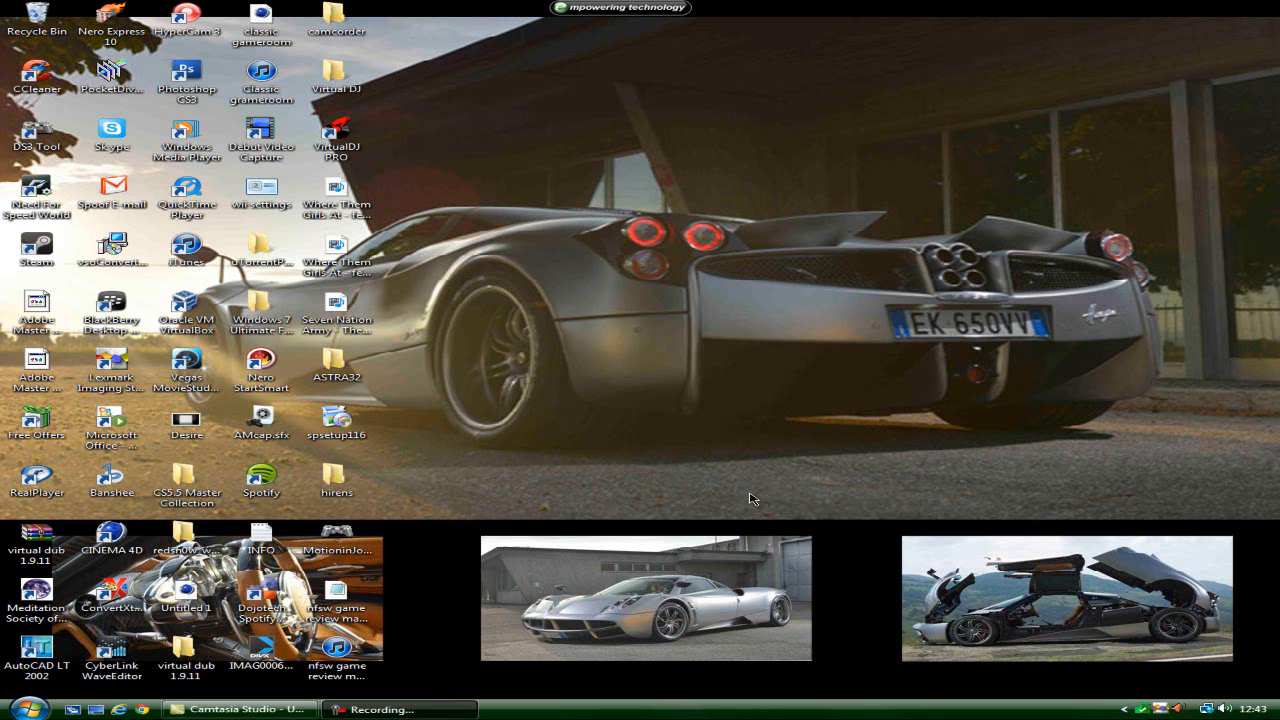
pyautogui.moveTo(736, 512)
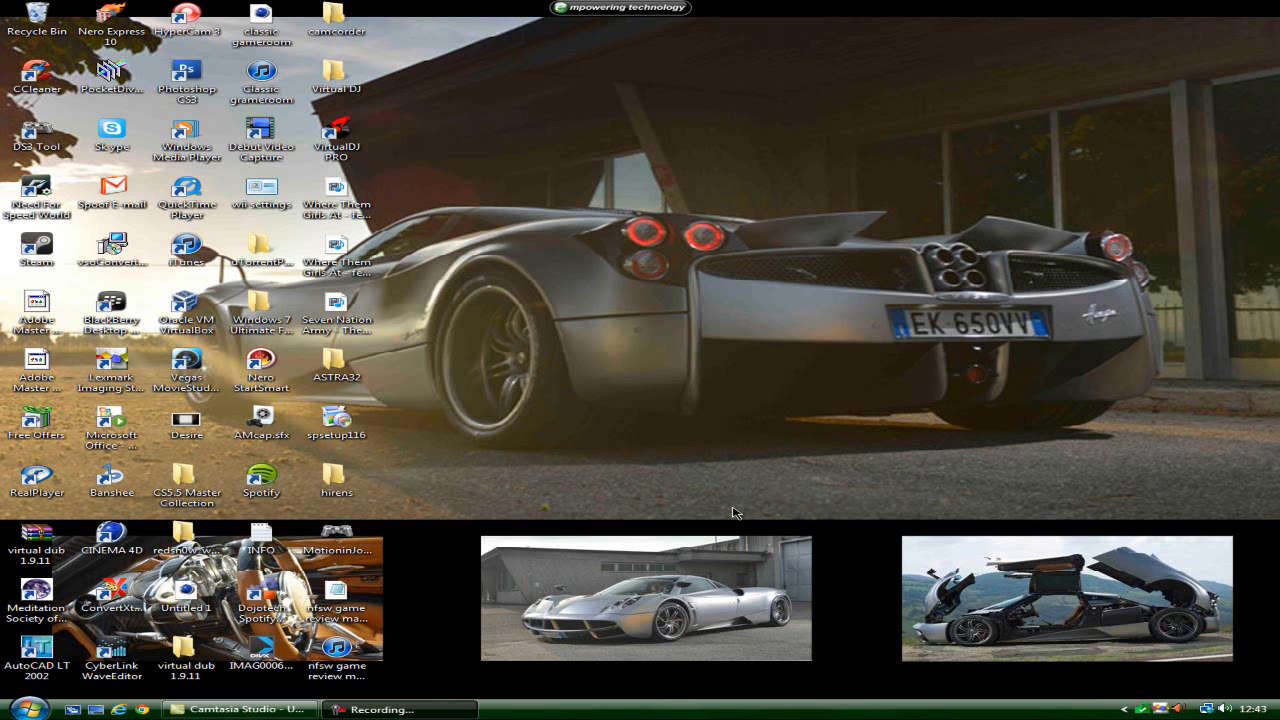
pyautogui.moveTo(728, 516)
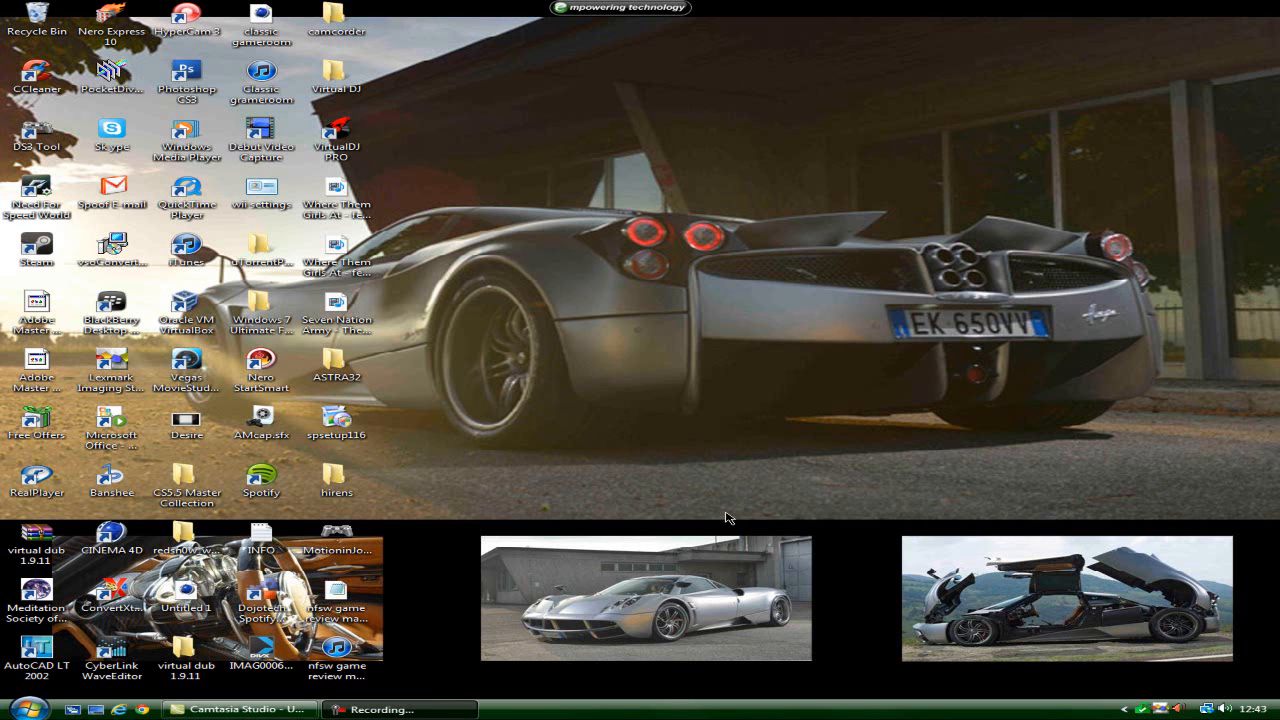
pyautogui.moveTo(718, 524)
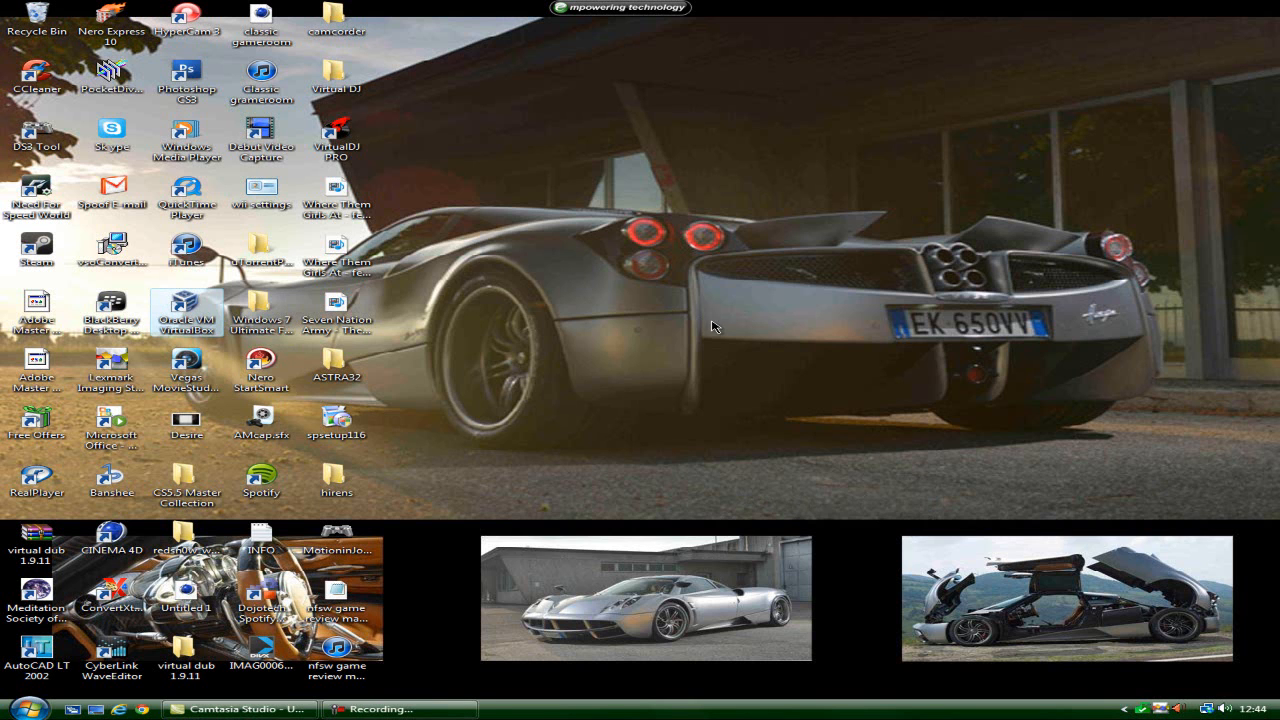
# Create a new Windows XP machine named hirens with 192 MB memory.
pyautogui.doubleClick(186, 310)
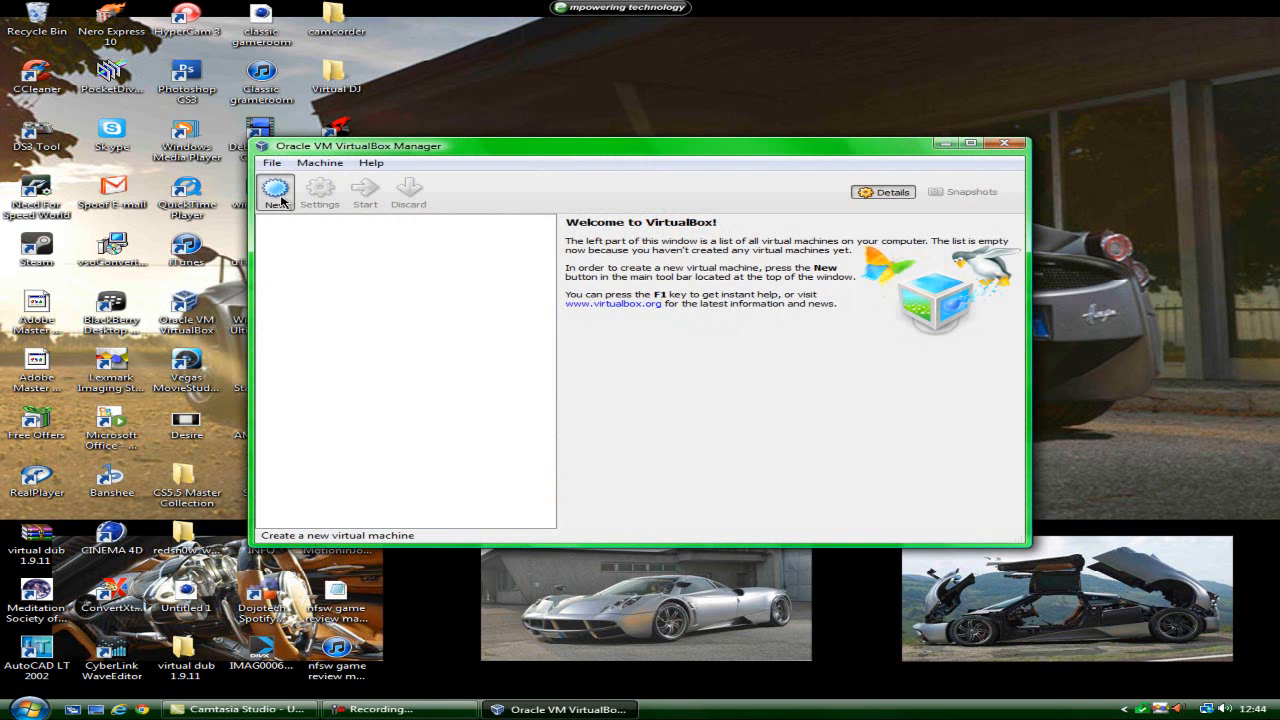
pyautogui.click(276, 190)
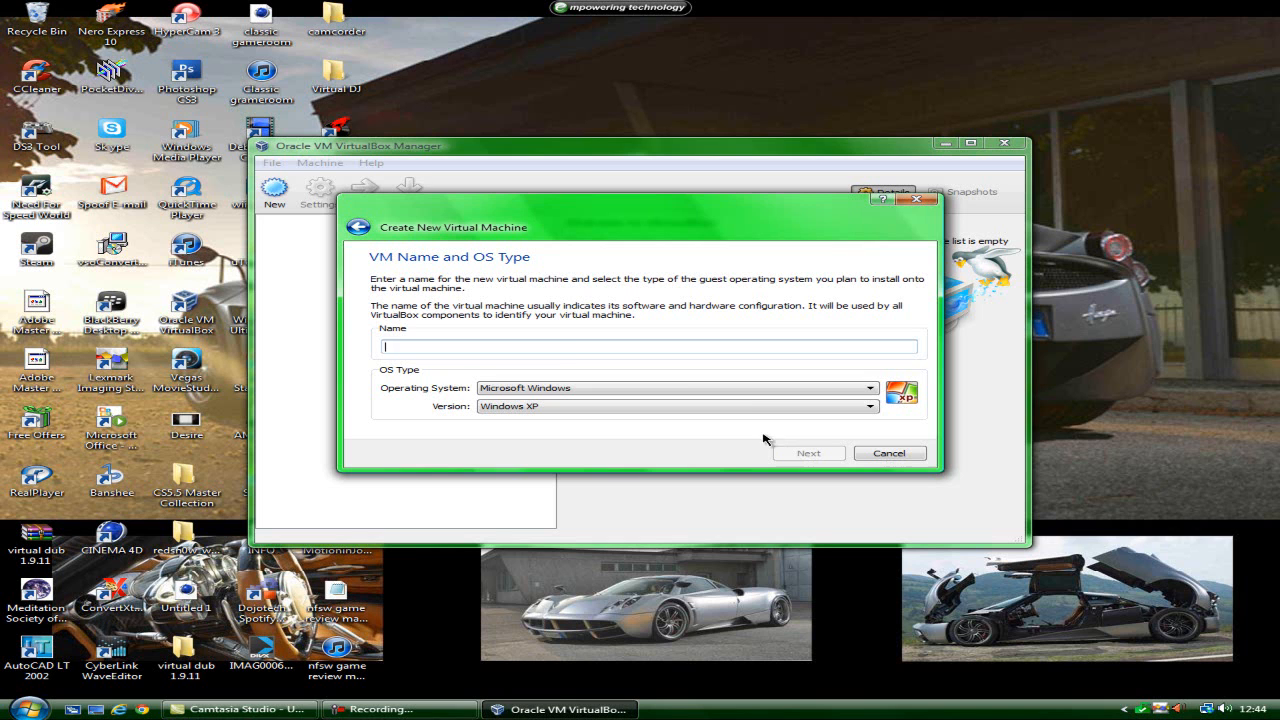
pyautogui.write('hirens')
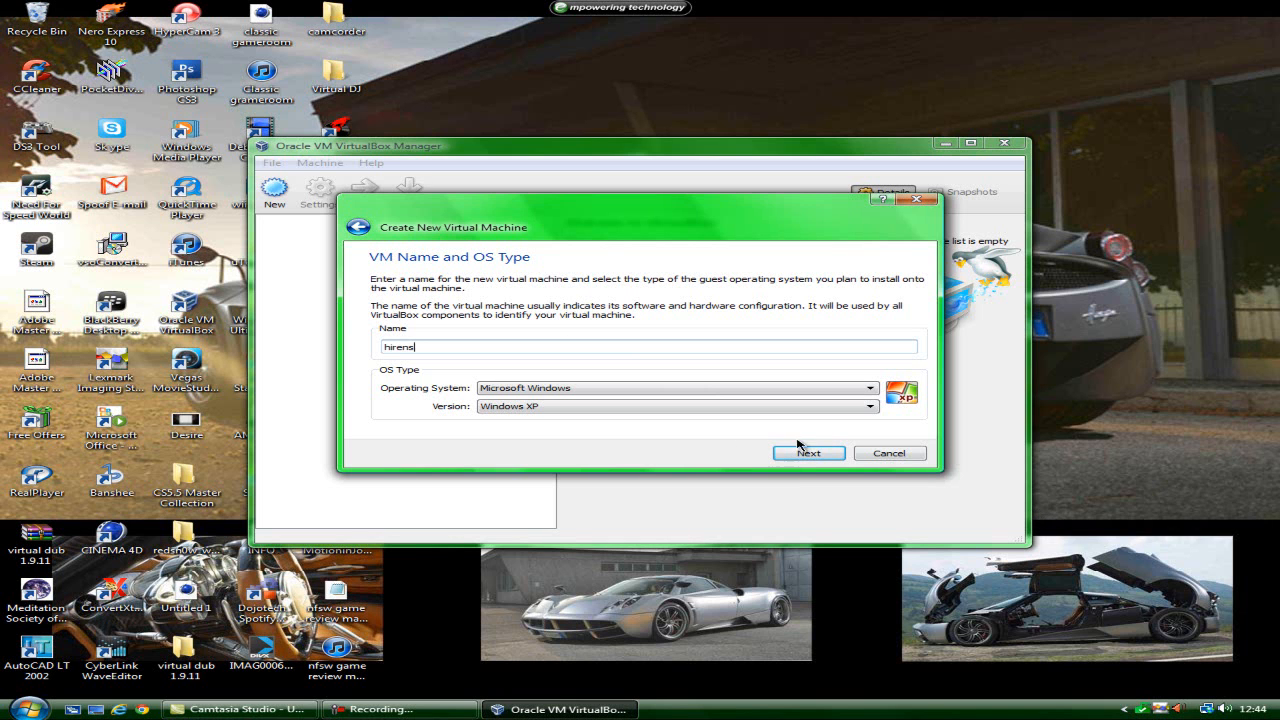
pyautogui.click(808, 452)
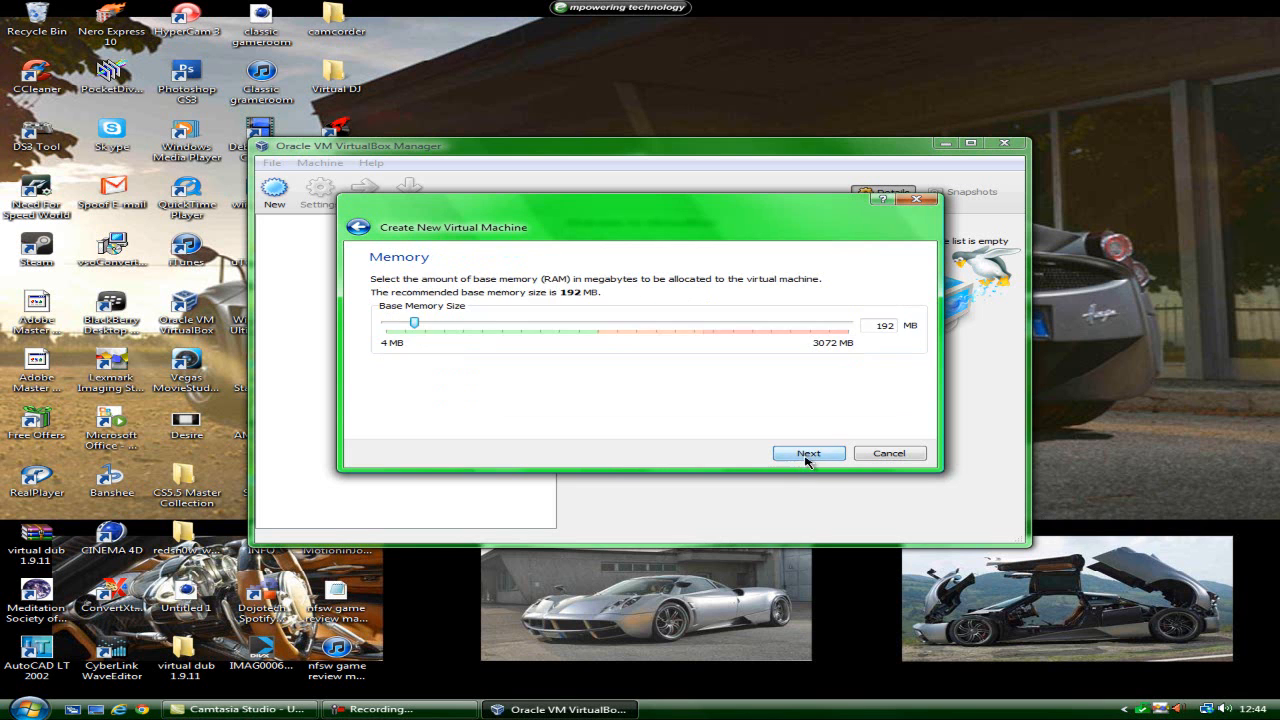
pyautogui.click(808, 452)
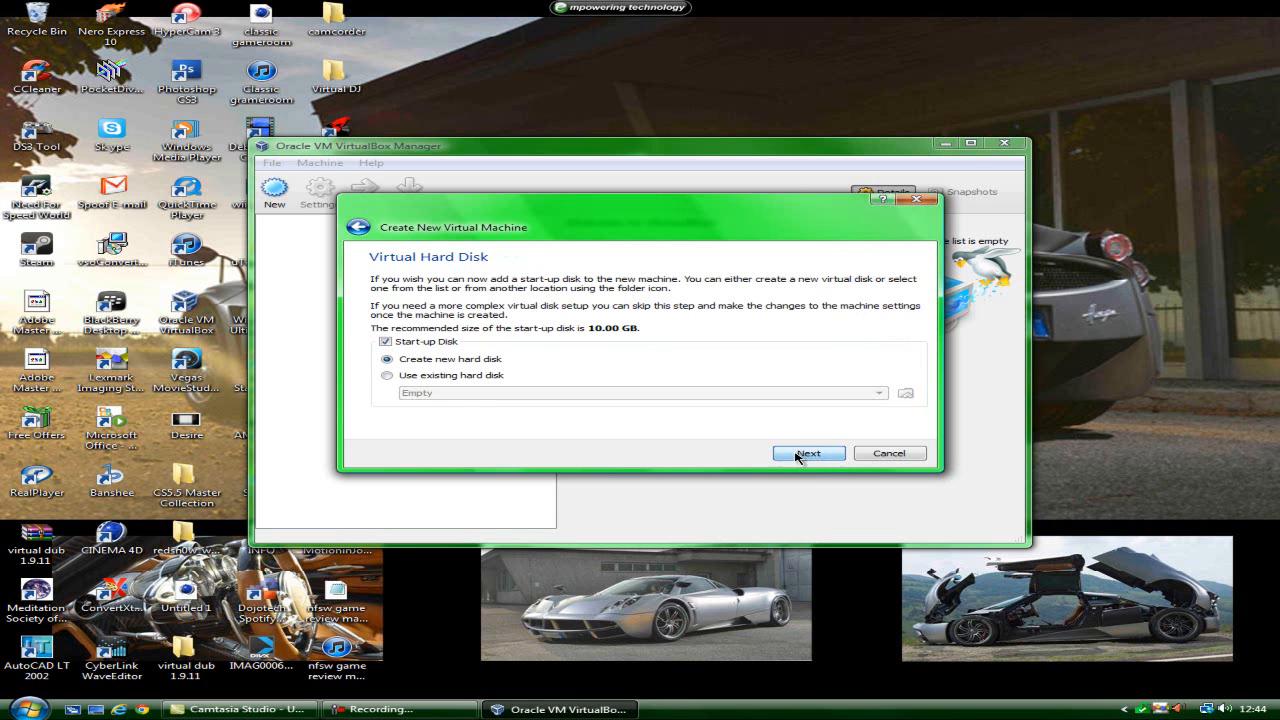
# Give it a new dynamically allocated 10 GB VDI disk and finish creation.
pyautogui.click(808, 452)
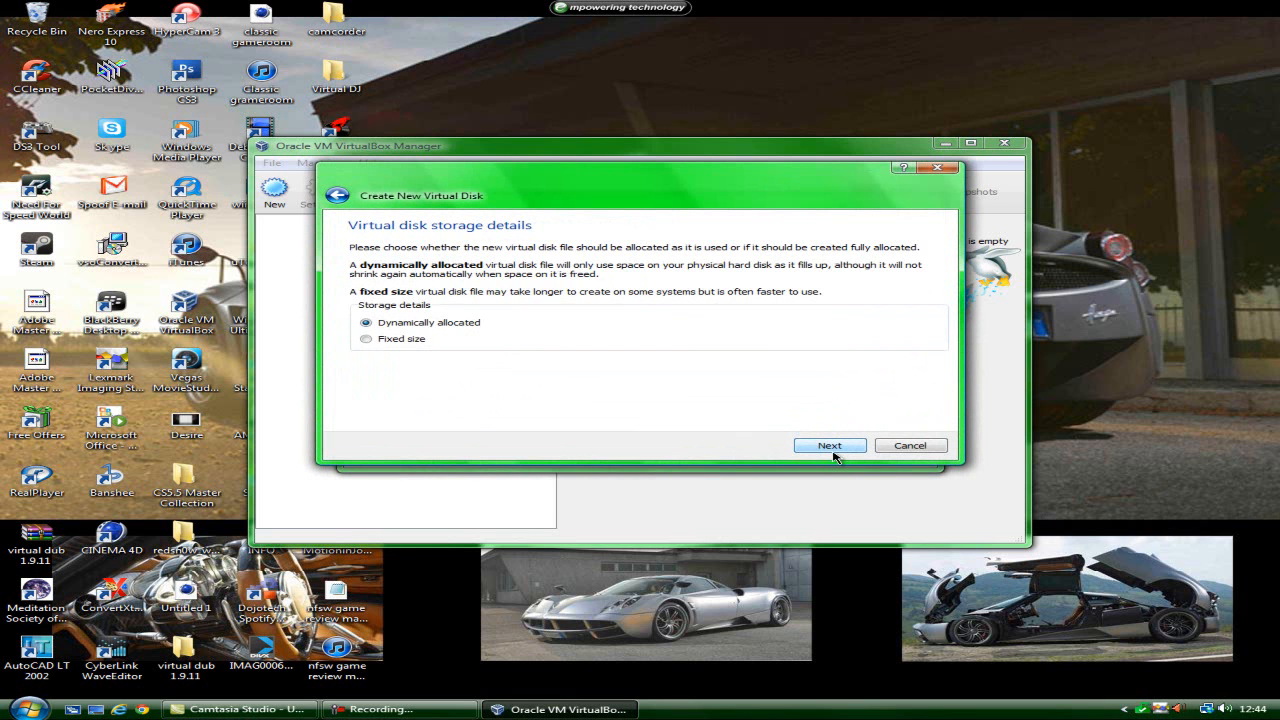
pyautogui.click(828, 444)
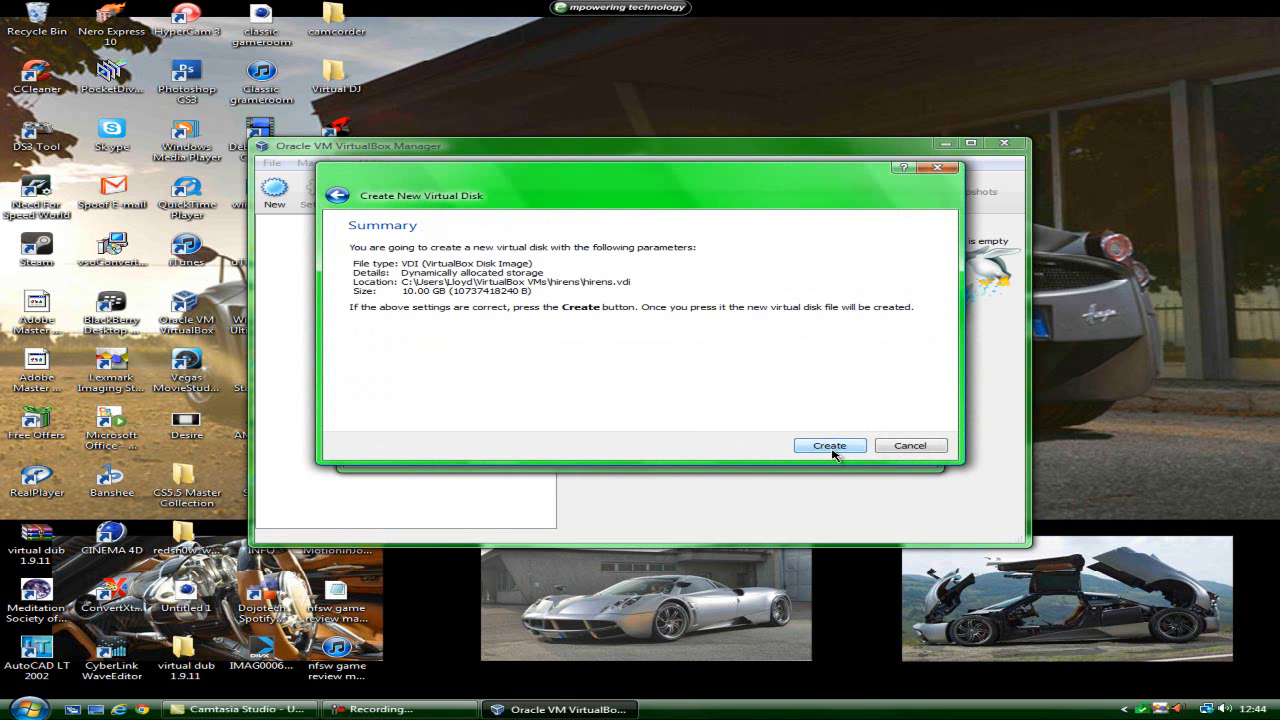
pyautogui.click(828, 444)
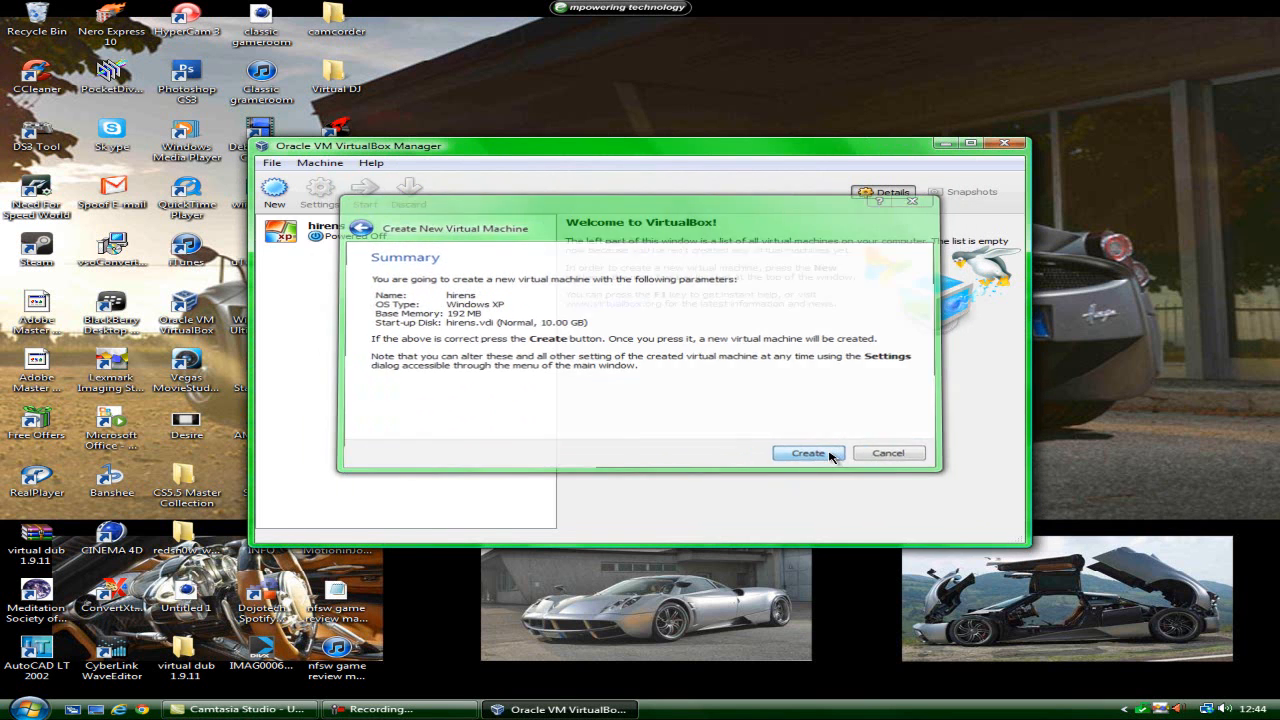
pyautogui.click(808, 452)
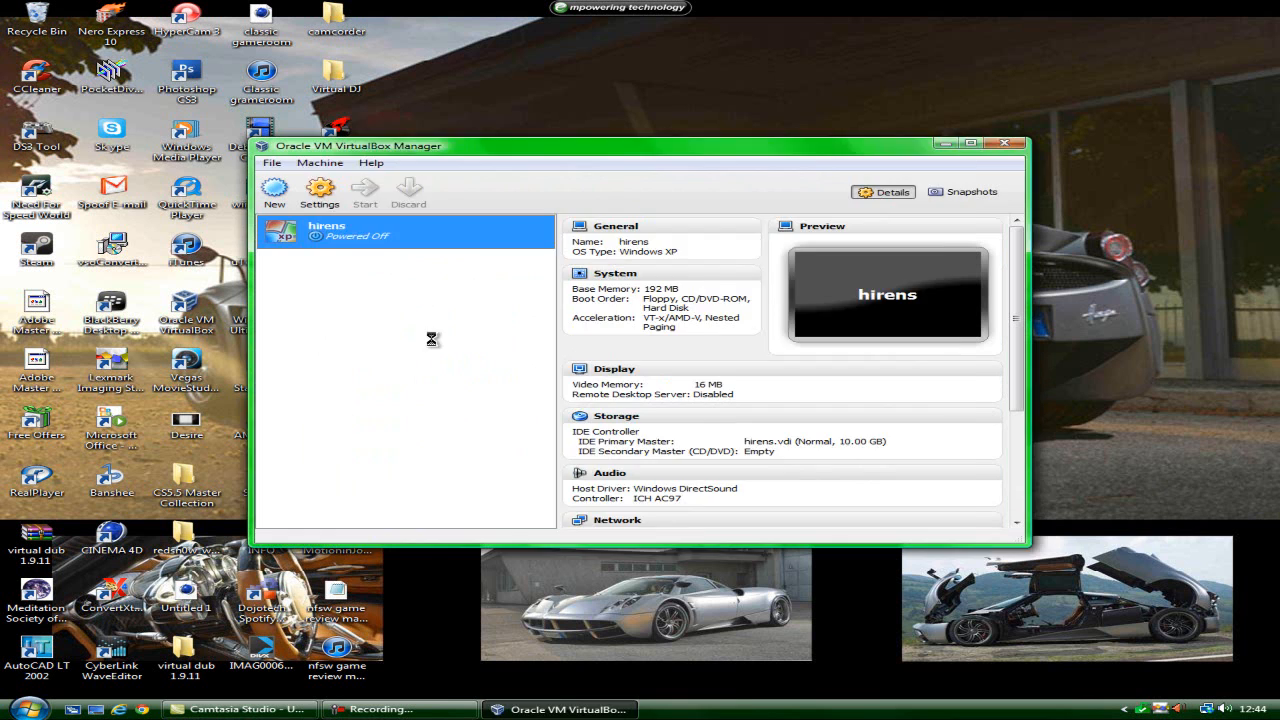
# Start hirens and boot it from the Hiren's BootCD 15.1 ISO image.
pyautogui.click(364, 192)
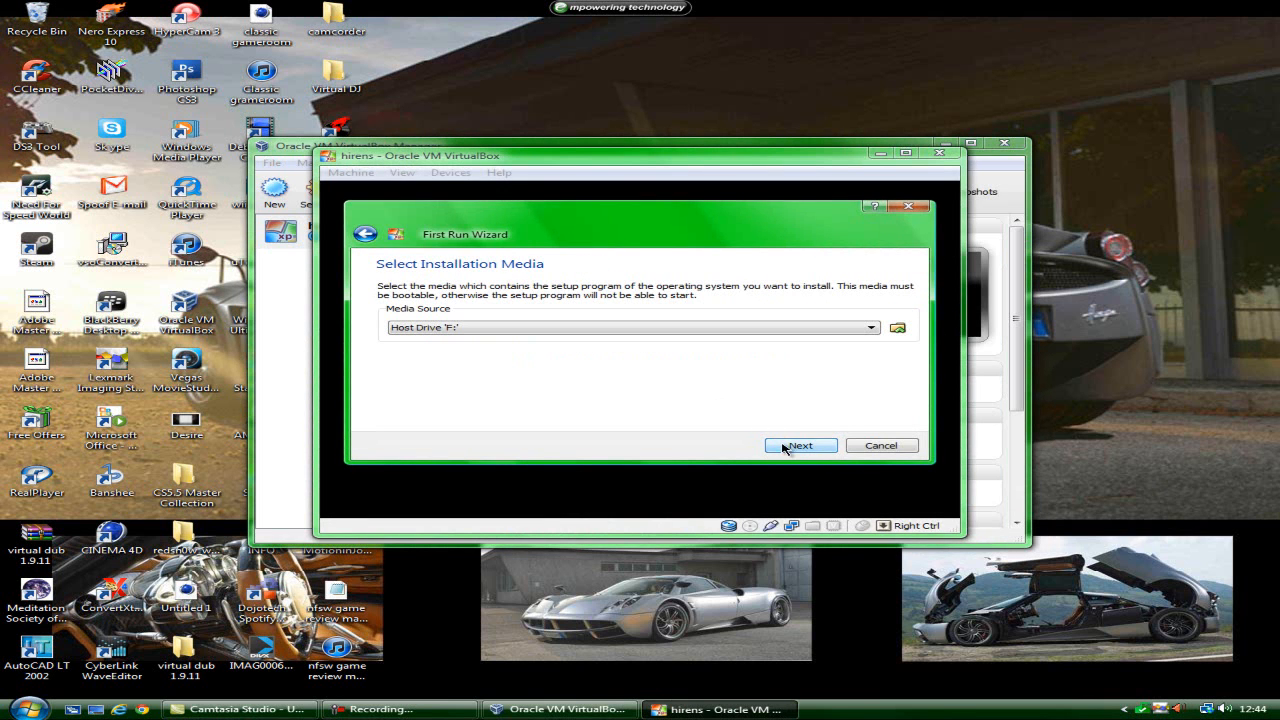
pyautogui.click(896, 328)
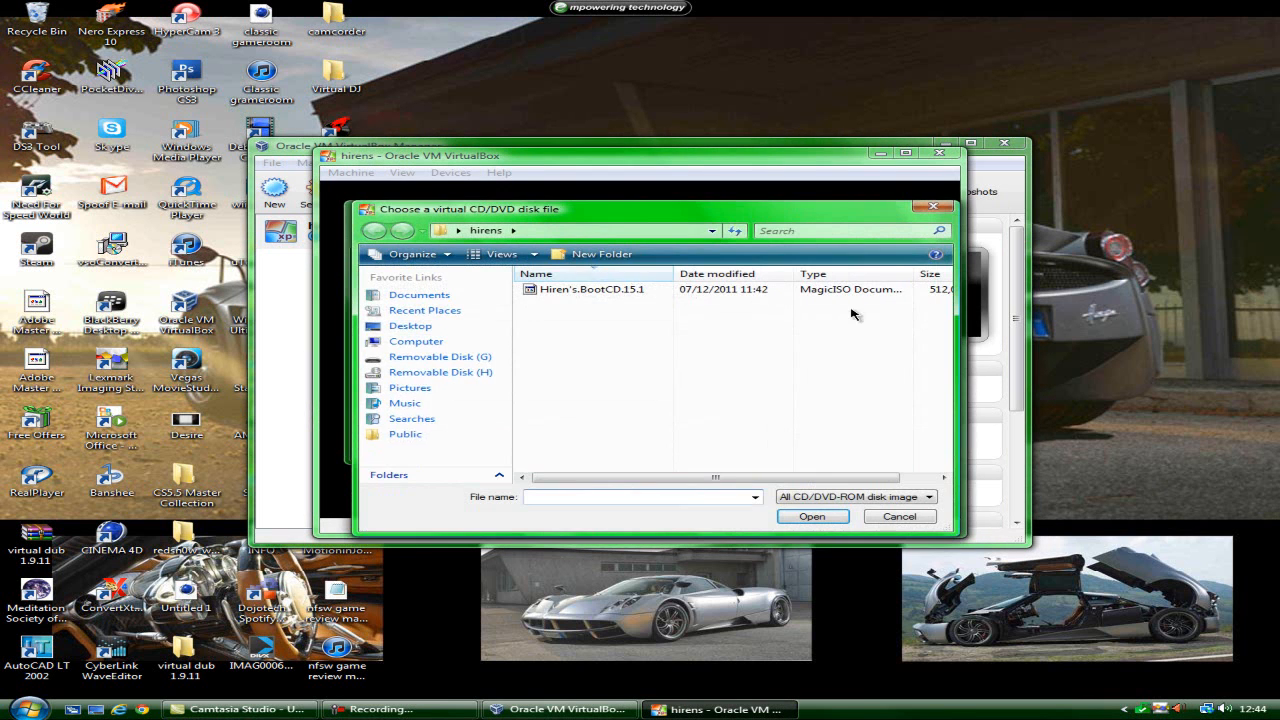
pyautogui.click(592, 288)
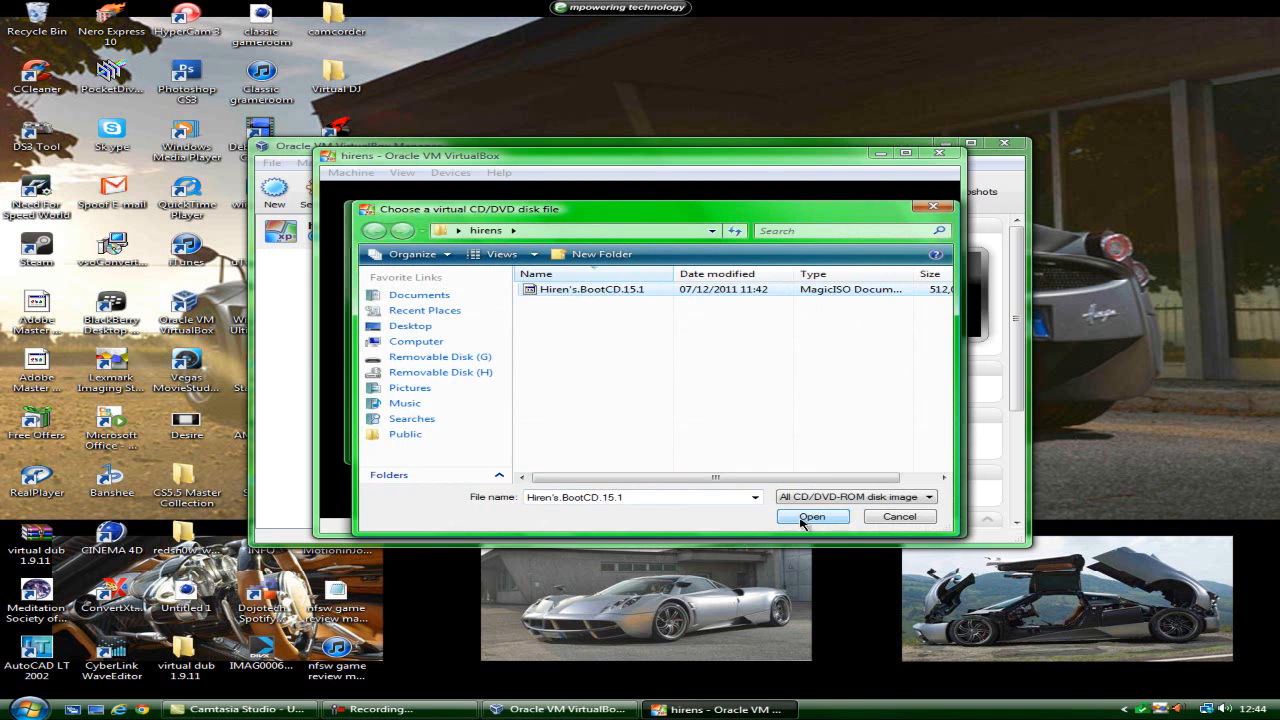
pyautogui.click(812, 516)
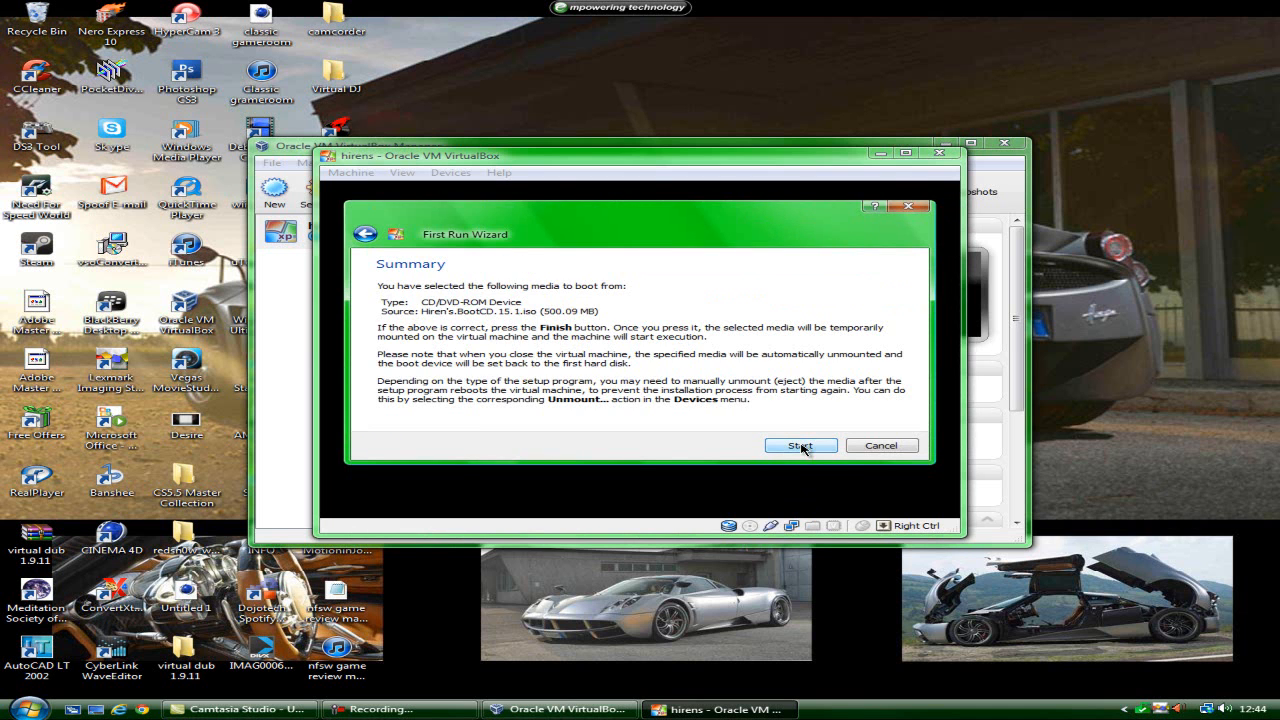
pyautogui.click(800, 444)
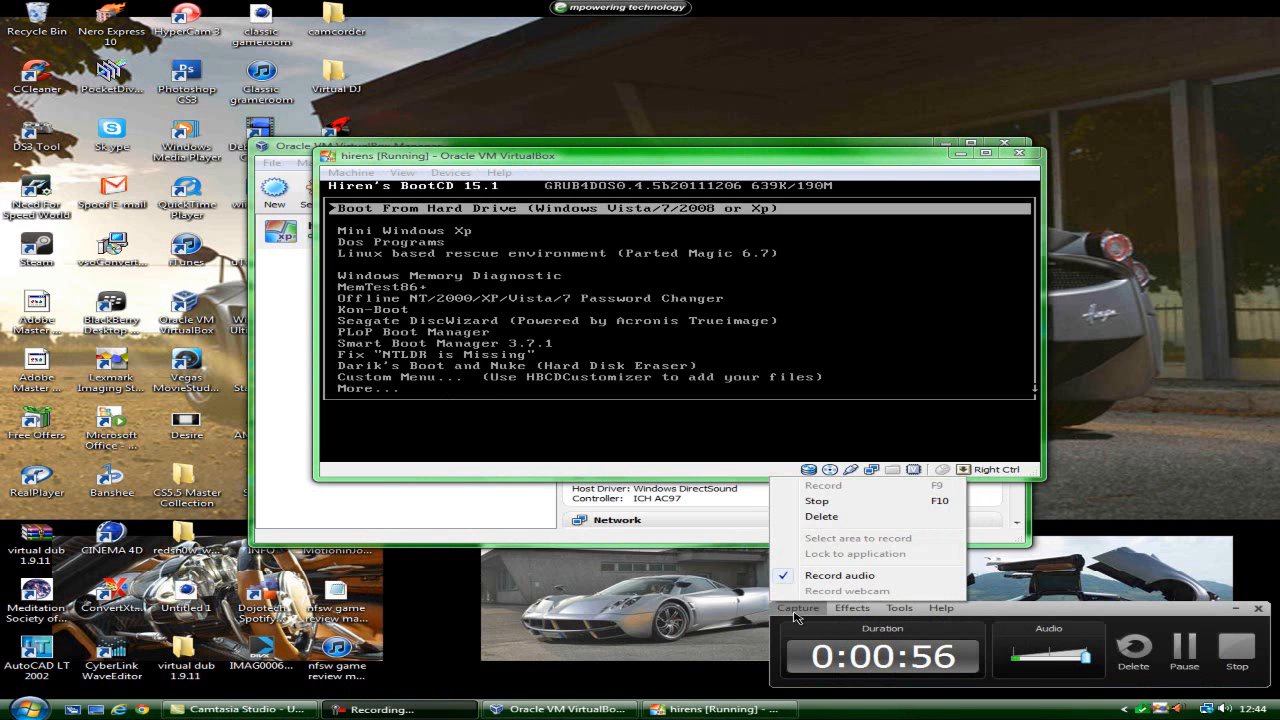
# Switch the running machine to fullscreen mode at the Hiren's boot menu.
pyautogui.click(852, 608)
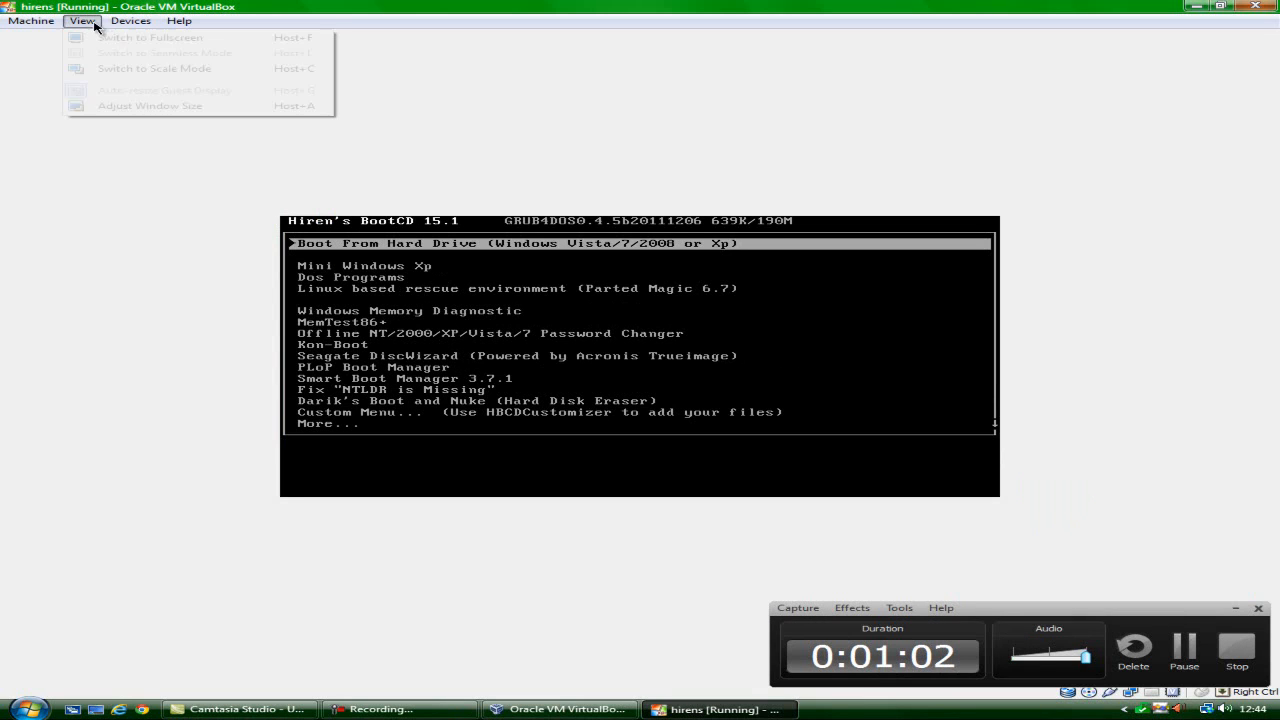
pyautogui.click(150, 36)
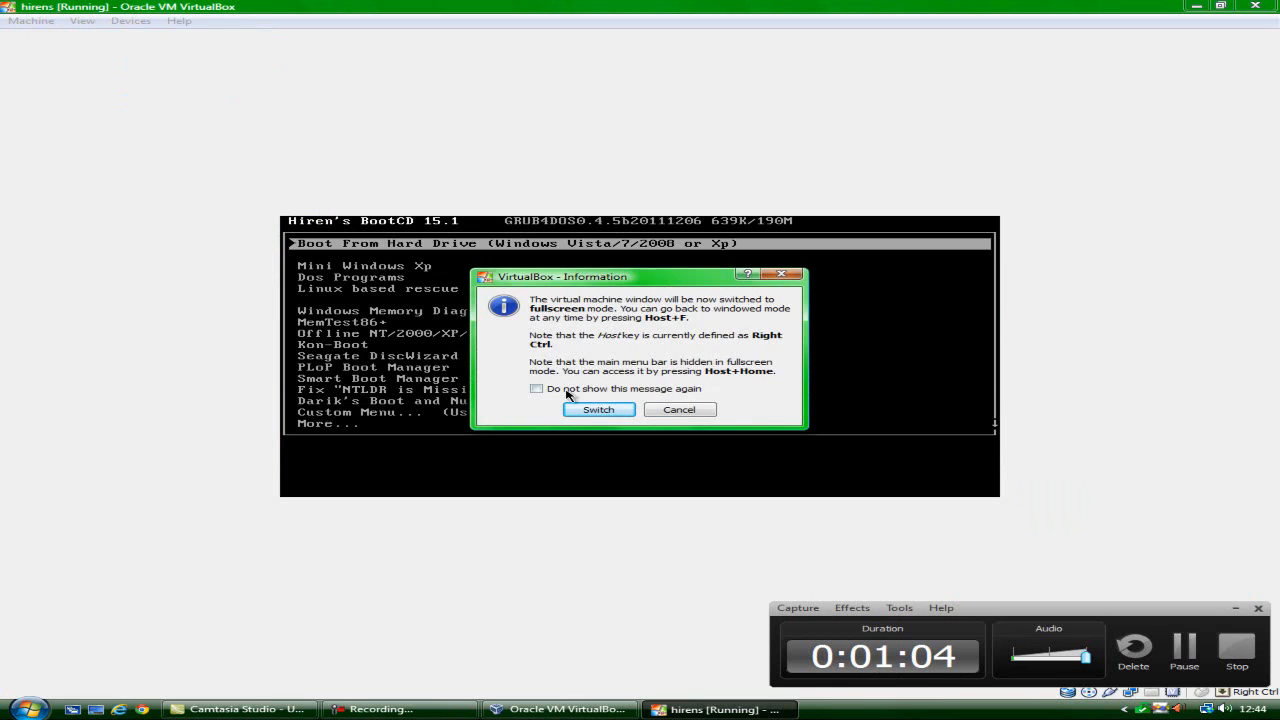
pyautogui.click(596, 408)
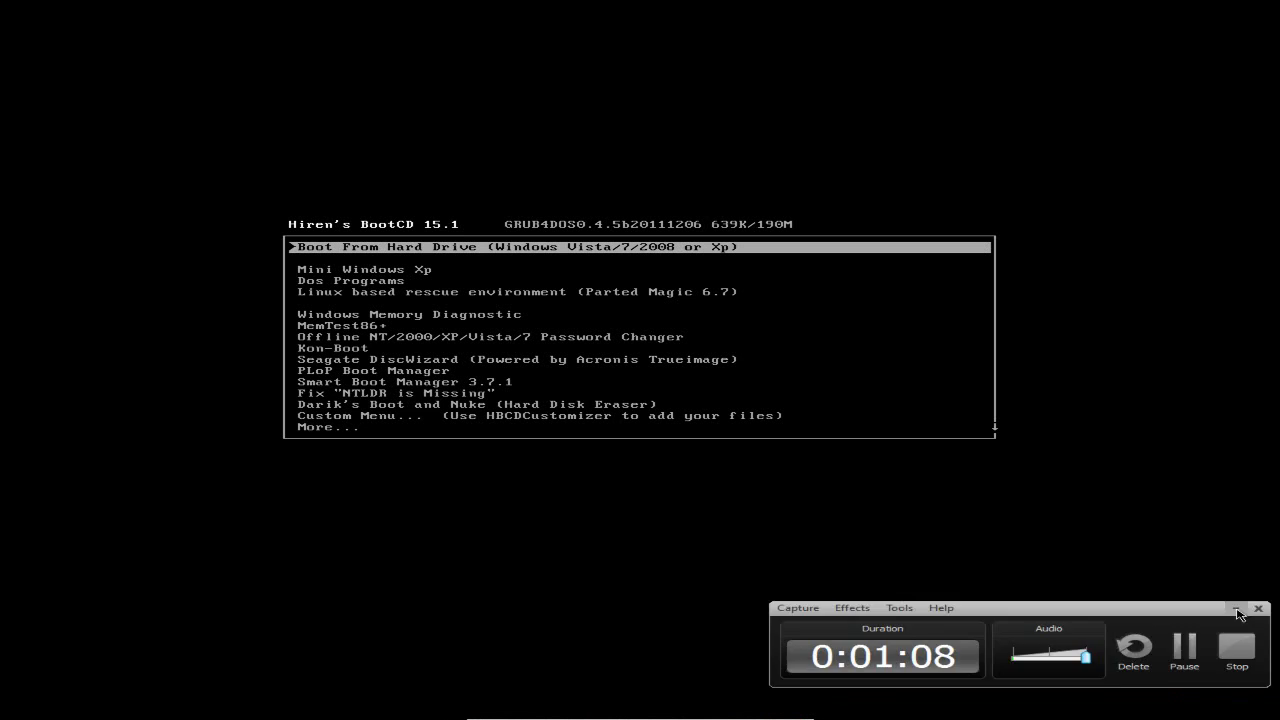
pyautogui.click(1258, 608)
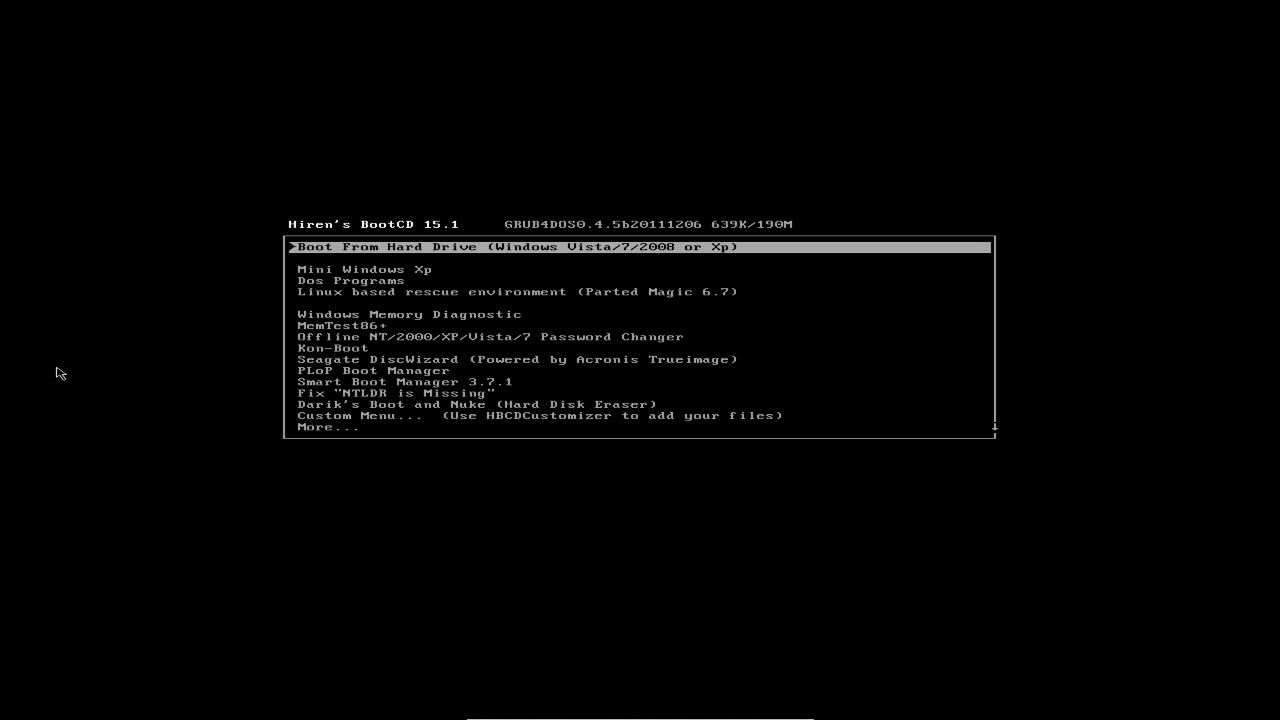
pyautogui.moveTo(222, 544)
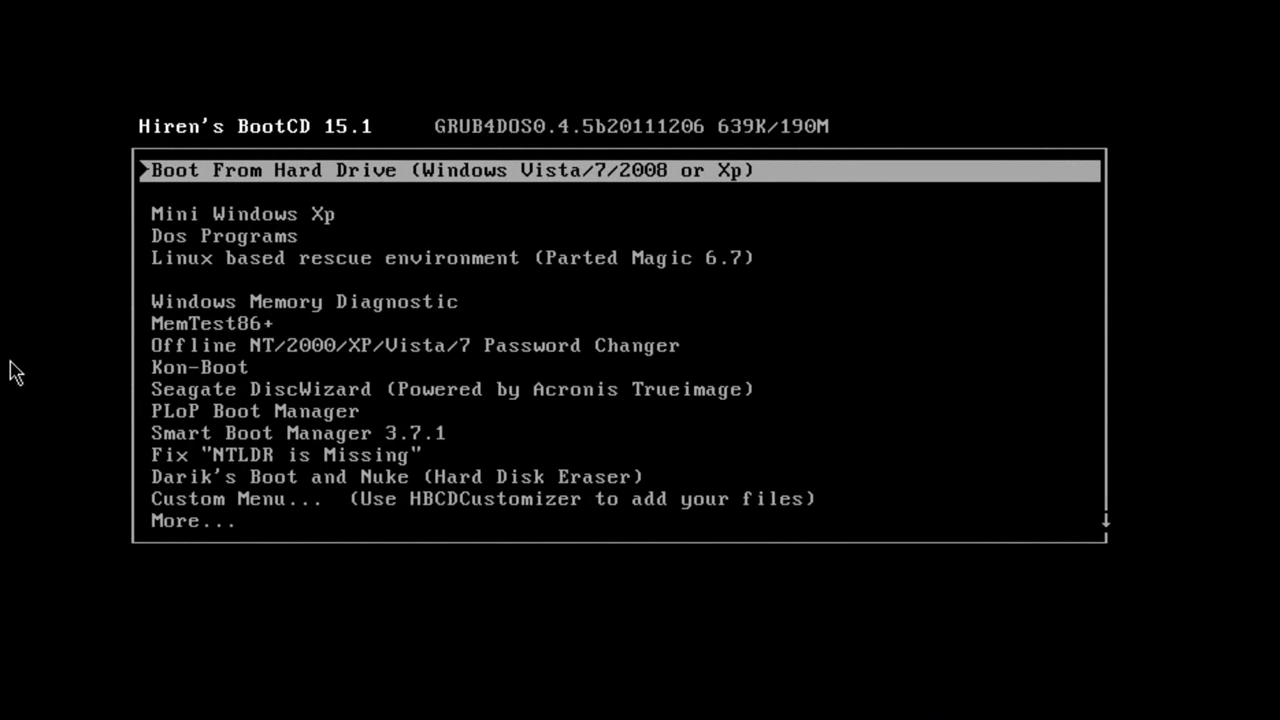
pyautogui.moveTo(136, 290)
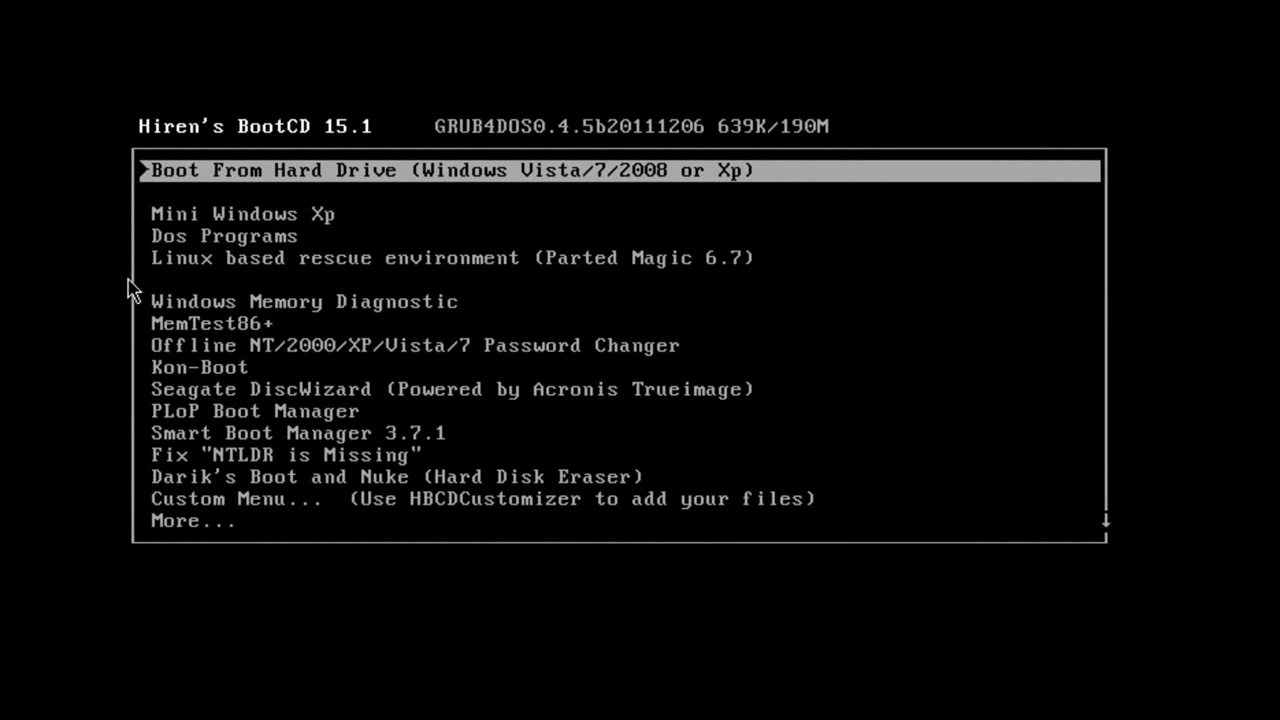
pyautogui.moveTo(144, 360)
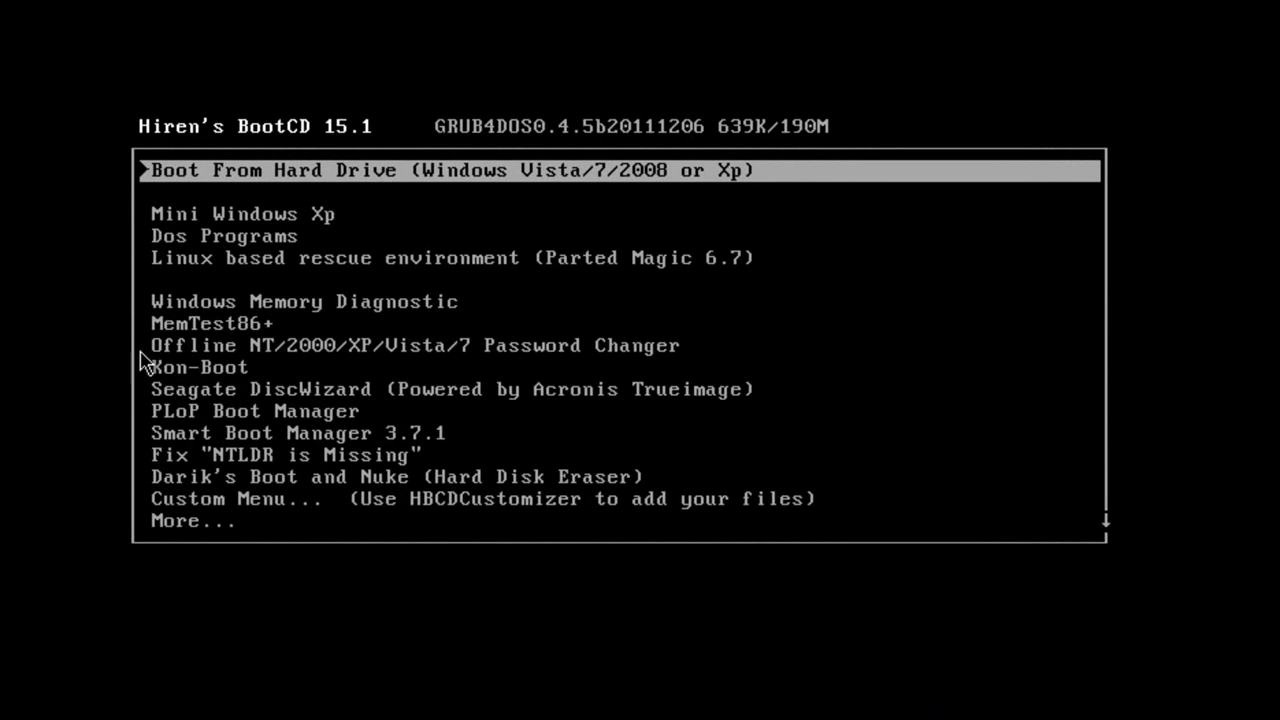
pyautogui.moveTo(756, 316)
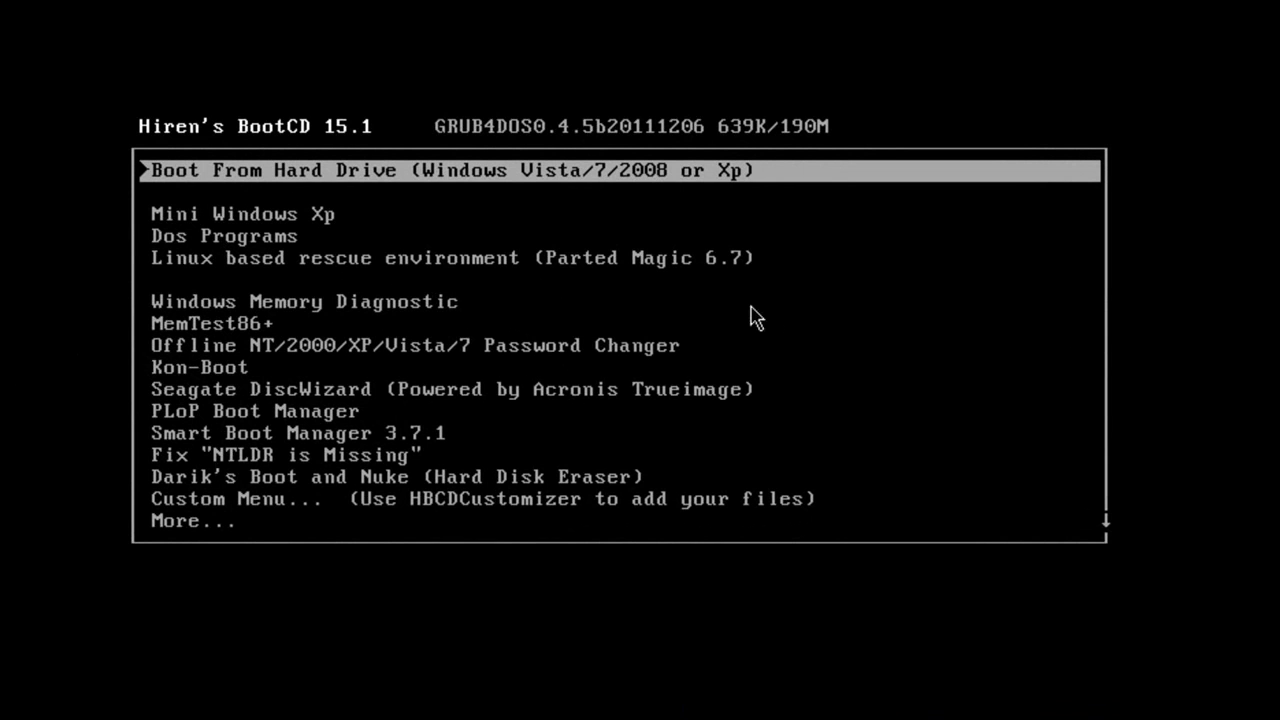
pyautogui.moveTo(300, 268)
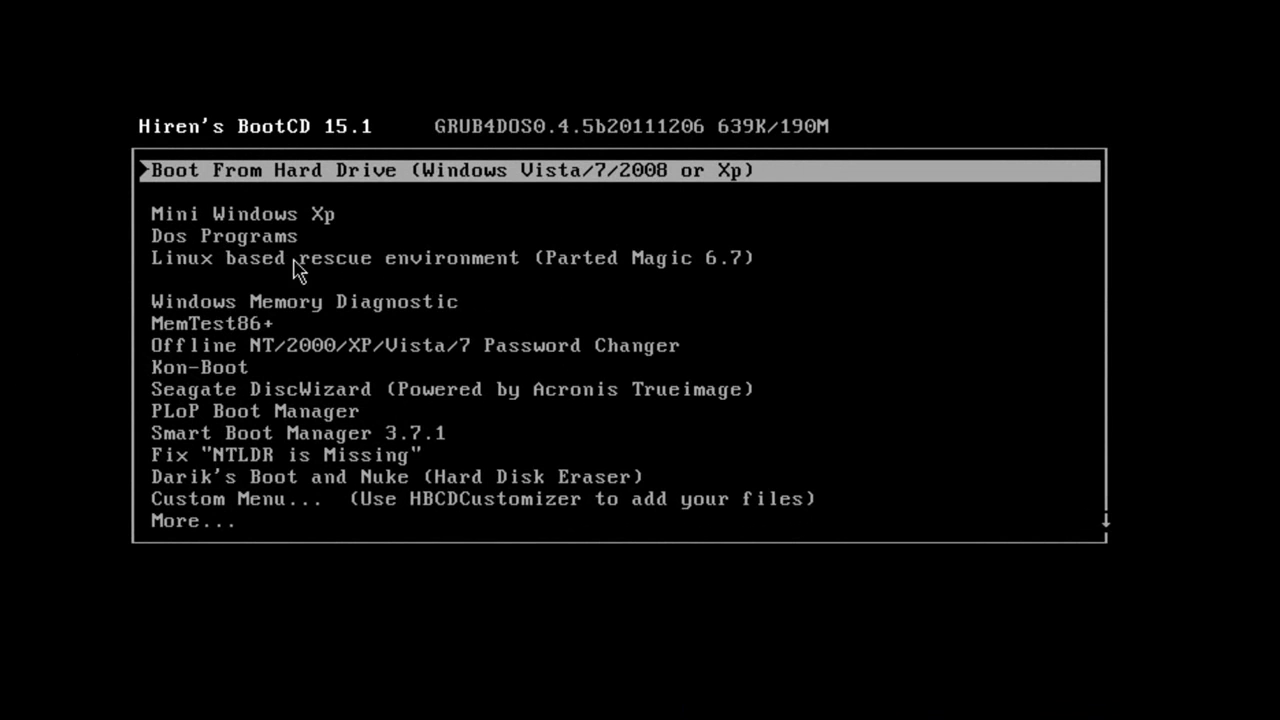
pyautogui.moveTo(220, 258)
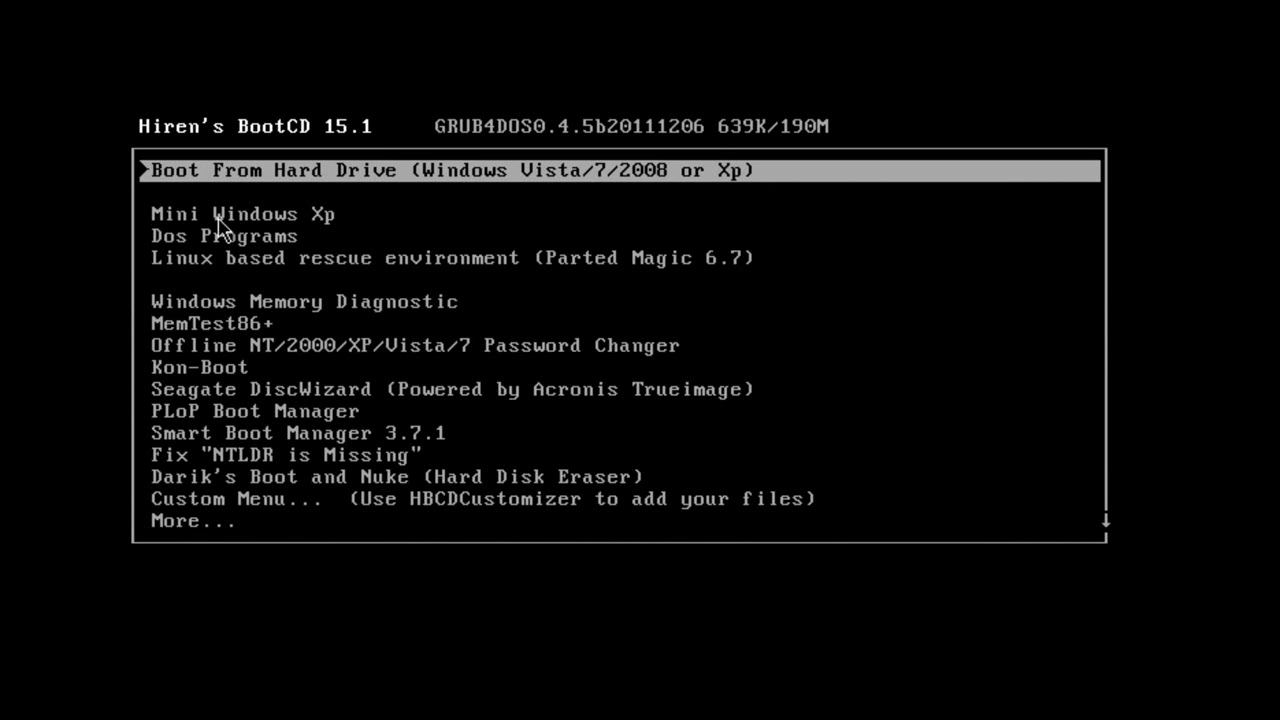
pyautogui.moveTo(248, 262)
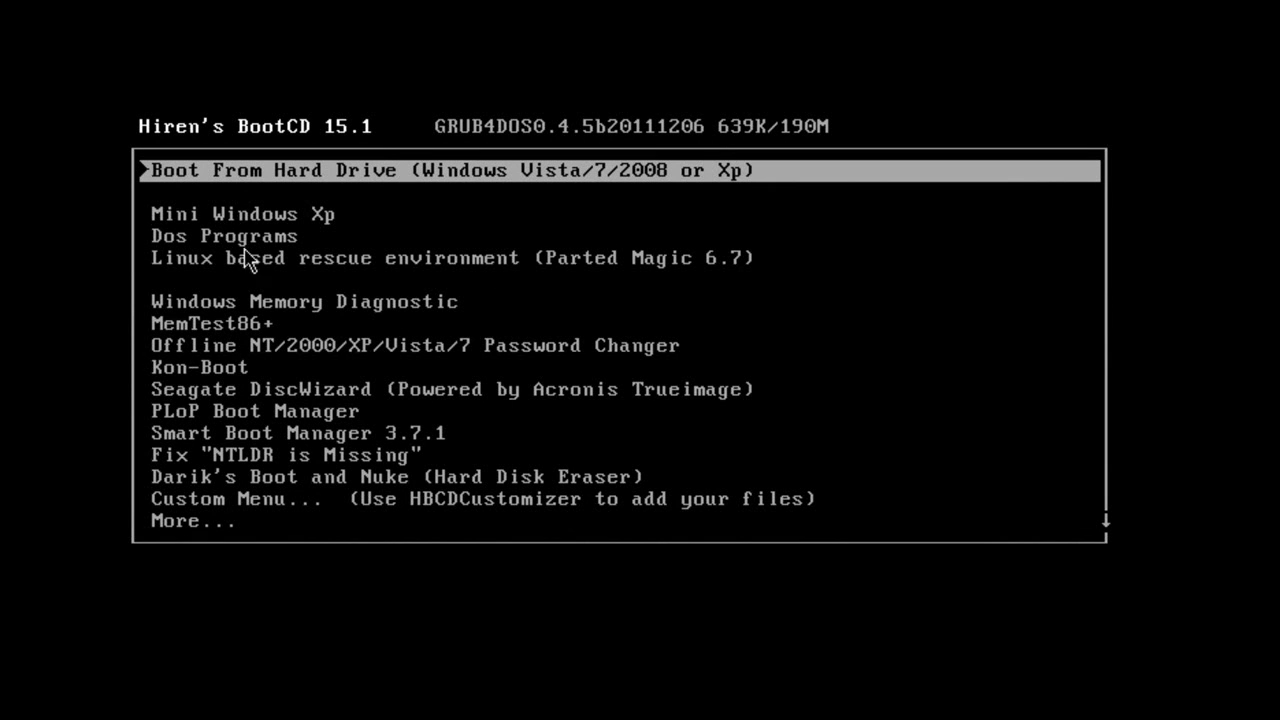
# Choose Dos Programs and enter 4 for Password & Registry Tools.
pyautogui.click(250, 260)
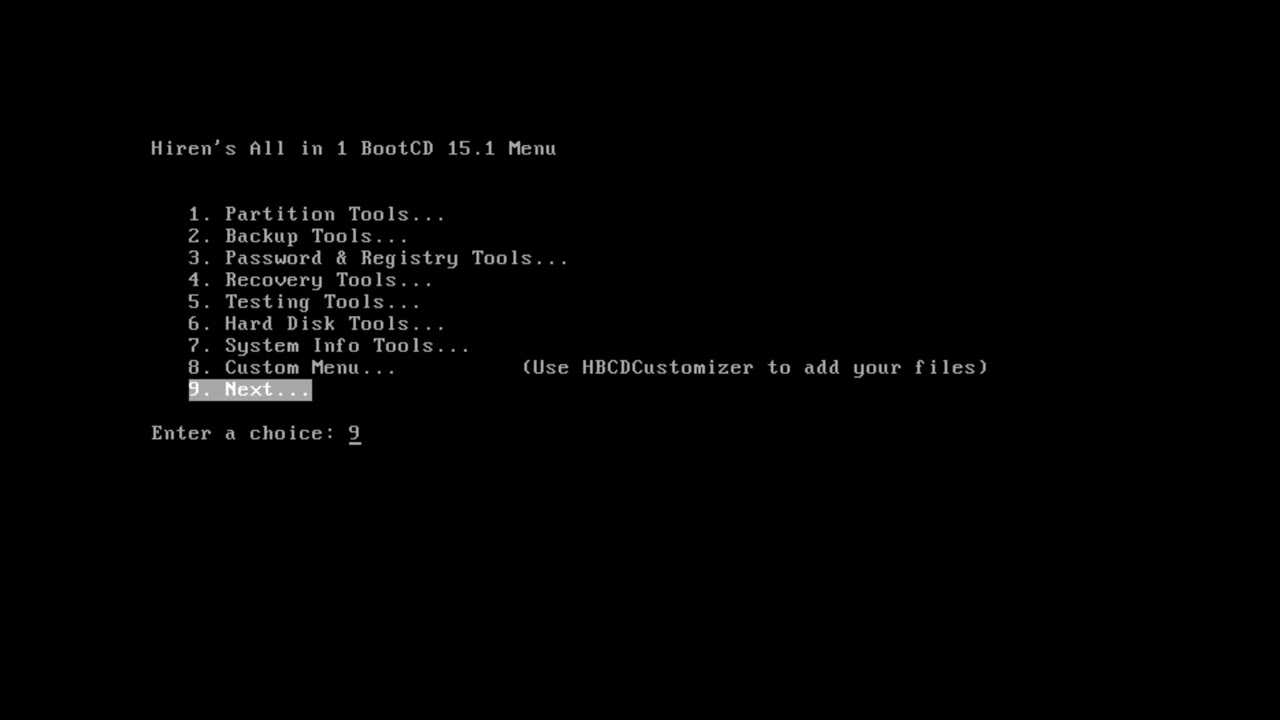
pyautogui.write('4')
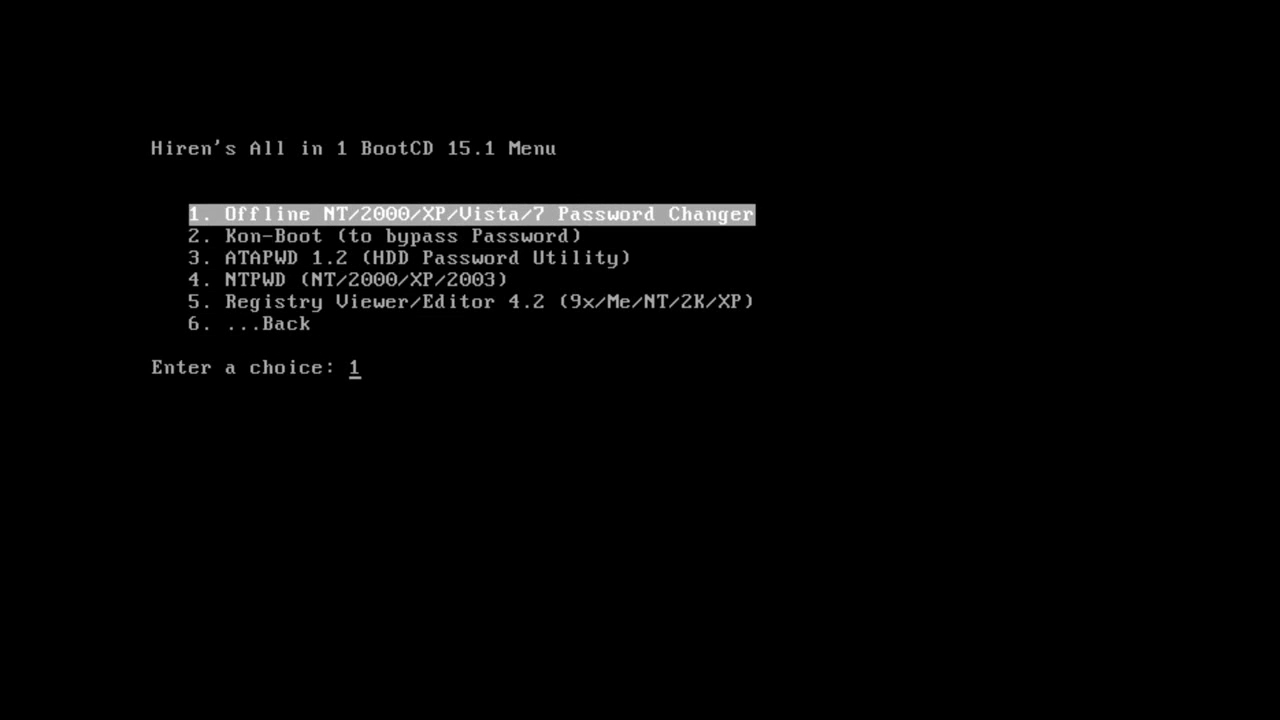
# Launch the Offline NT/2000/XP/Vista/7 Password Changer (chntpw).
pyautogui.press('enter')
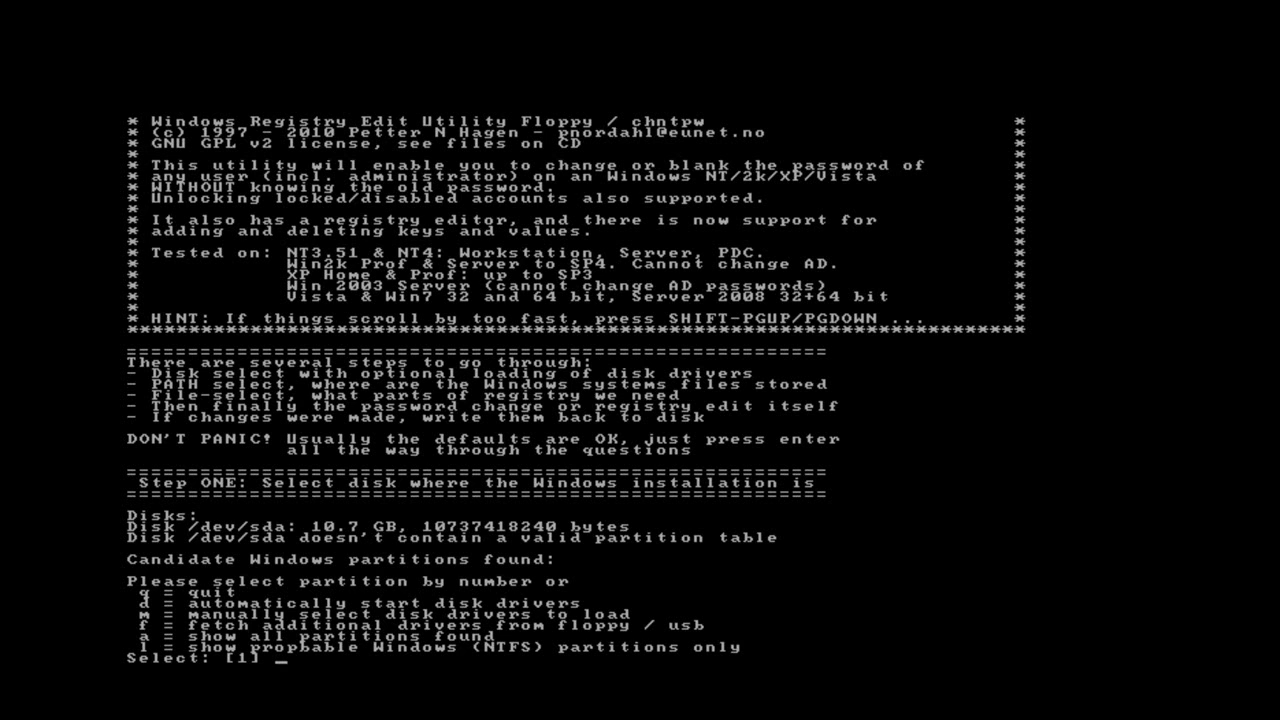
# Quit chntpw with q at the partition selection prompt.
pyautogui.write('q')
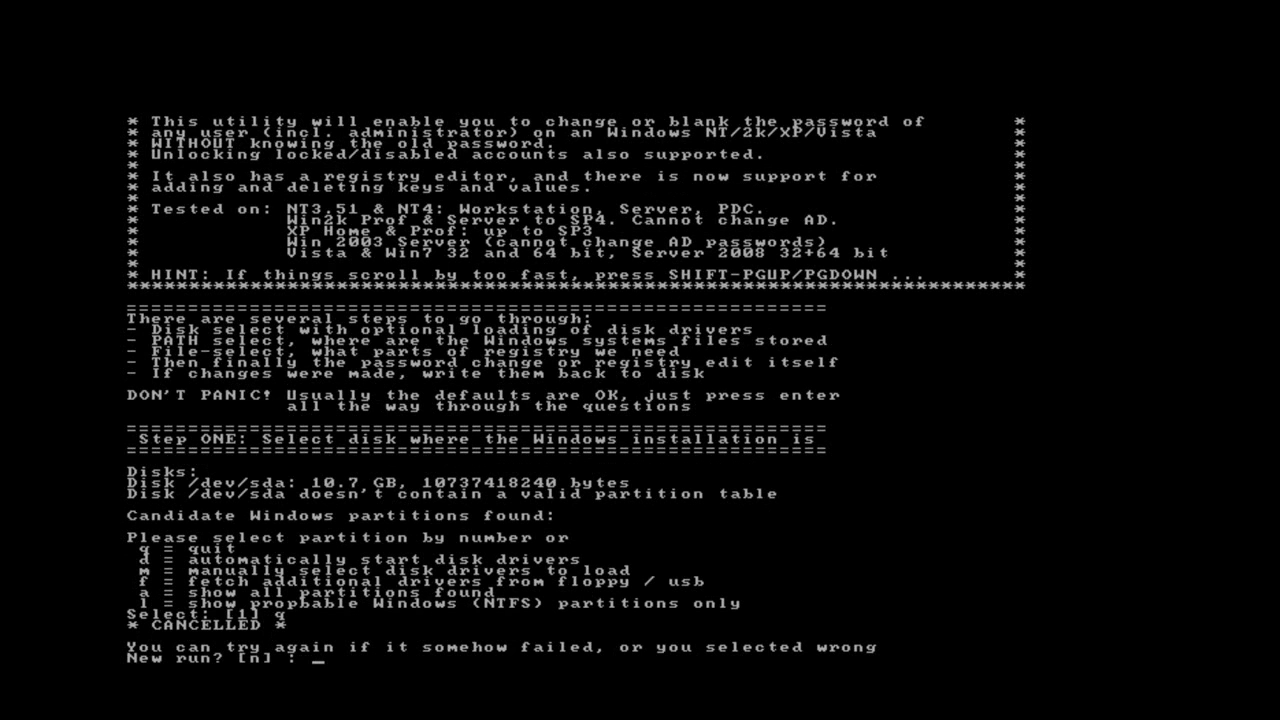
pyautogui.moveTo(336, 128)
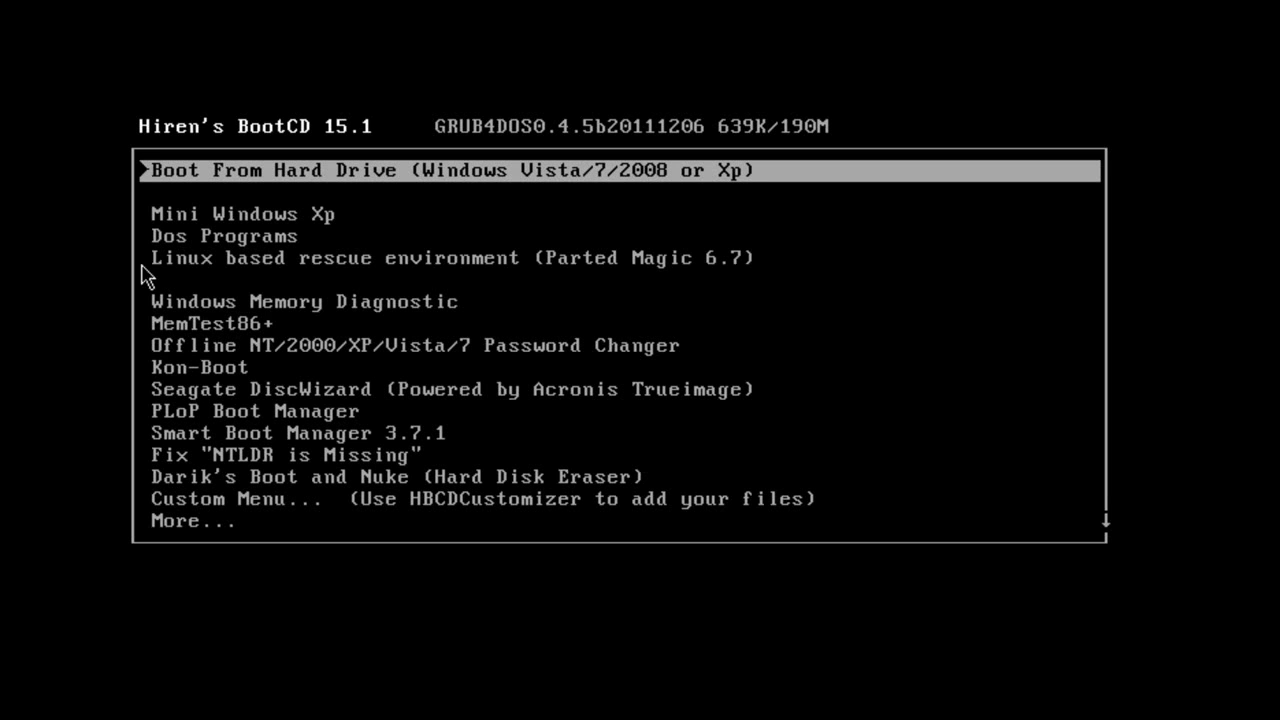
# Boot Mini Windows XP and dismiss the mouse integration notice.
pyautogui.press('Down')
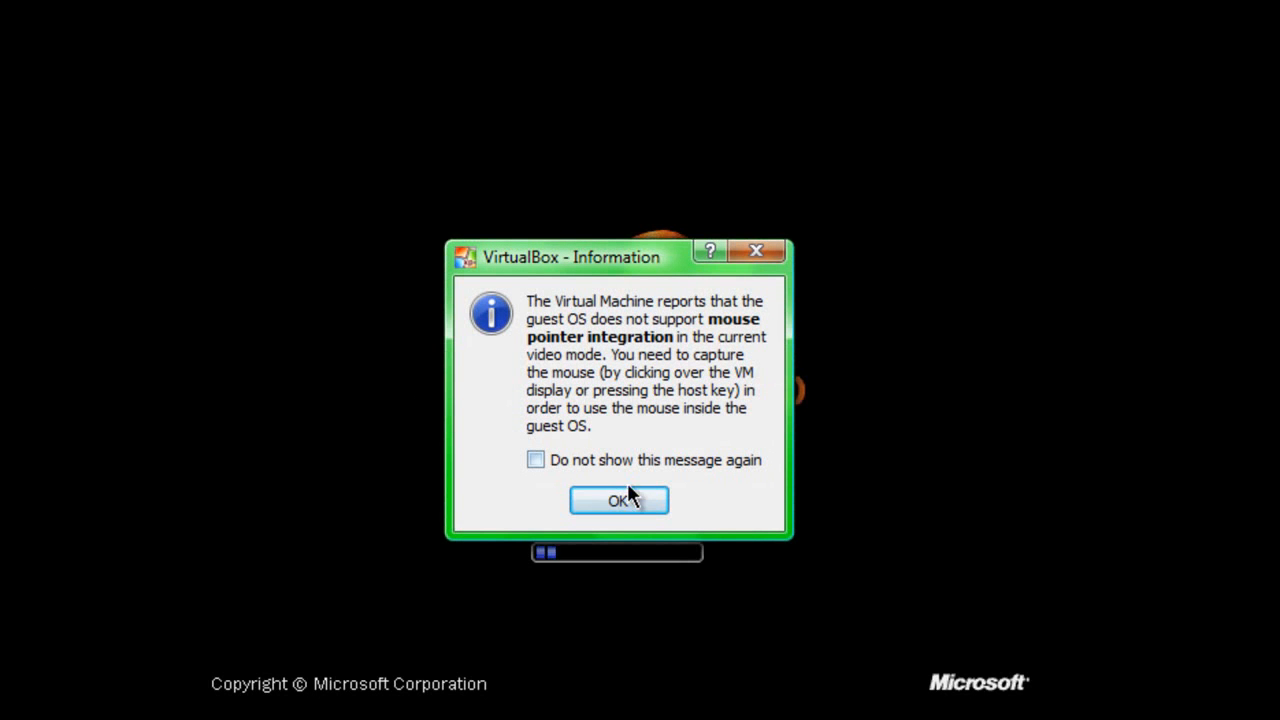
pyautogui.click(620, 500)
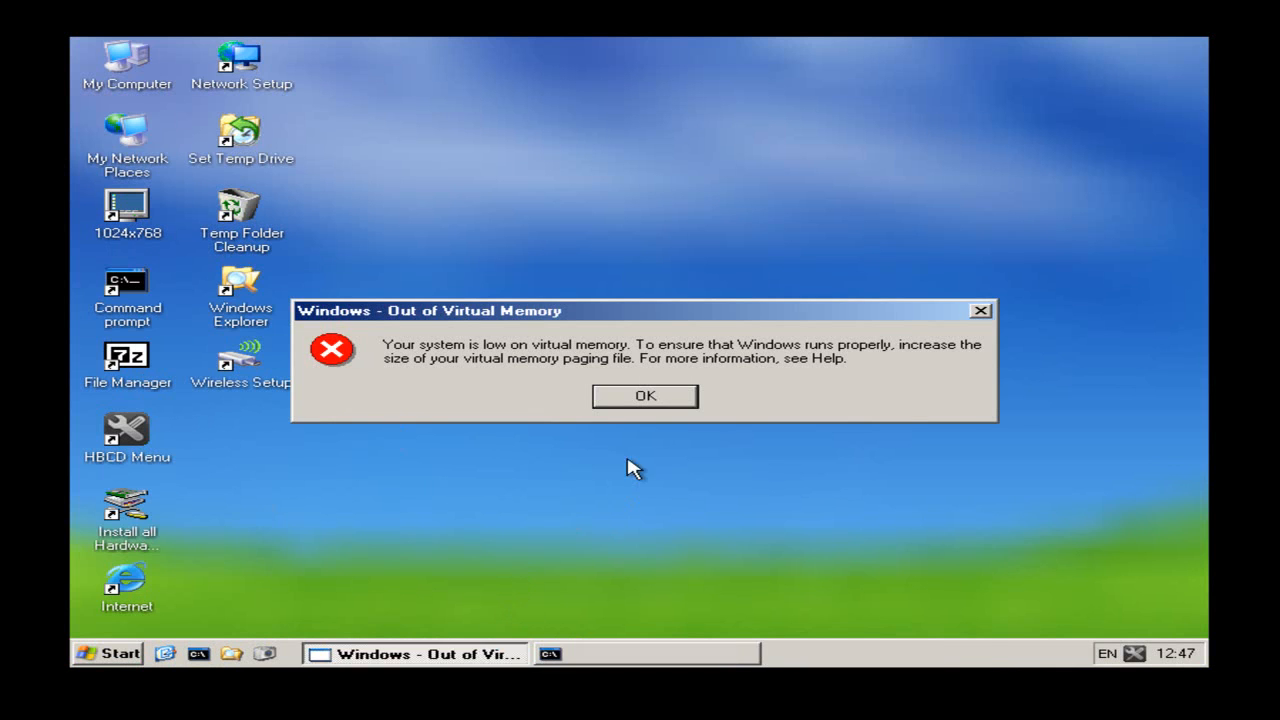
# Dismiss the Out of Virtual Memory warning and the HBCDMenu tray balloon.
pyautogui.click(644, 396)
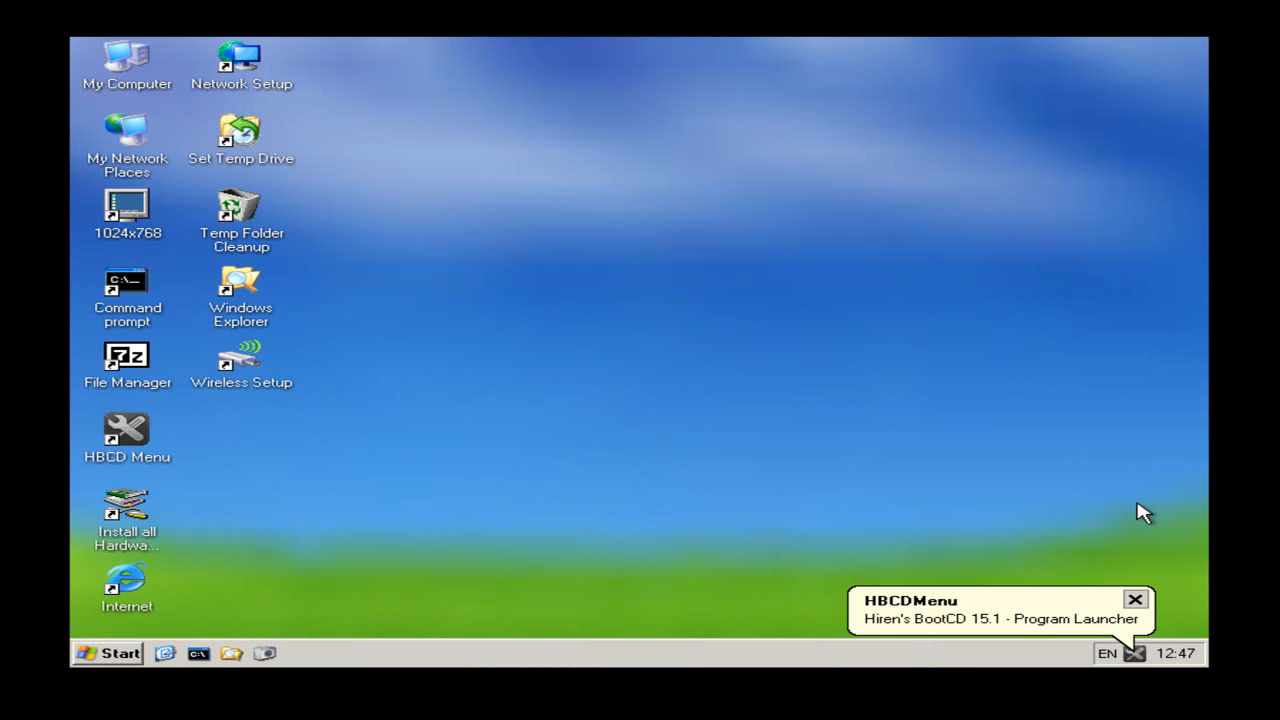
pyautogui.click(1136, 600)
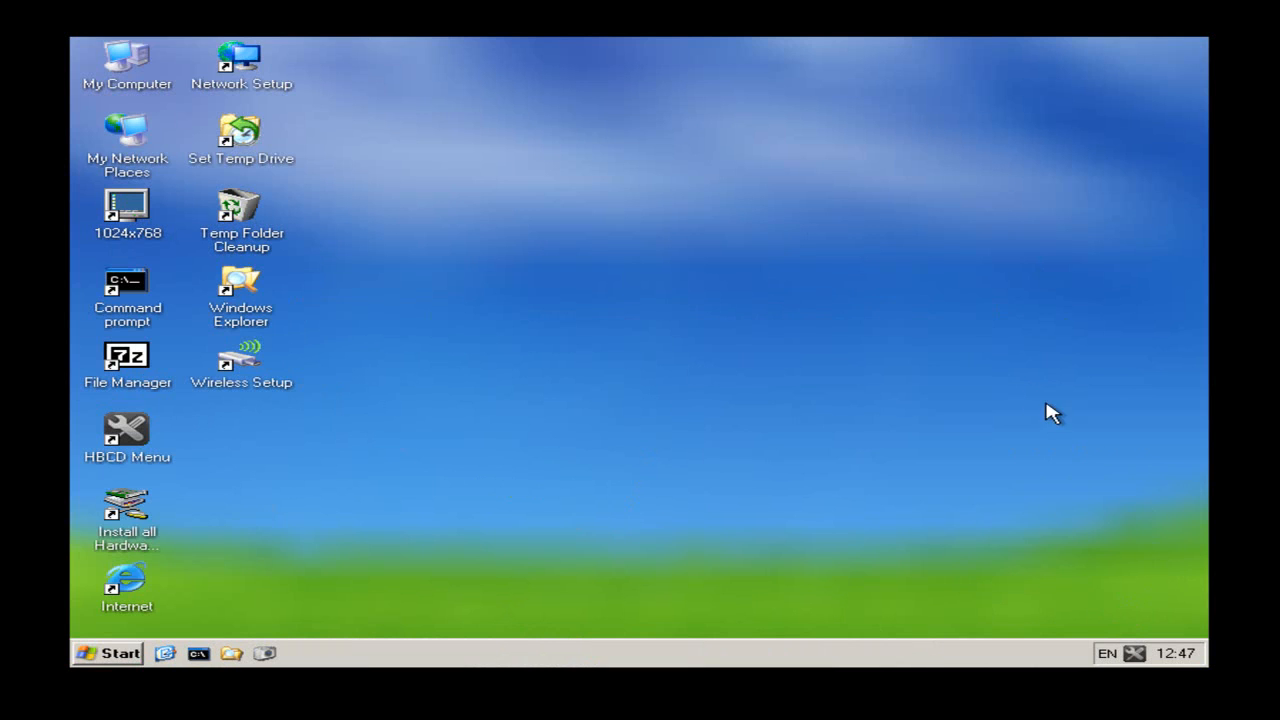
pyautogui.moveTo(668, 324)
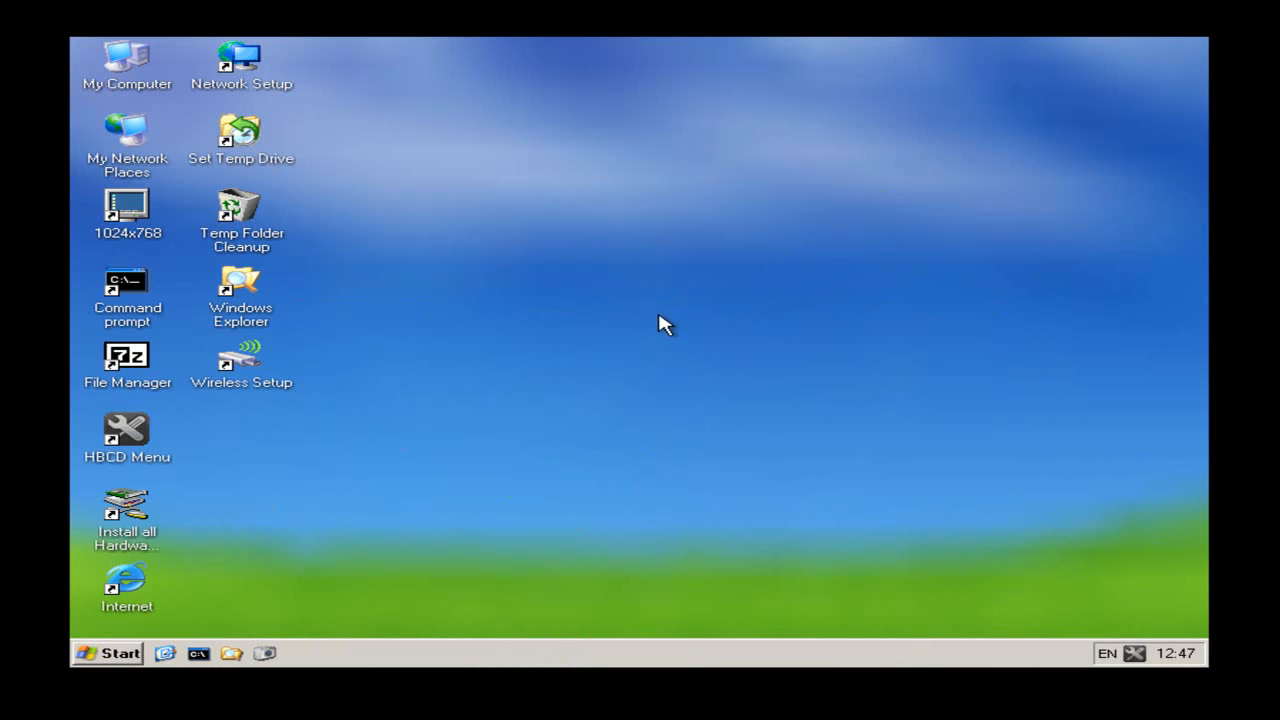
pyautogui.moveTo(640, 352)
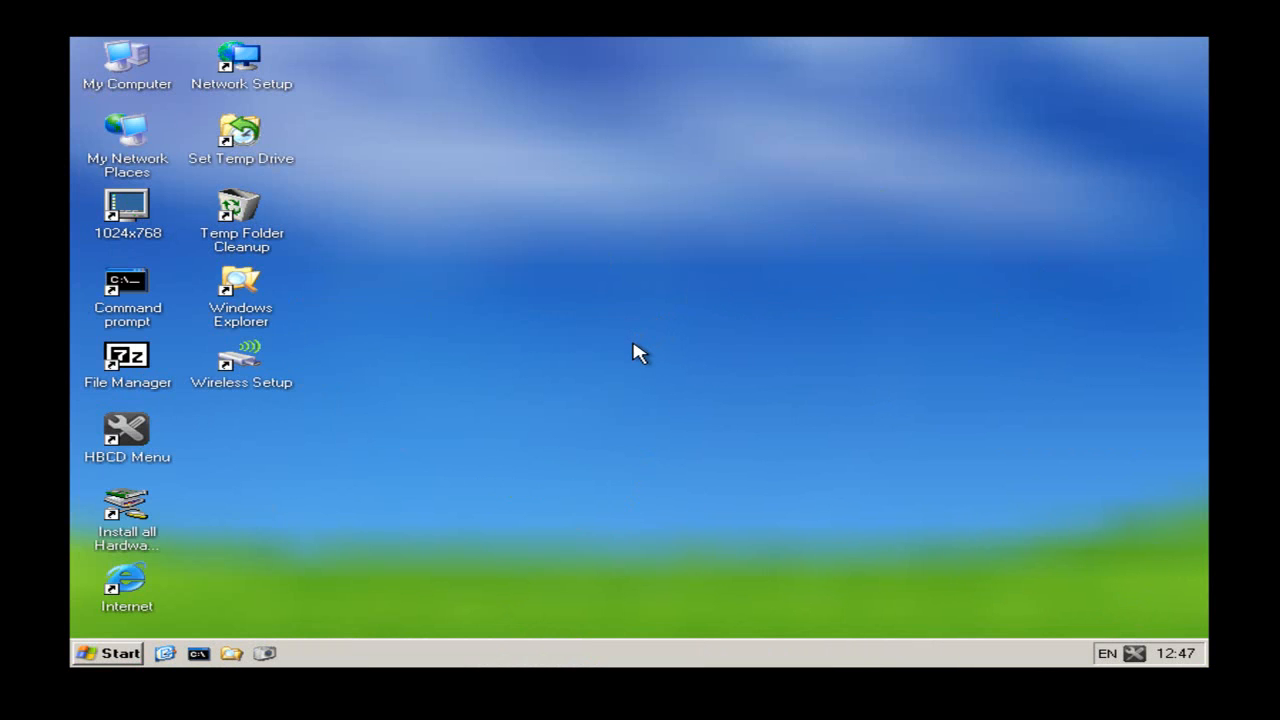
pyautogui.moveTo(532, 402)
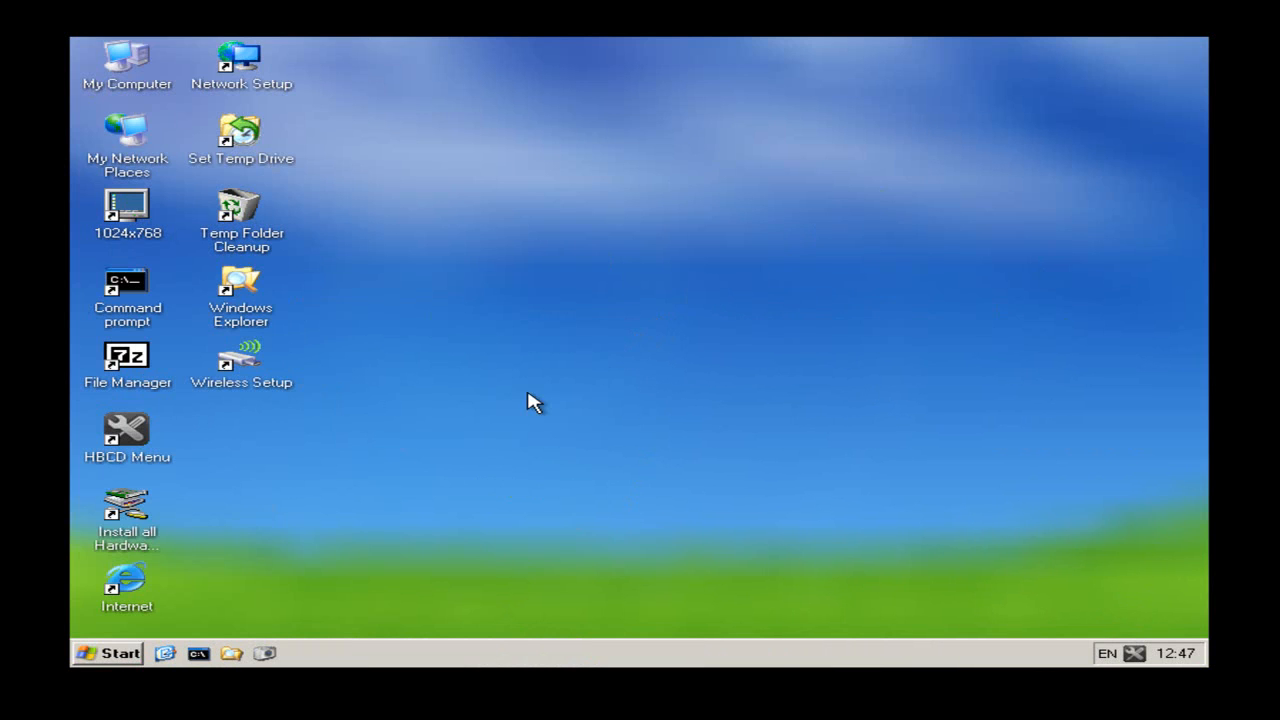
pyautogui.moveTo(544, 364)
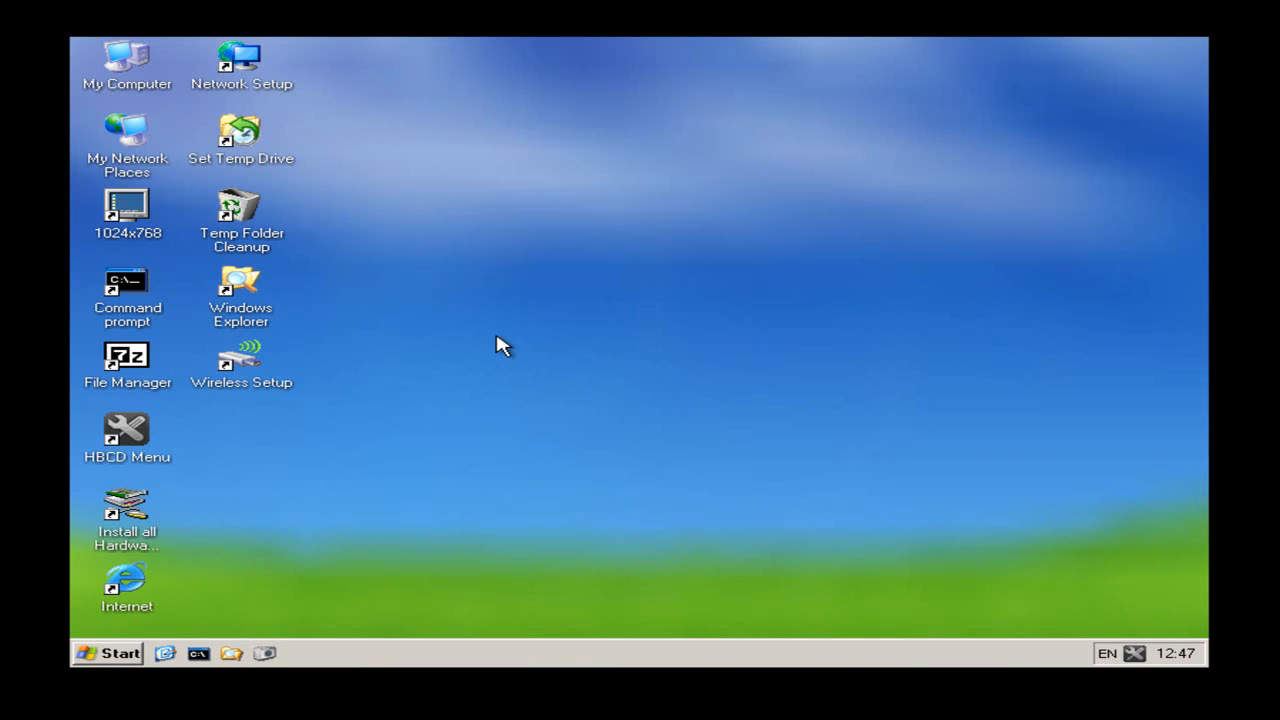
pyautogui.moveTo(488, 350)
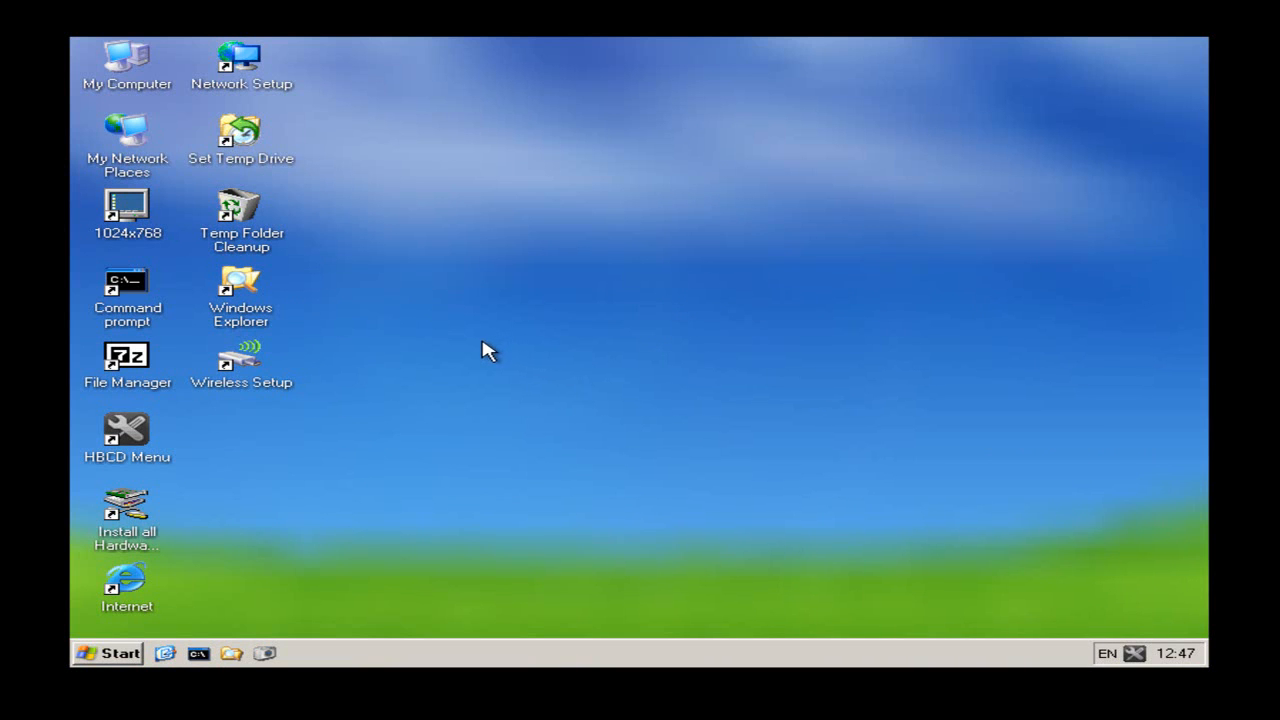
pyautogui.moveTo(650, 464)
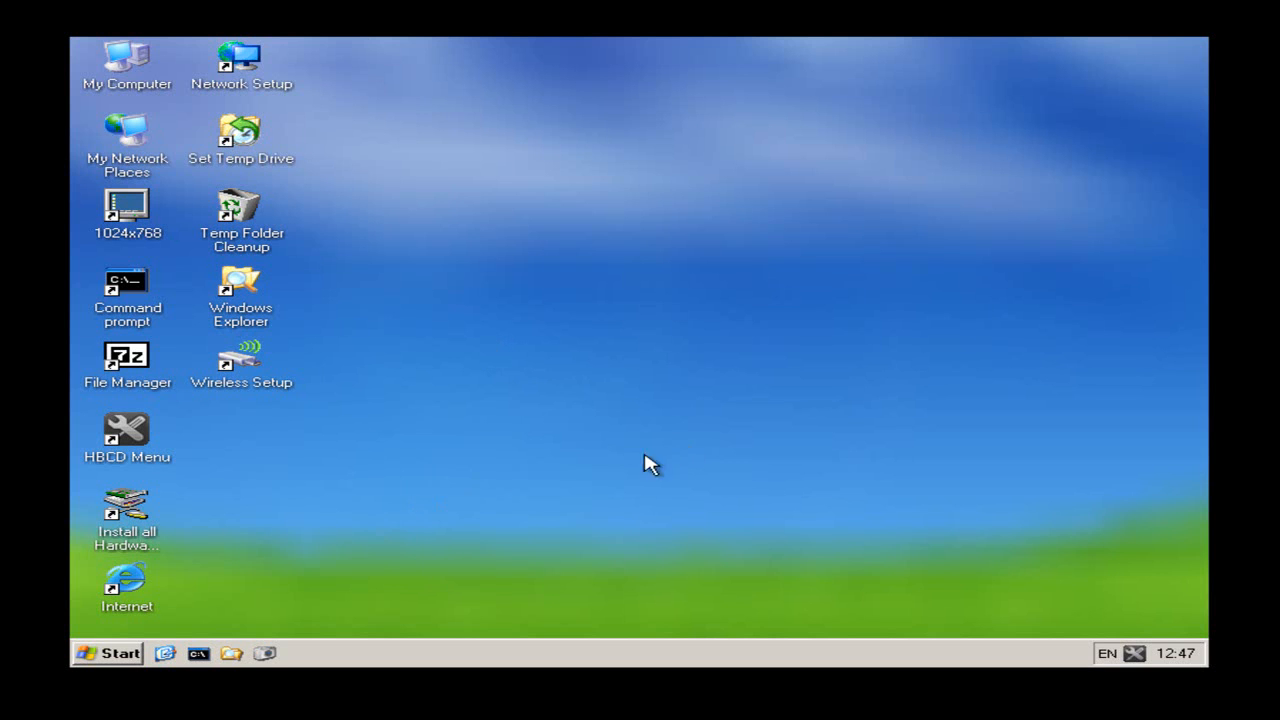
pyautogui.moveTo(140, 432)
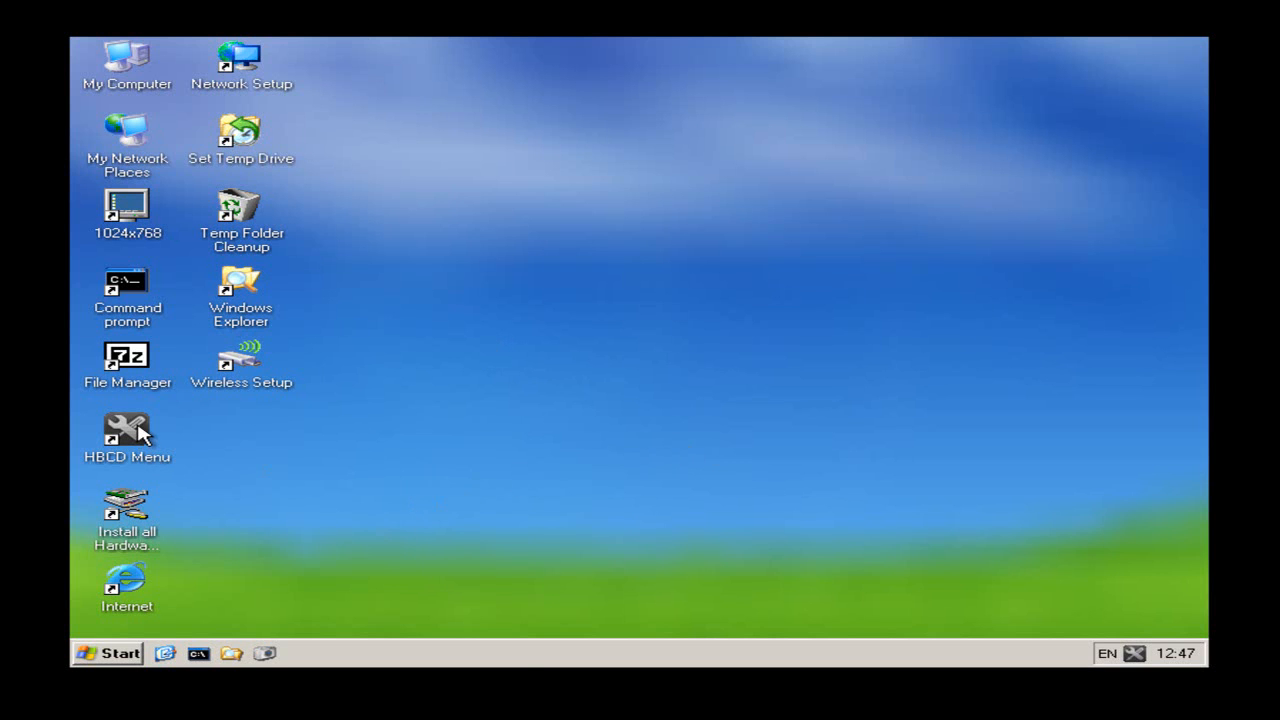
# Launch HBCD Menu and show its Programs categories with AntiVirus/Spyware.
pyautogui.doubleClick(126, 436)
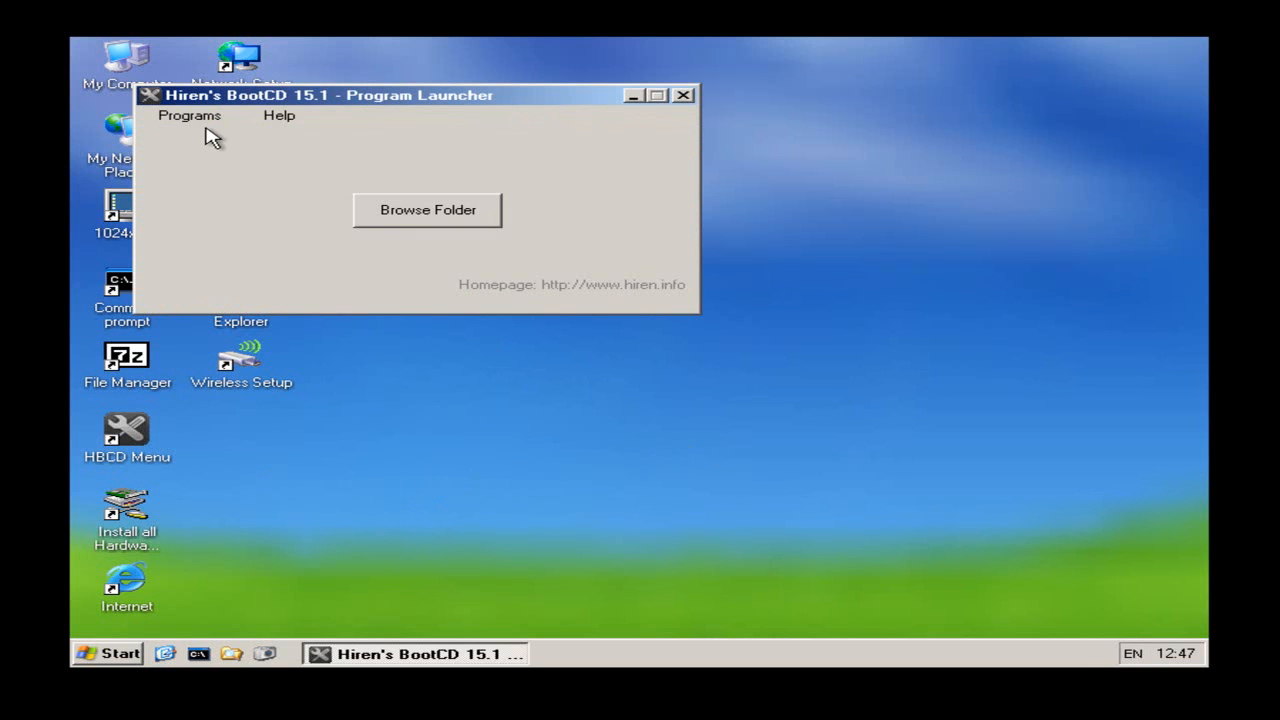
pyautogui.click(188, 114)
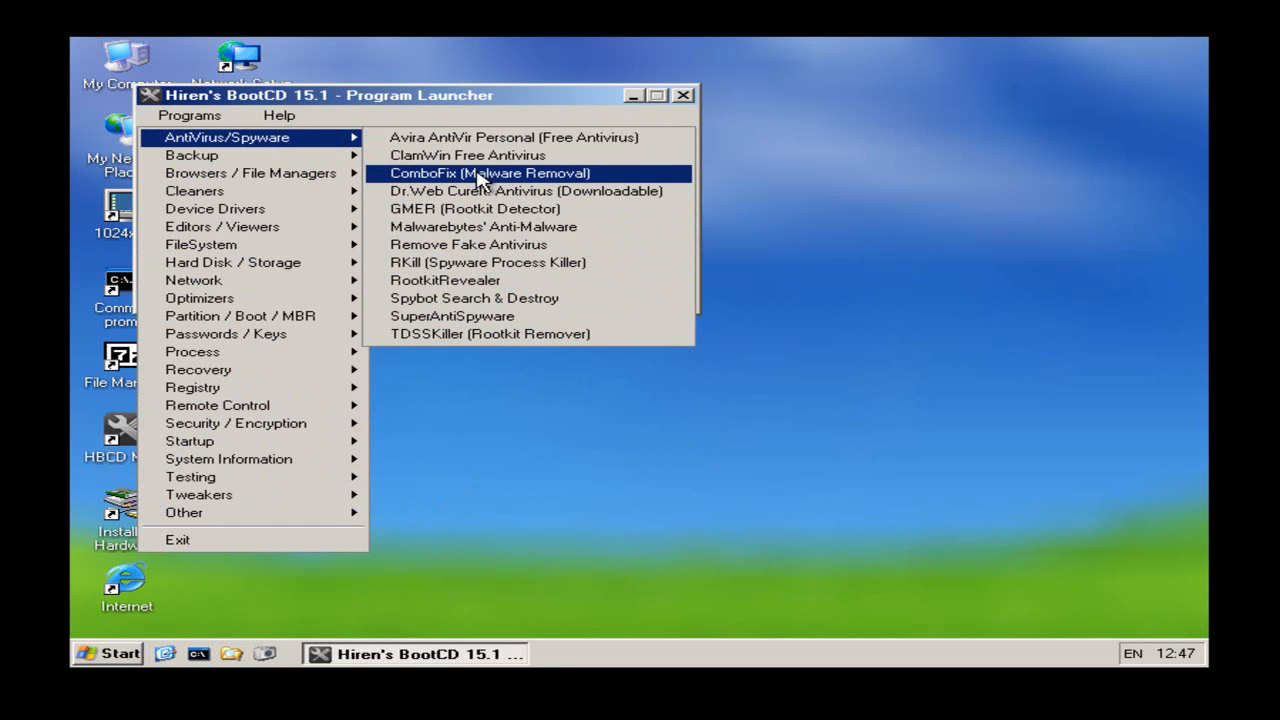
# Run ComboFix, continue past the MiniXP warning and accept its disclaimer.
pyautogui.click(490, 172)
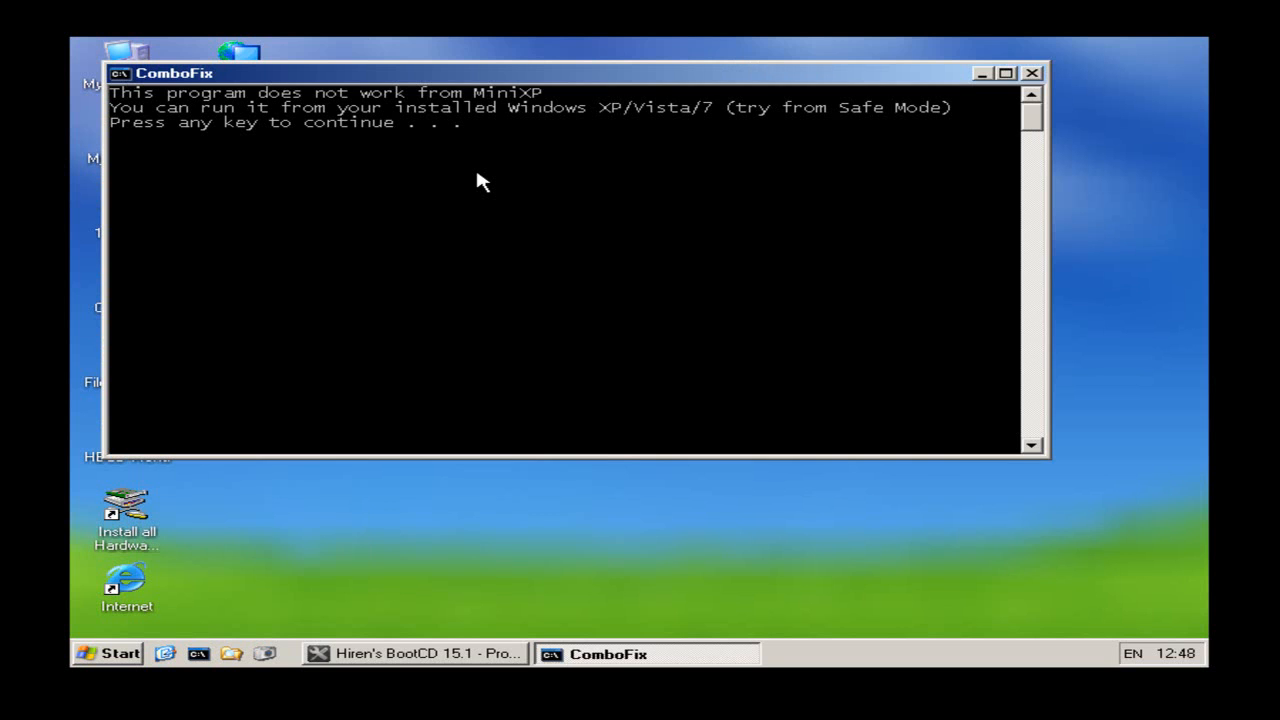
pyautogui.press('enter')
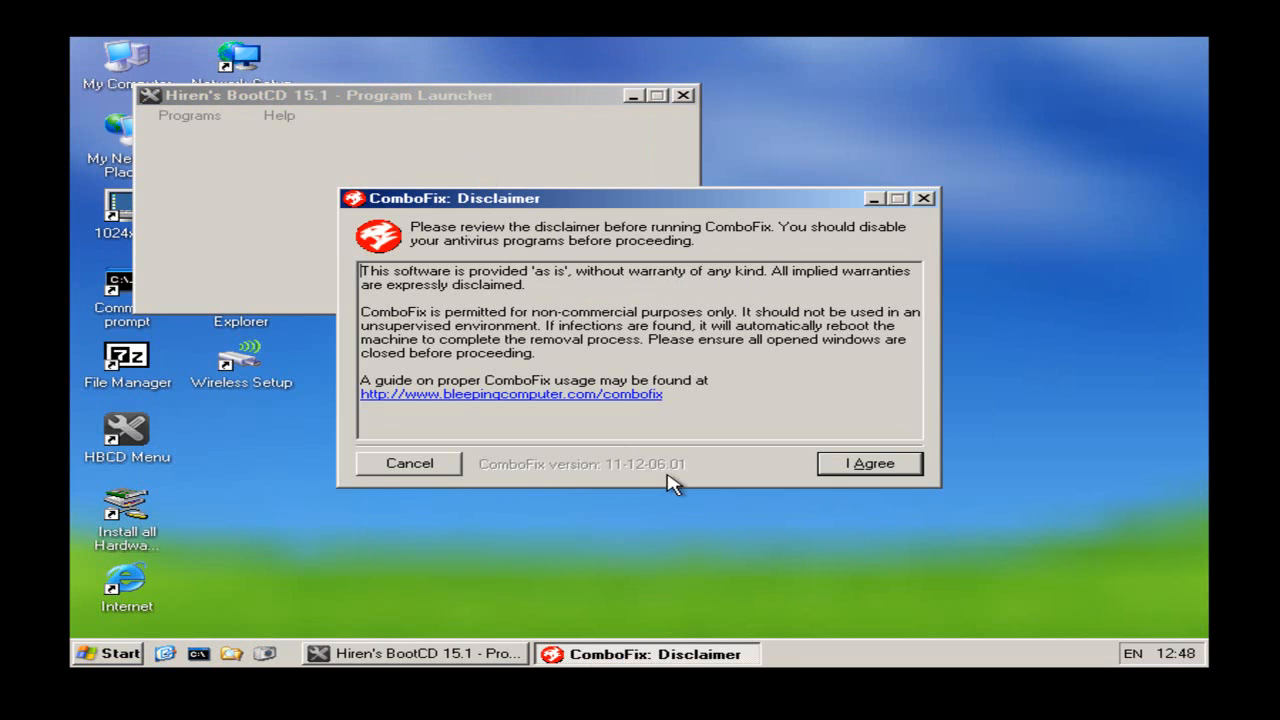
pyautogui.click(868, 464)
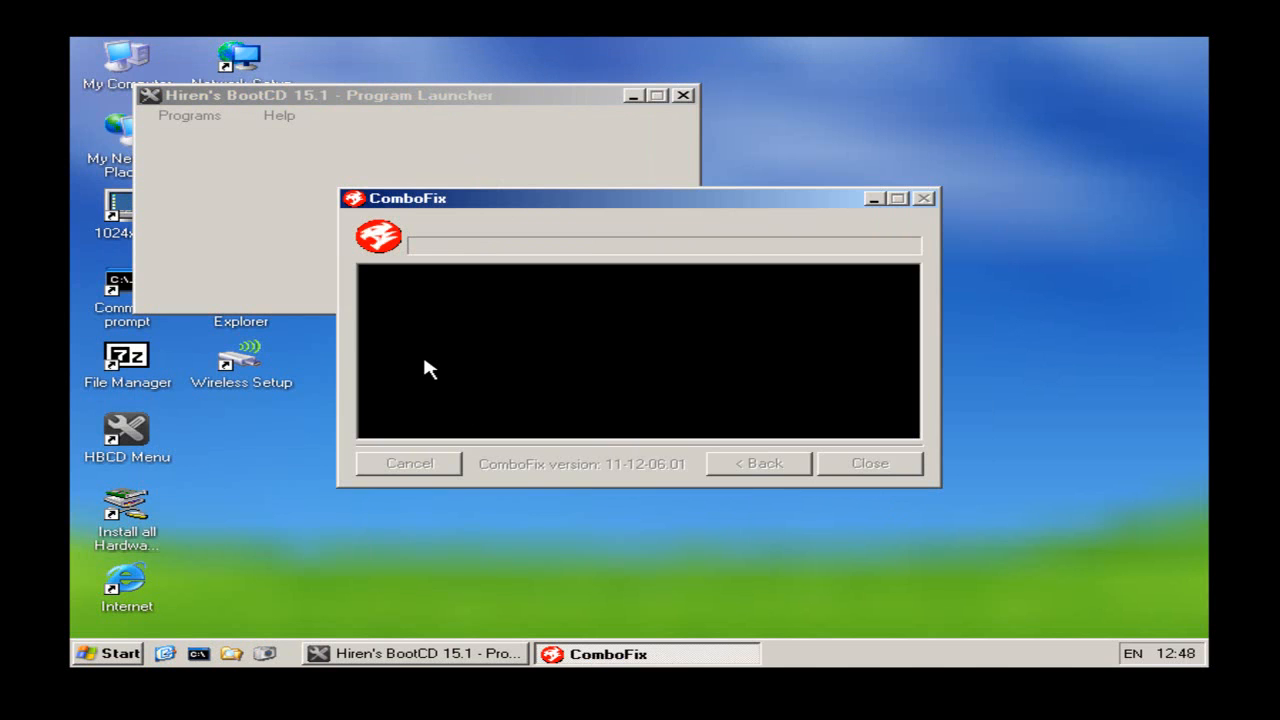
pyautogui.moveTo(316, 410)
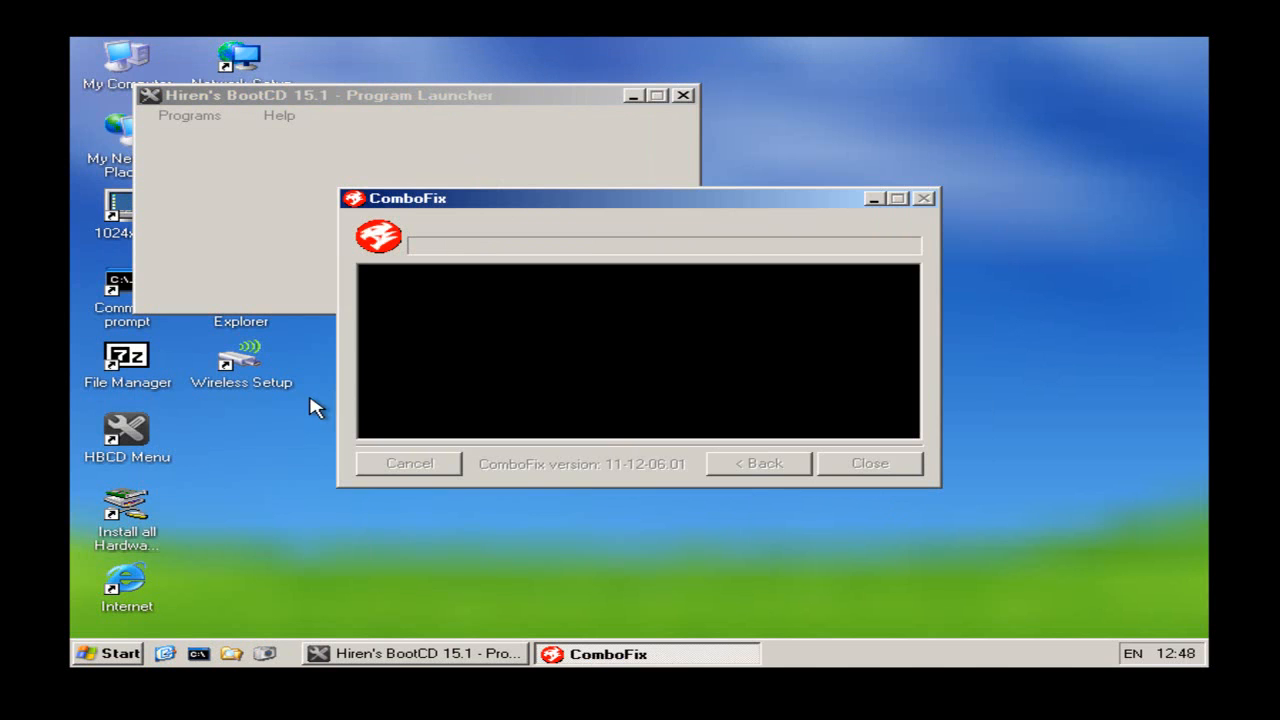
pyautogui.moveTo(212, 414)
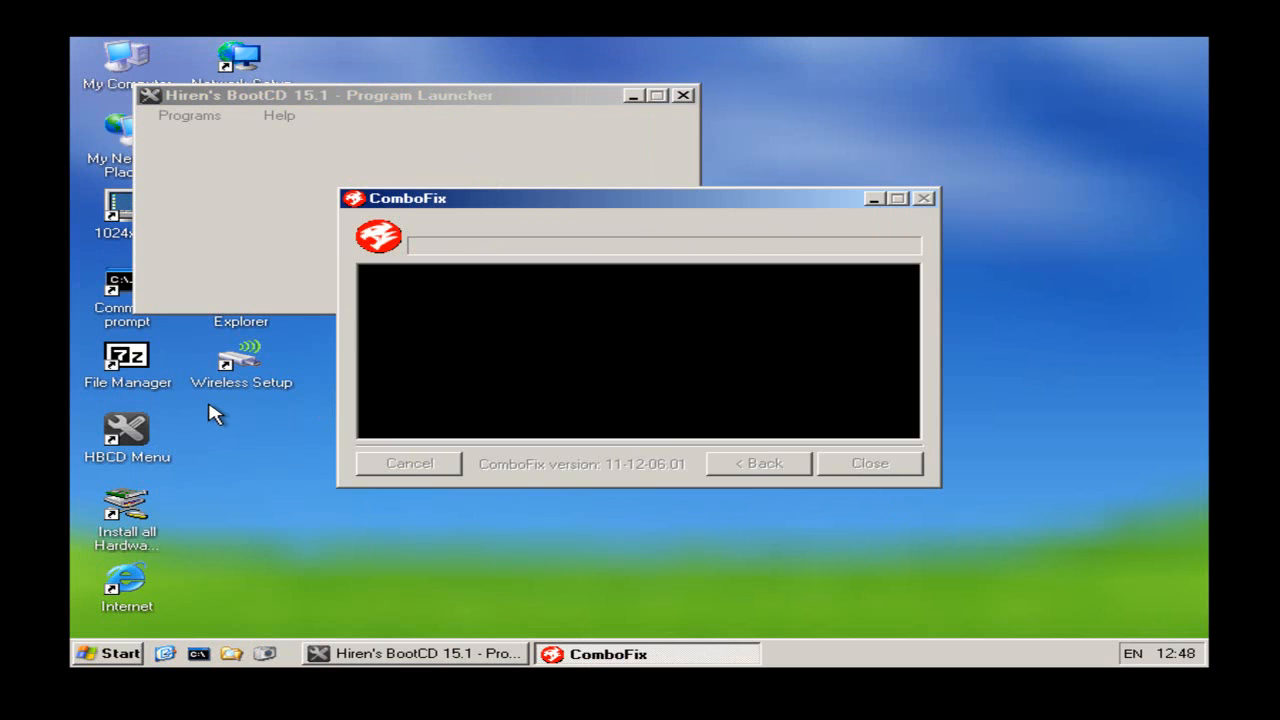
pyautogui.moveTo(212, 408)
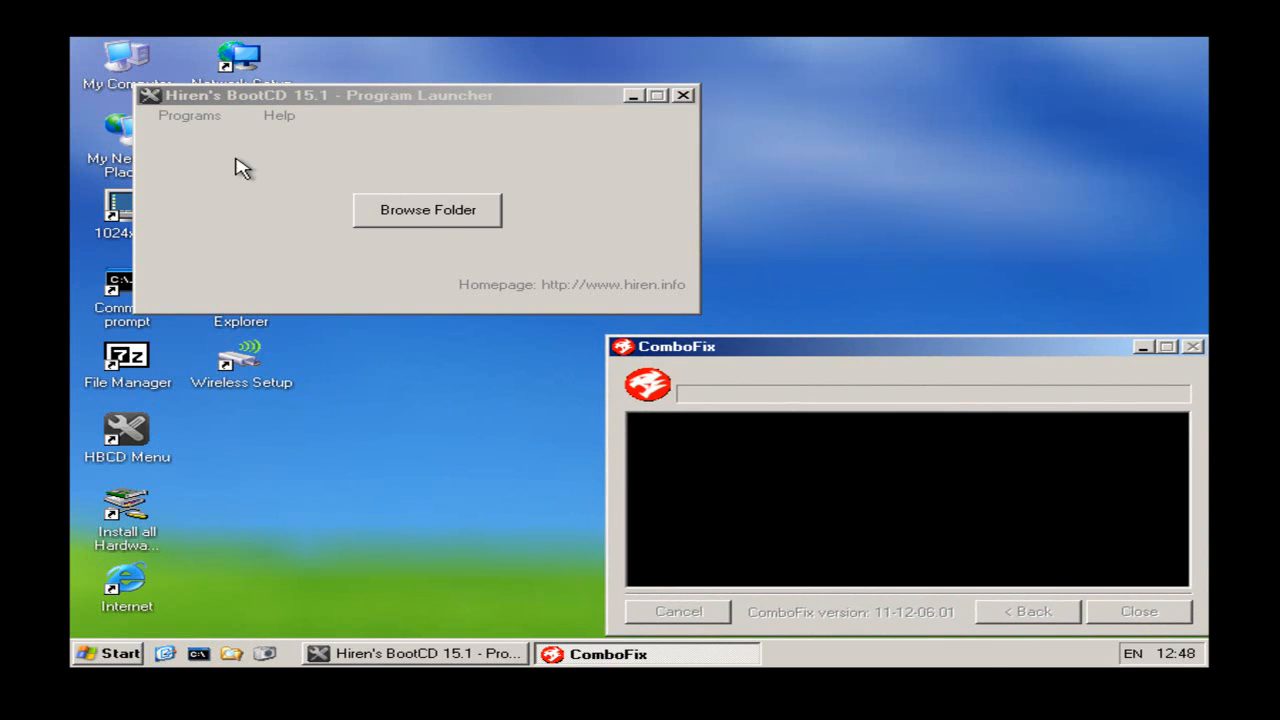
# Browse the Program Launcher's Programs menu and its Cleaners category while ComboFix keeps running.
pyautogui.click(188, 114)
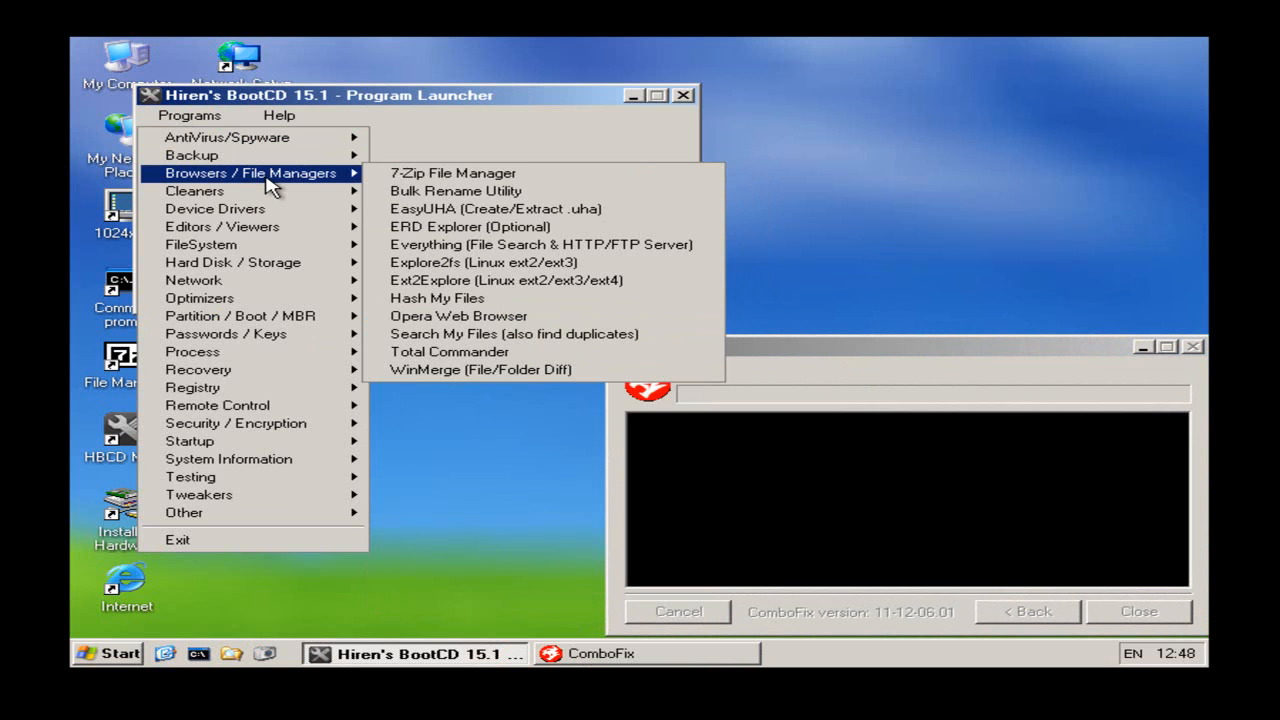
pyautogui.moveTo(196, 192)
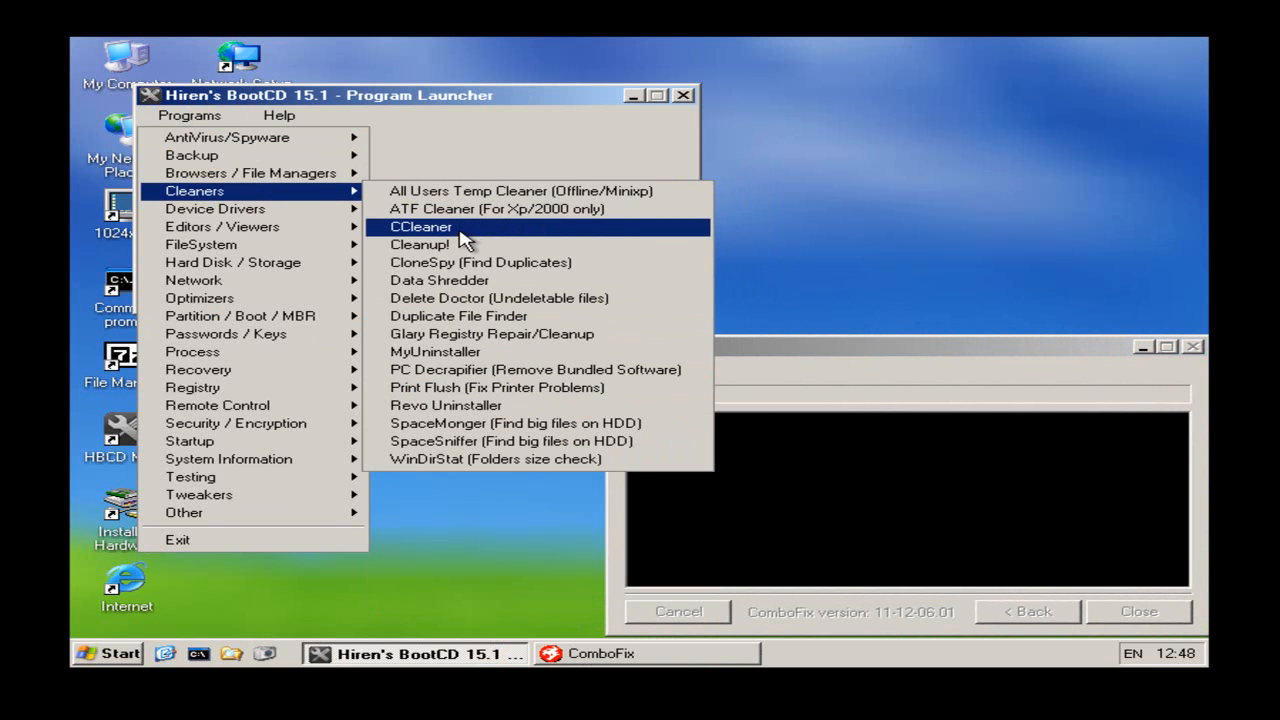
pyautogui.click(420, 228)
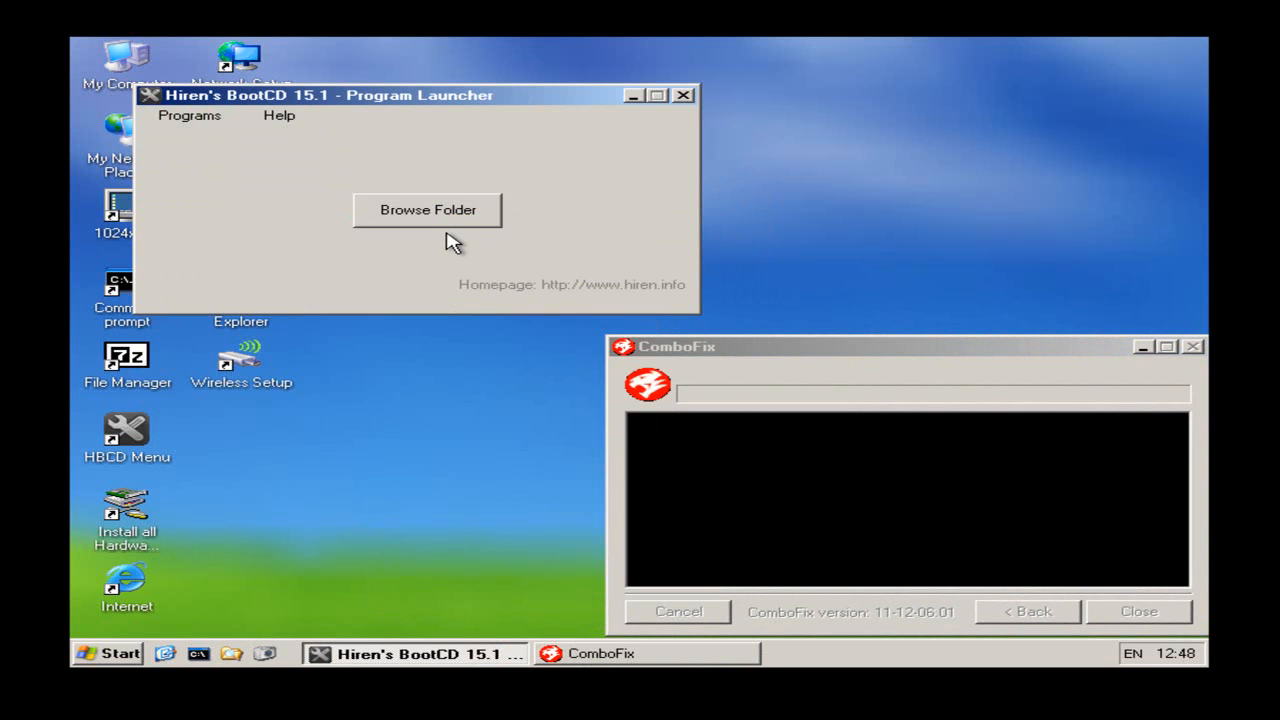
pyautogui.moveTo(492, 260)
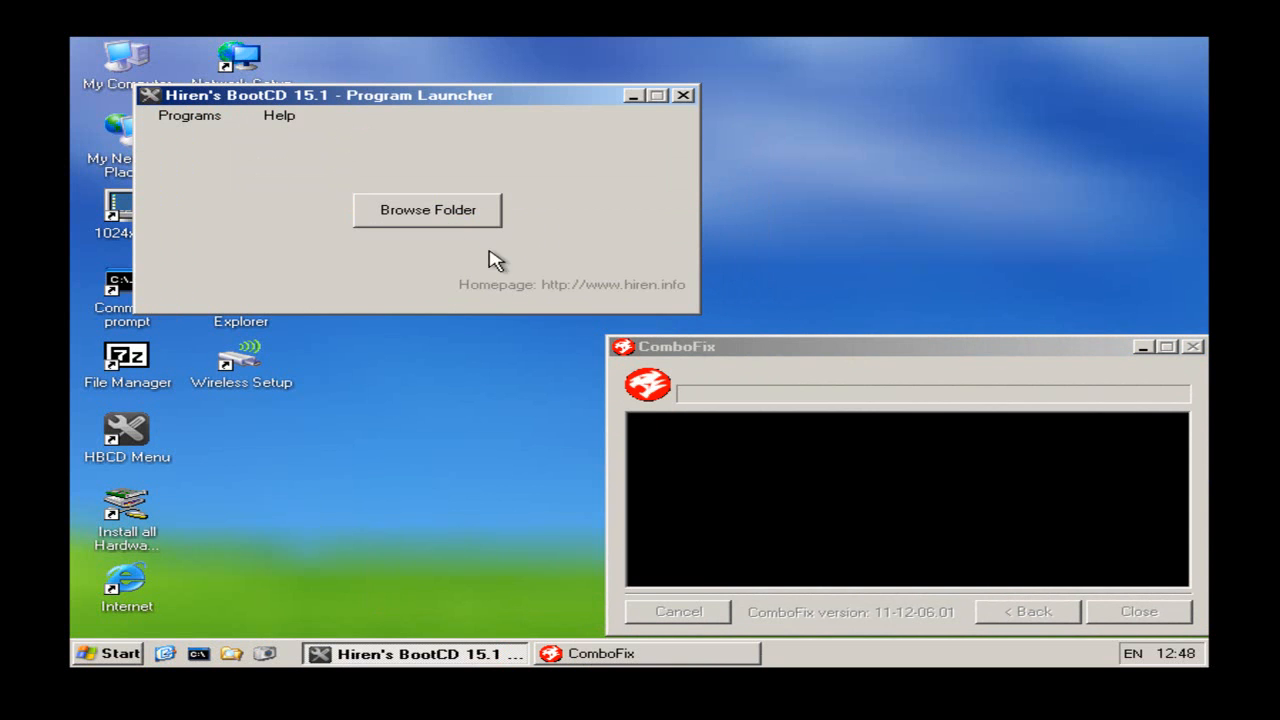
pyautogui.click(188, 114)
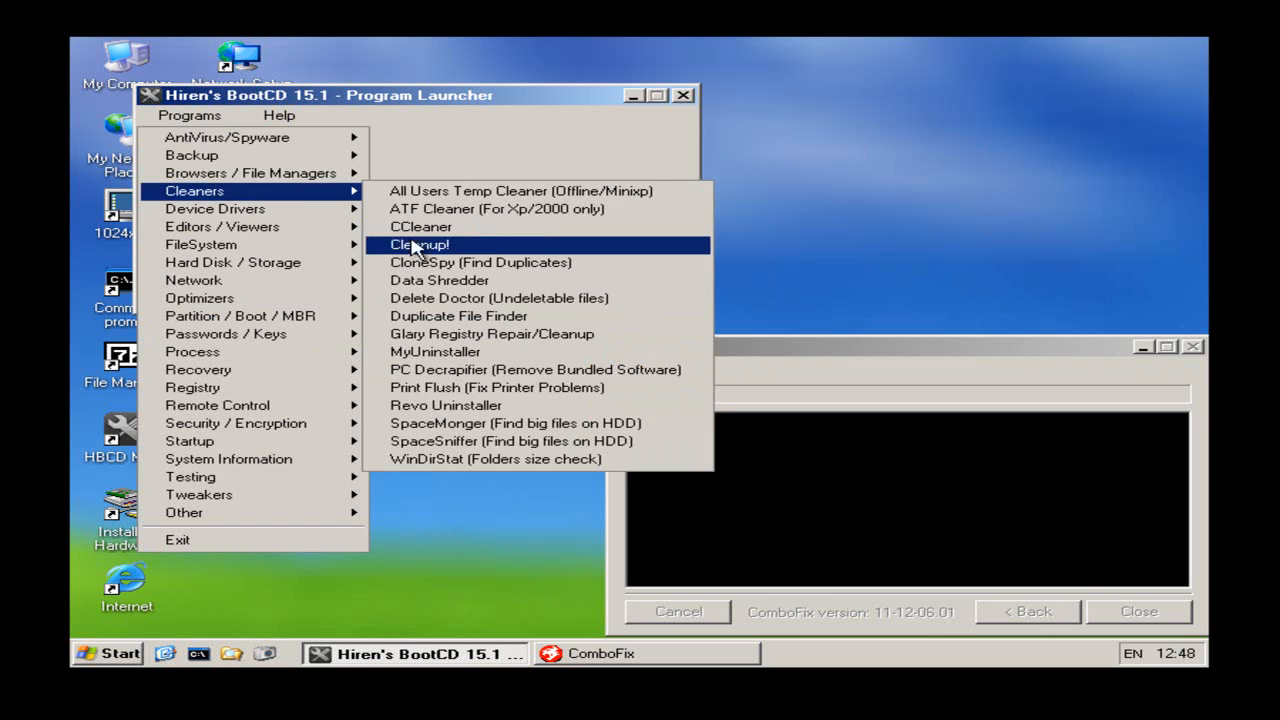
pyautogui.click(420, 244)
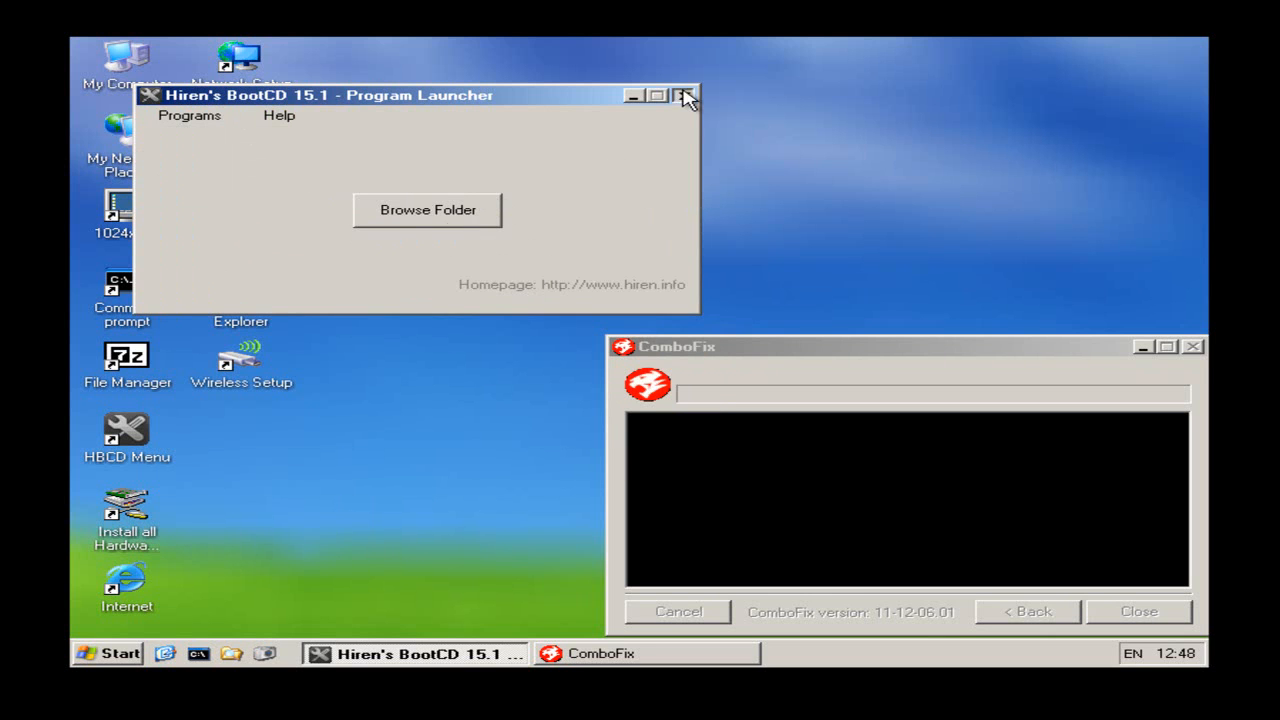
# Close the launcher, attempt Control Panel from Start > Settings, dismiss the rundll32 error and select the desktop icons.
pyautogui.click(686, 96)
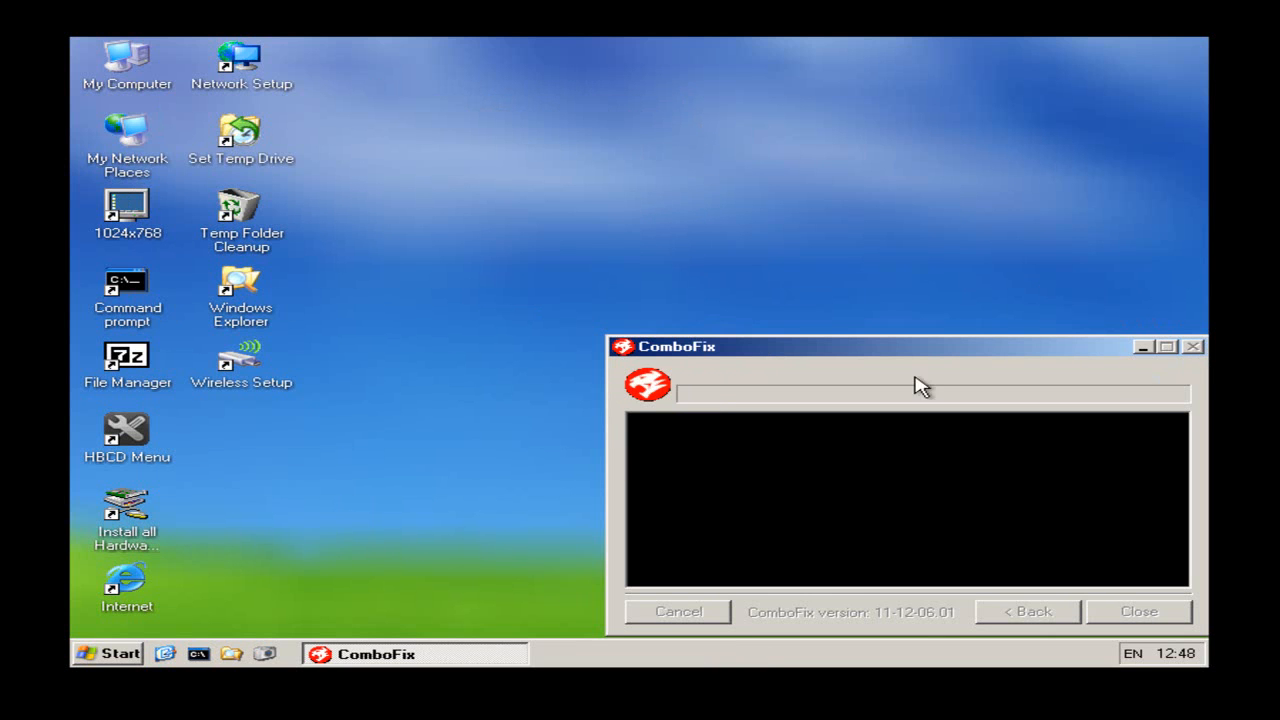
pyautogui.moveTo(108, 80)
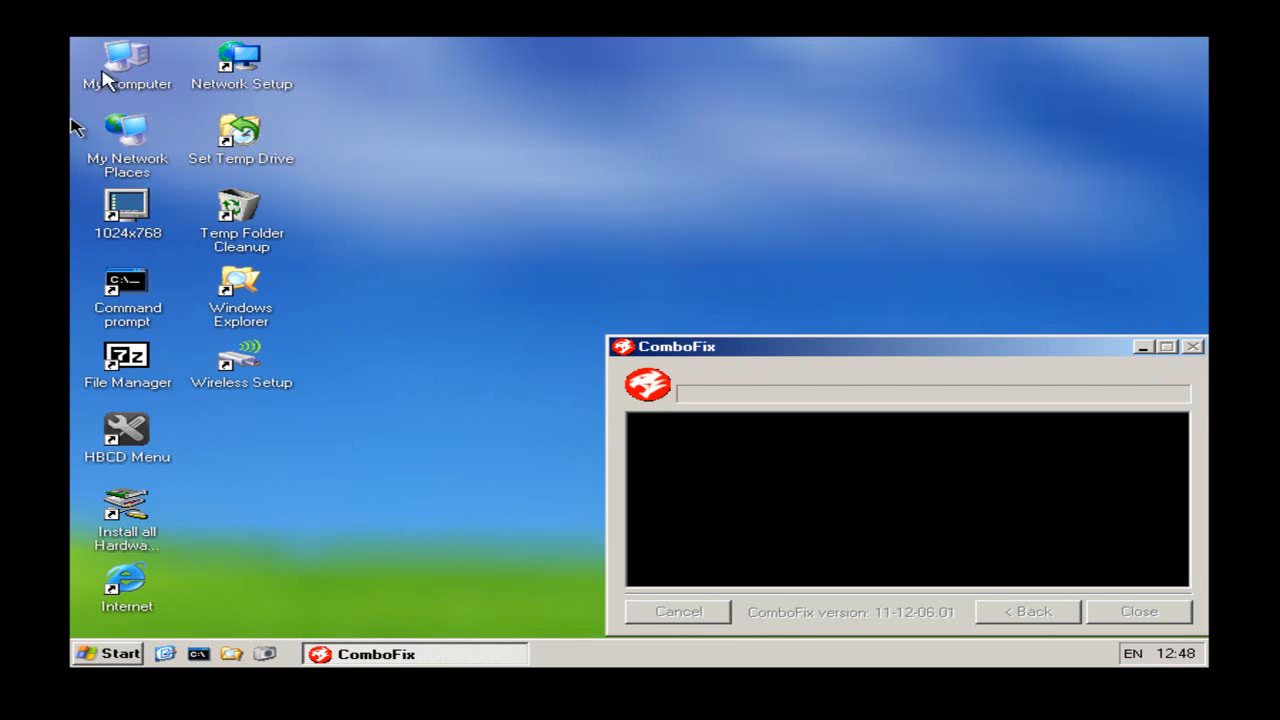
pyautogui.click(108, 652)
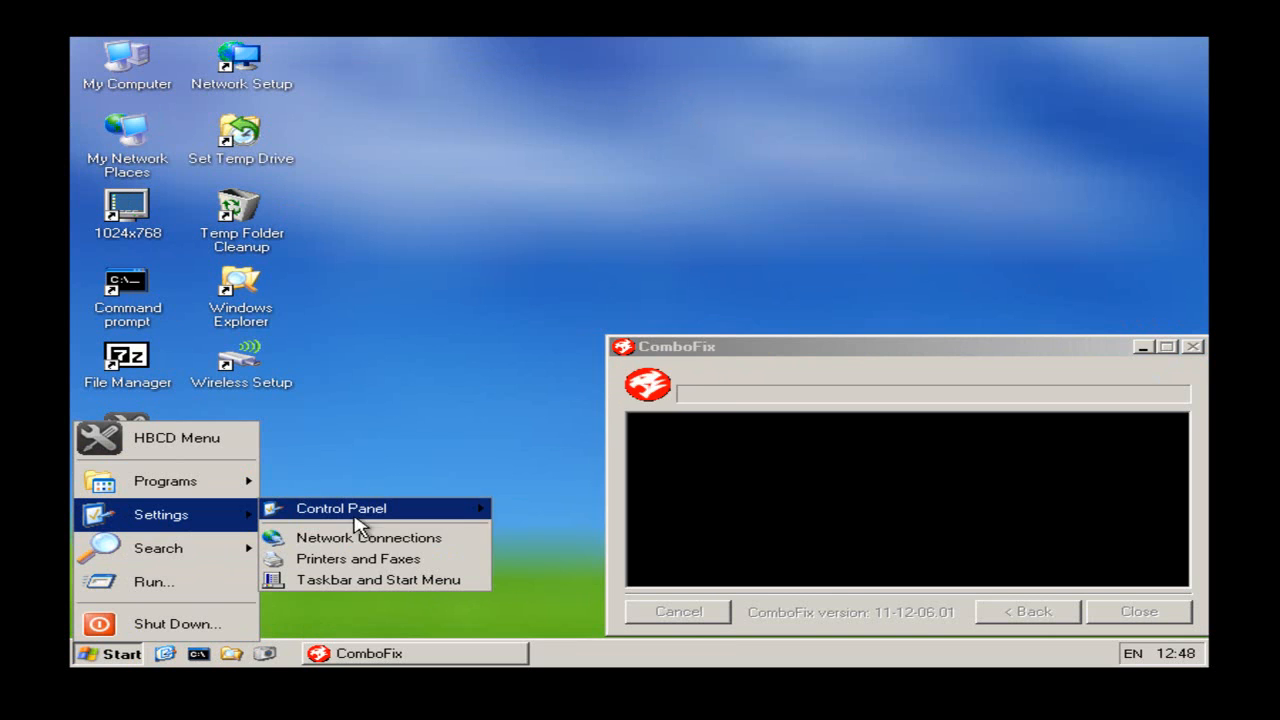
pyautogui.click(340, 508)
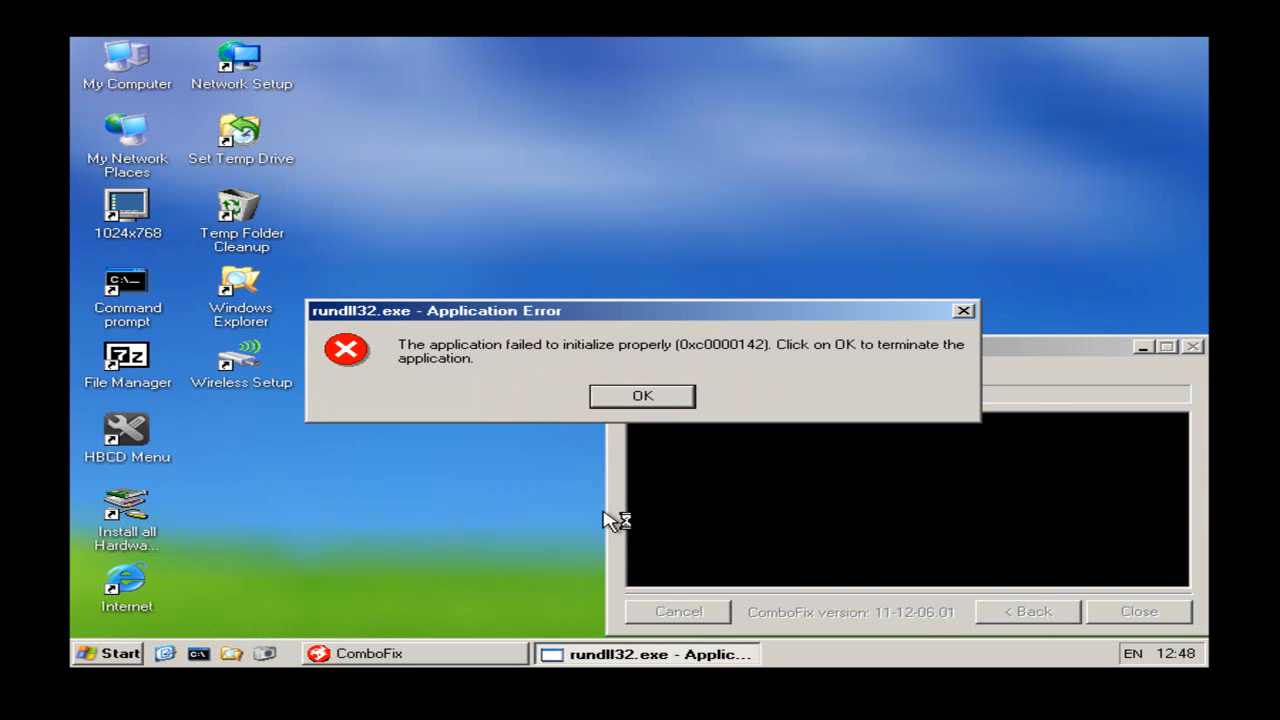
pyautogui.click(640, 396)
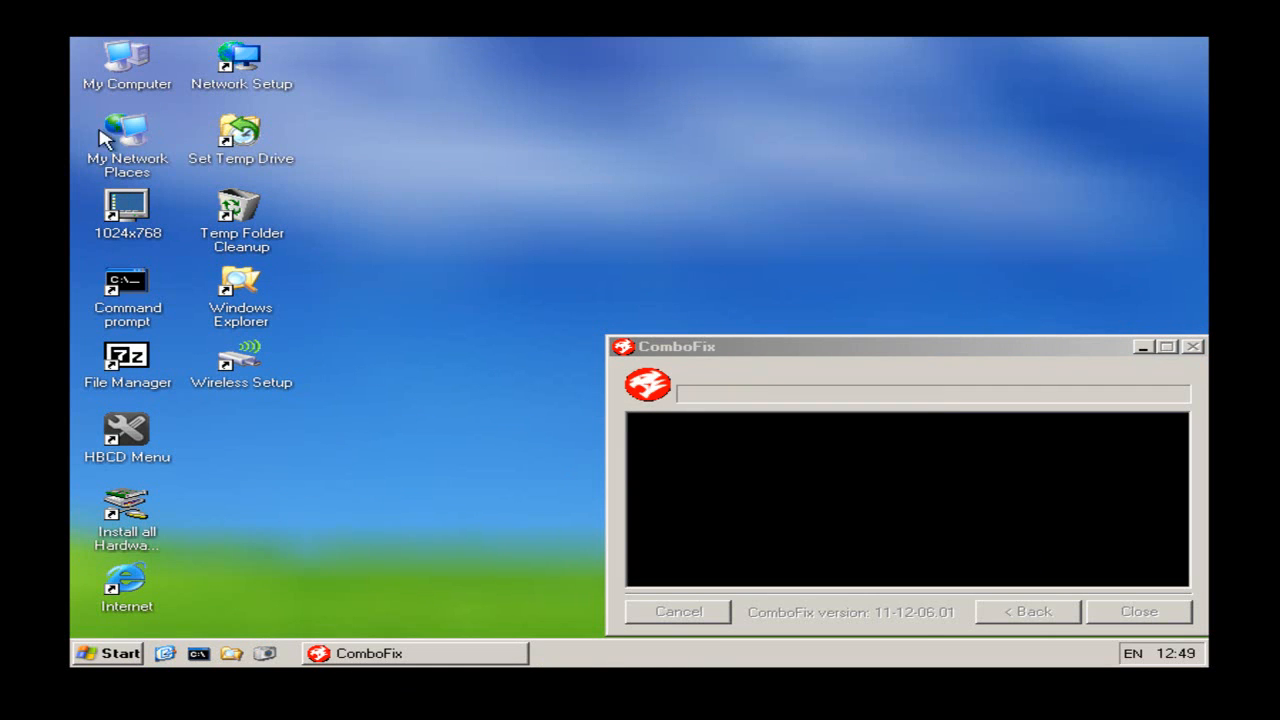
pyautogui.moveTo(1156, 348)
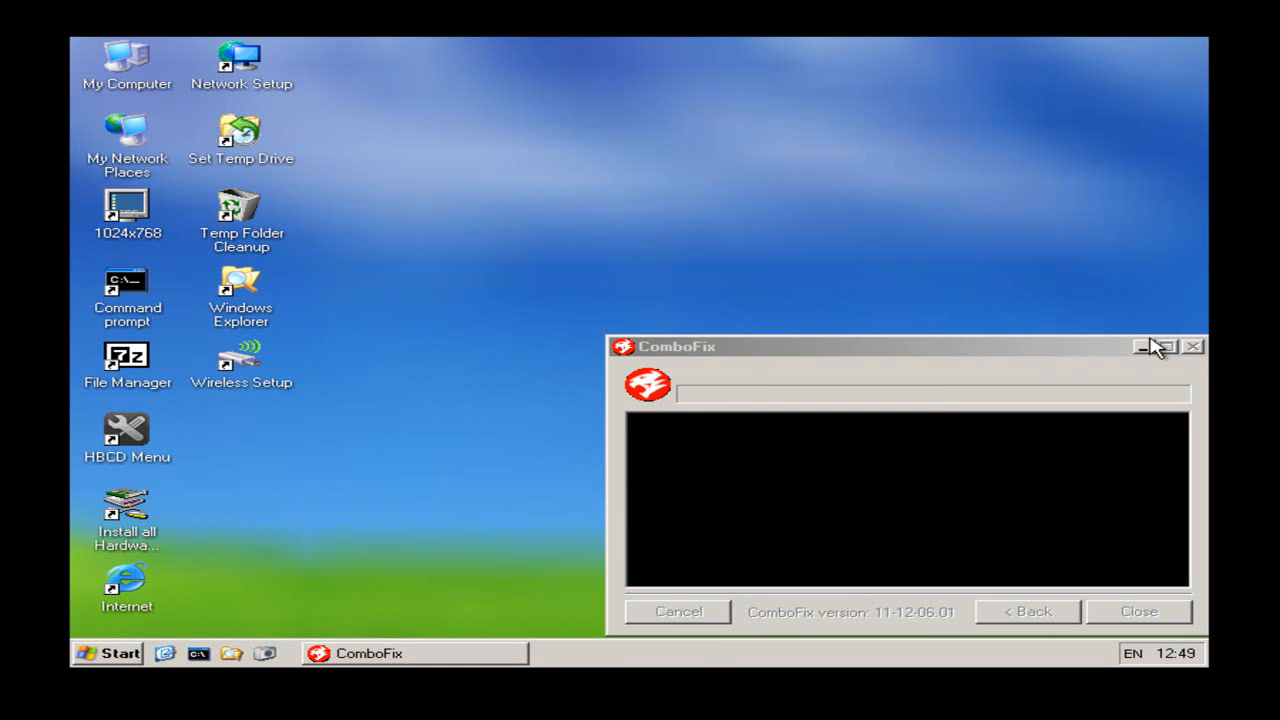
pyautogui.moveTo(76, 610)
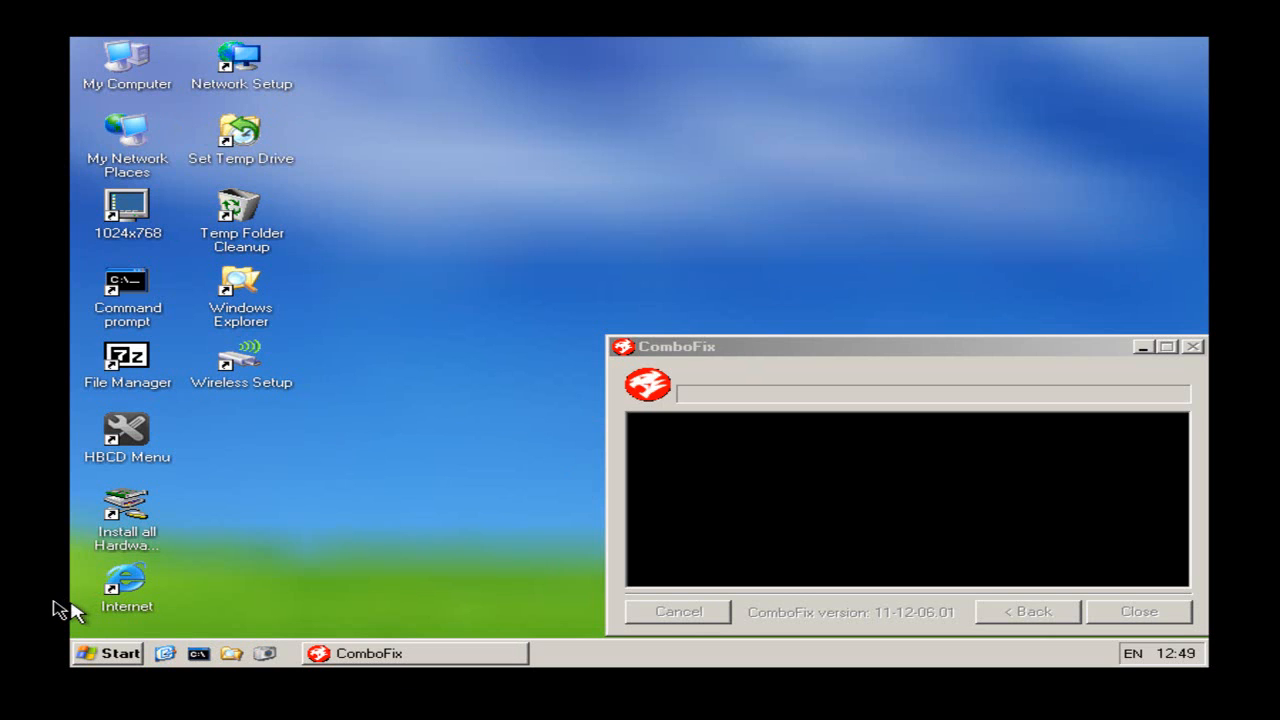
pyautogui.moveTo(124, 596)
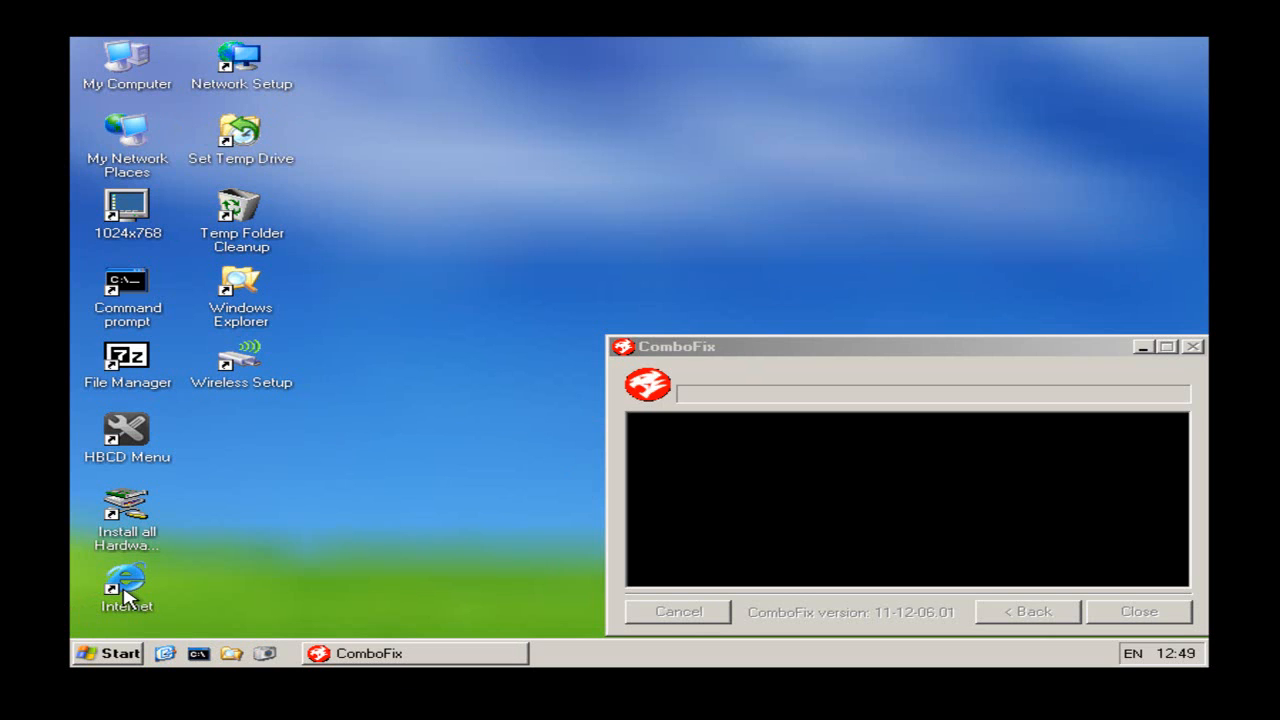
pyautogui.moveTo(158, 576)
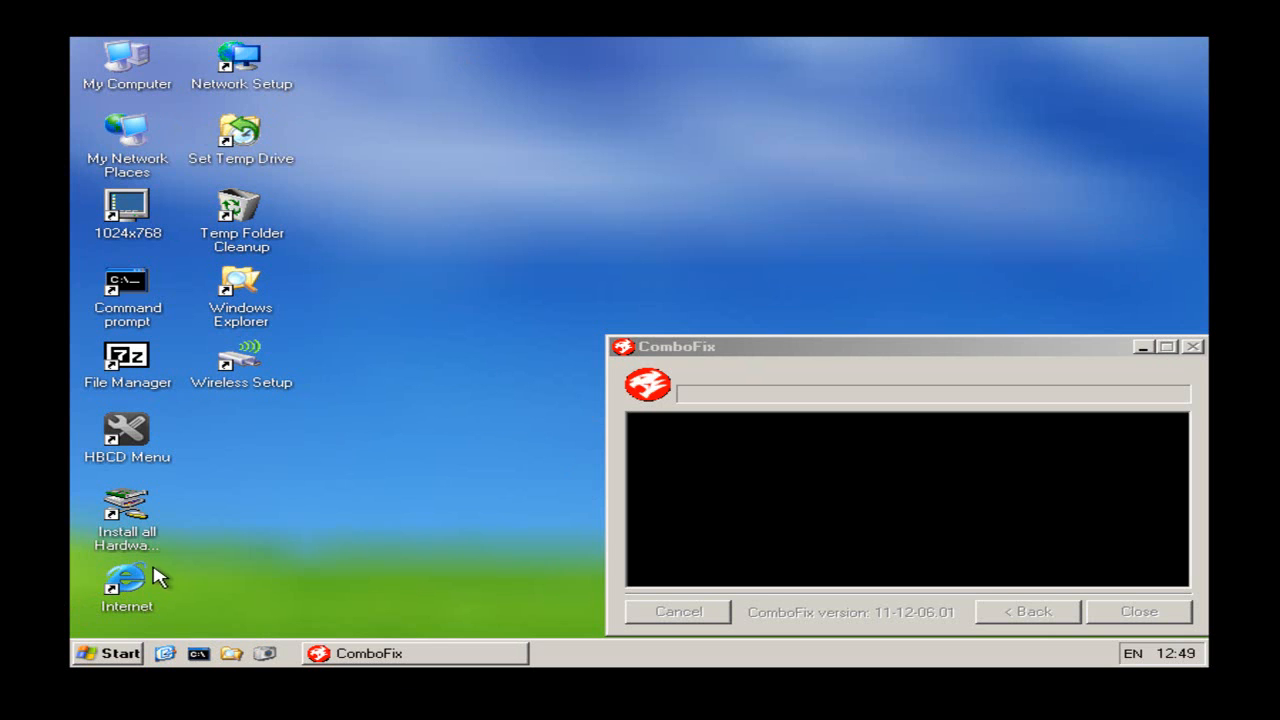
pyautogui.moveTo(384, 612)
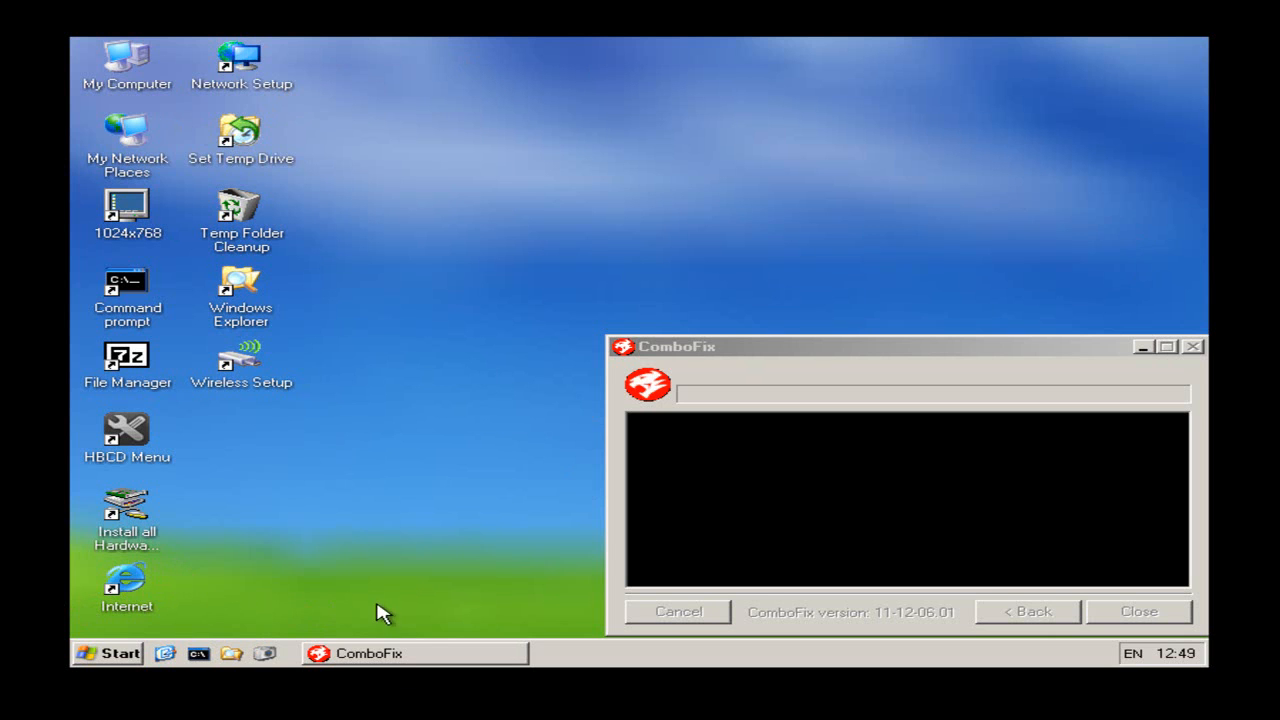
pyautogui.moveTo(380, 612); pyautogui.dragTo(80, 136)
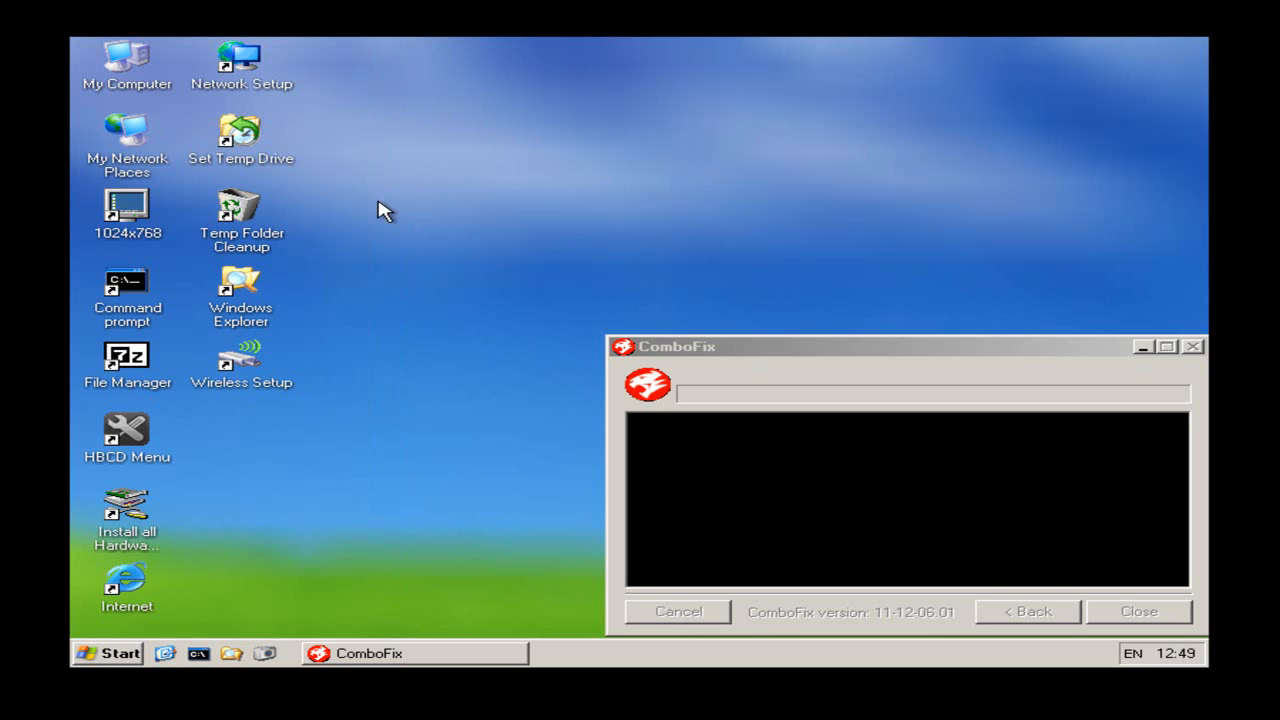
pyautogui.moveTo(360, 248)
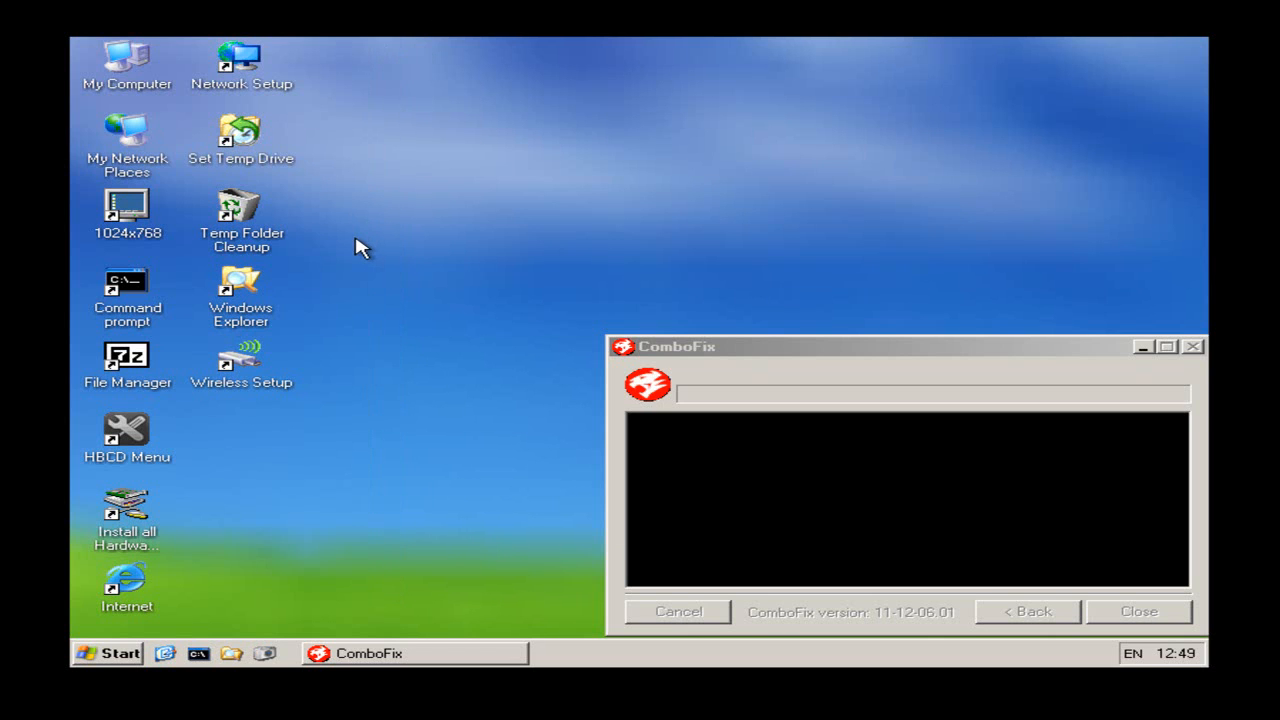
pyautogui.moveTo(350, 260)
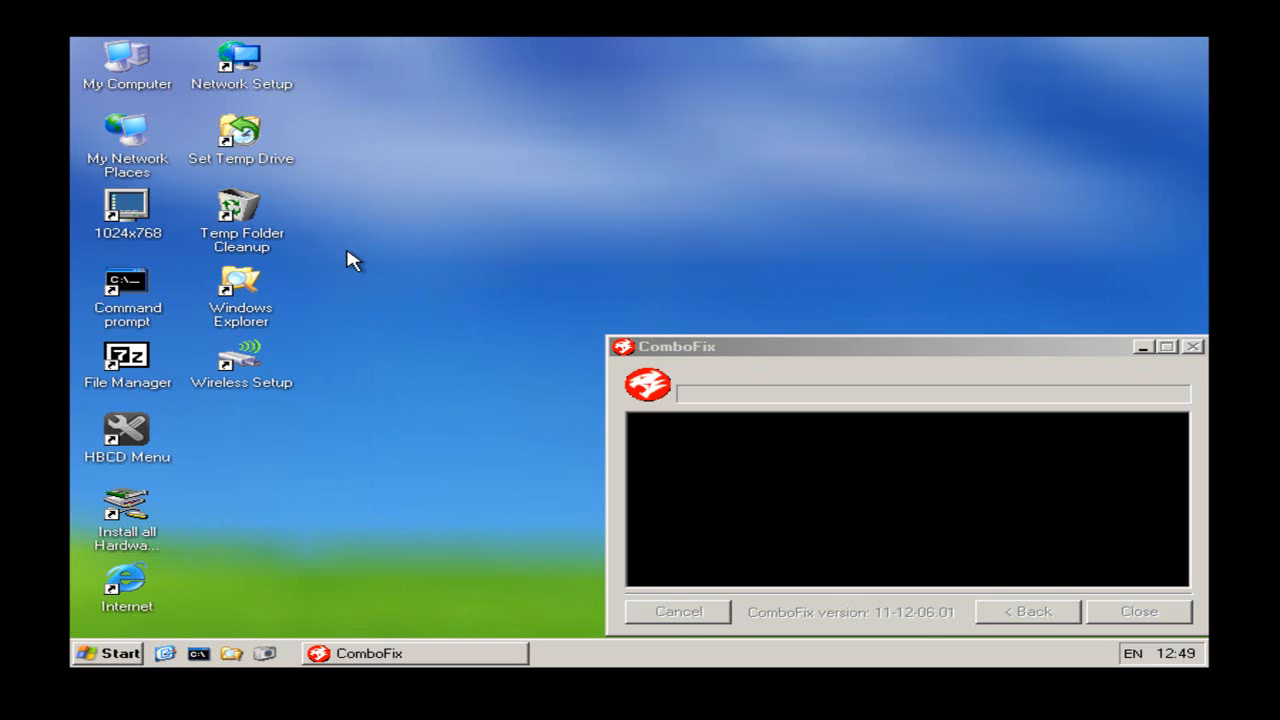
pyautogui.moveTo(290, 244)
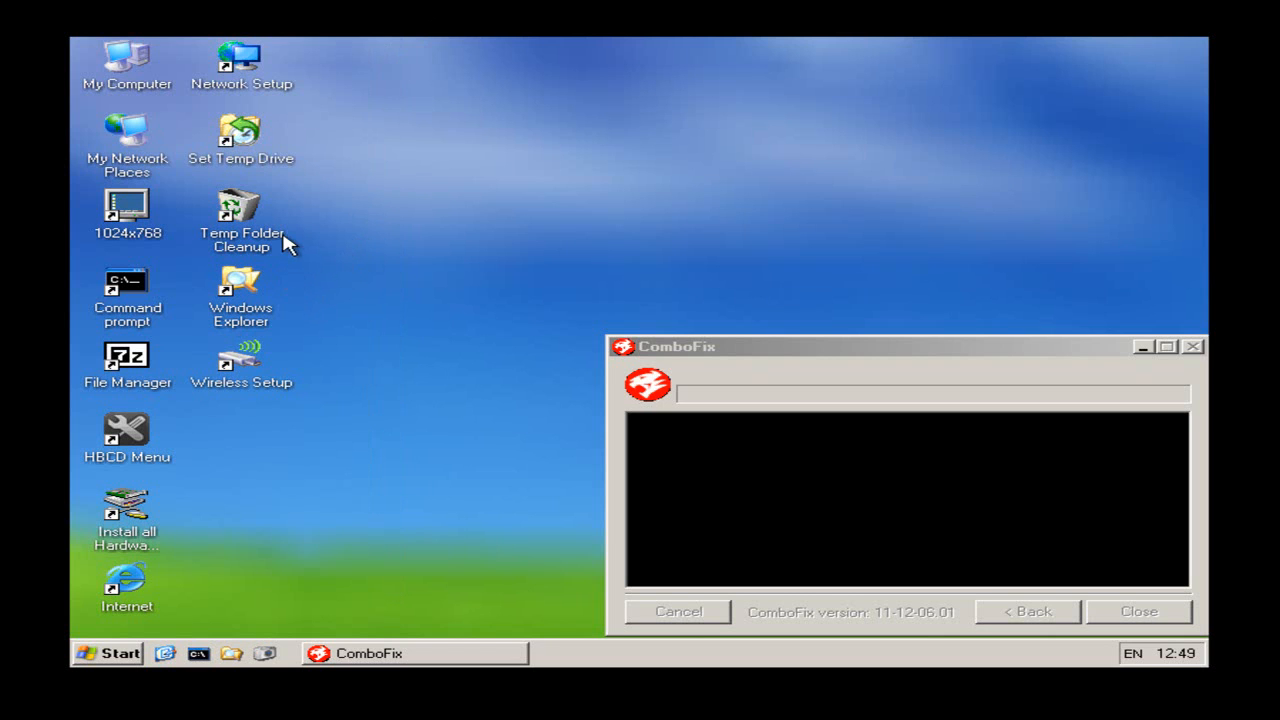
pyautogui.moveTo(356, 572)
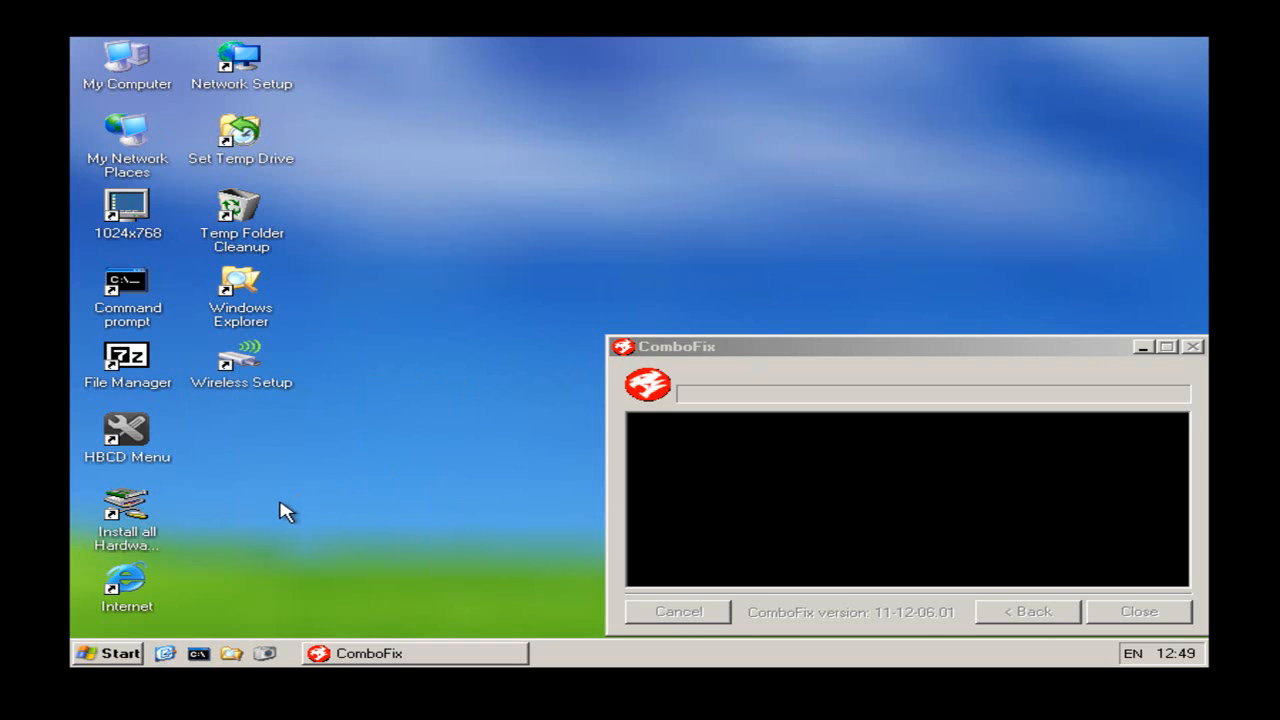
pyautogui.moveTo(462, 644)
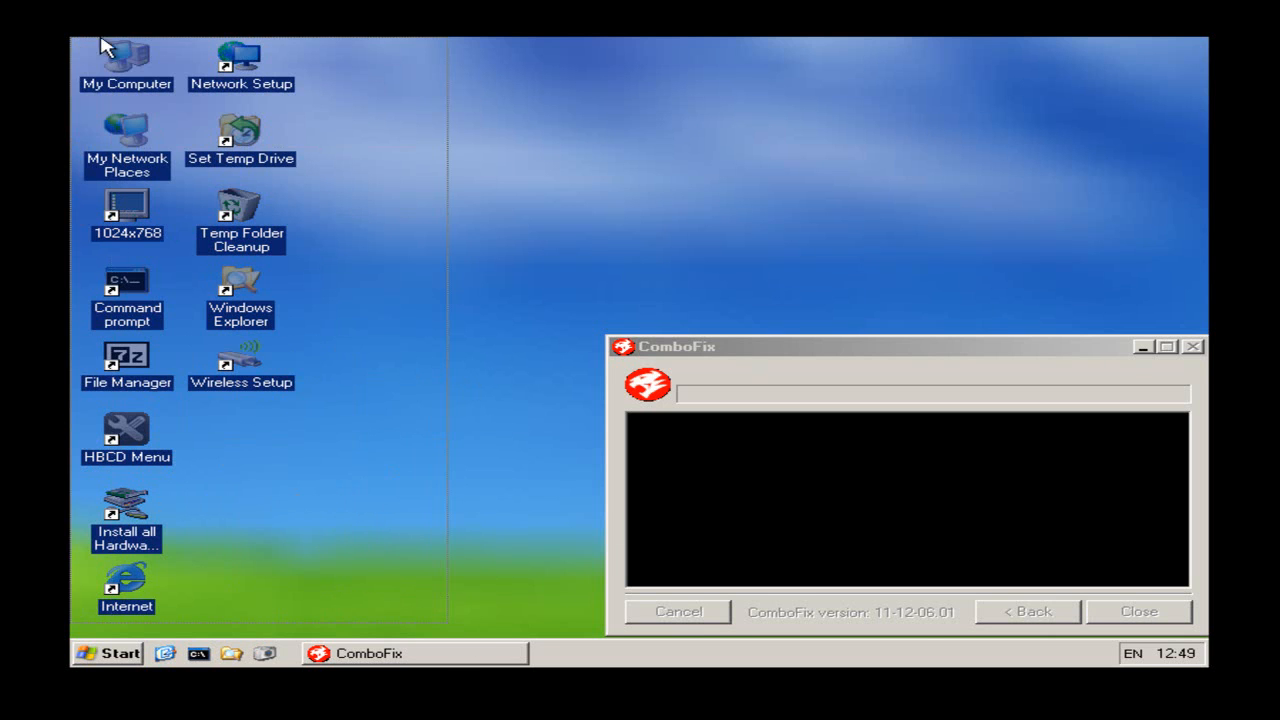
# Reopen the launcher via Start > HBCD Menu, browse Optimizers, then close the launcher leaving ComboFix alone.
pyautogui.click(104, 652)
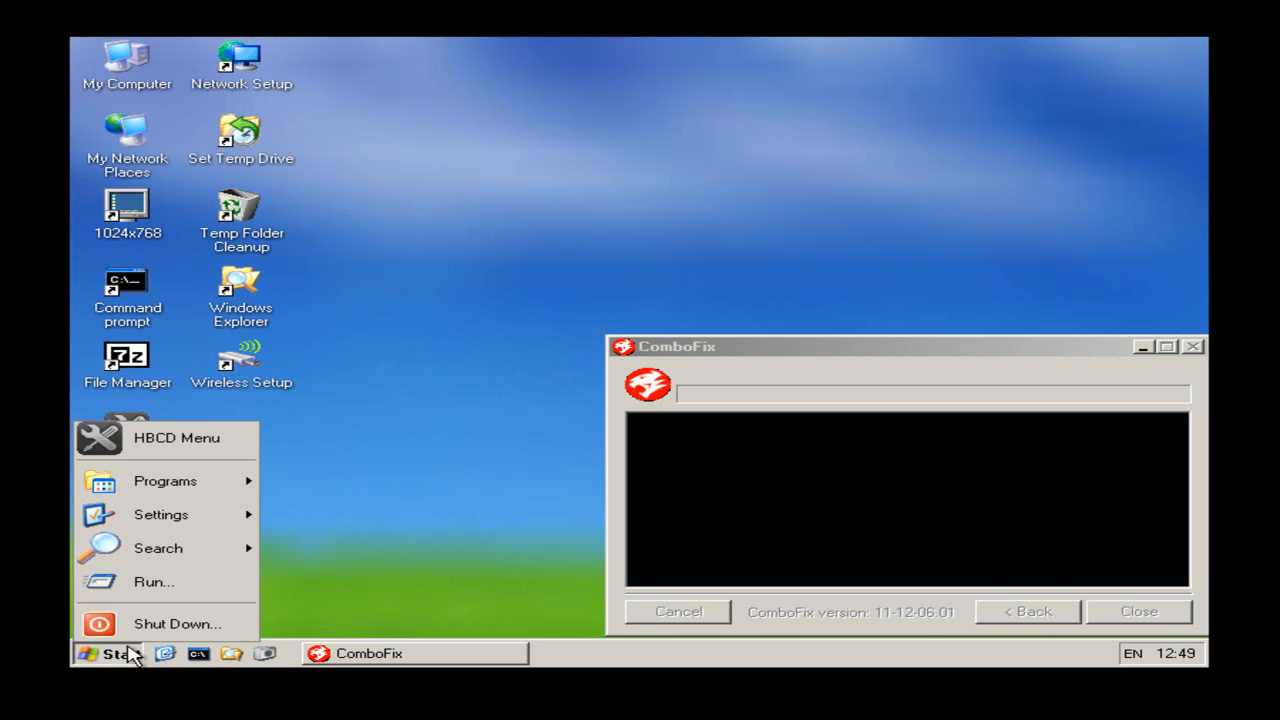
pyautogui.click(176, 438)
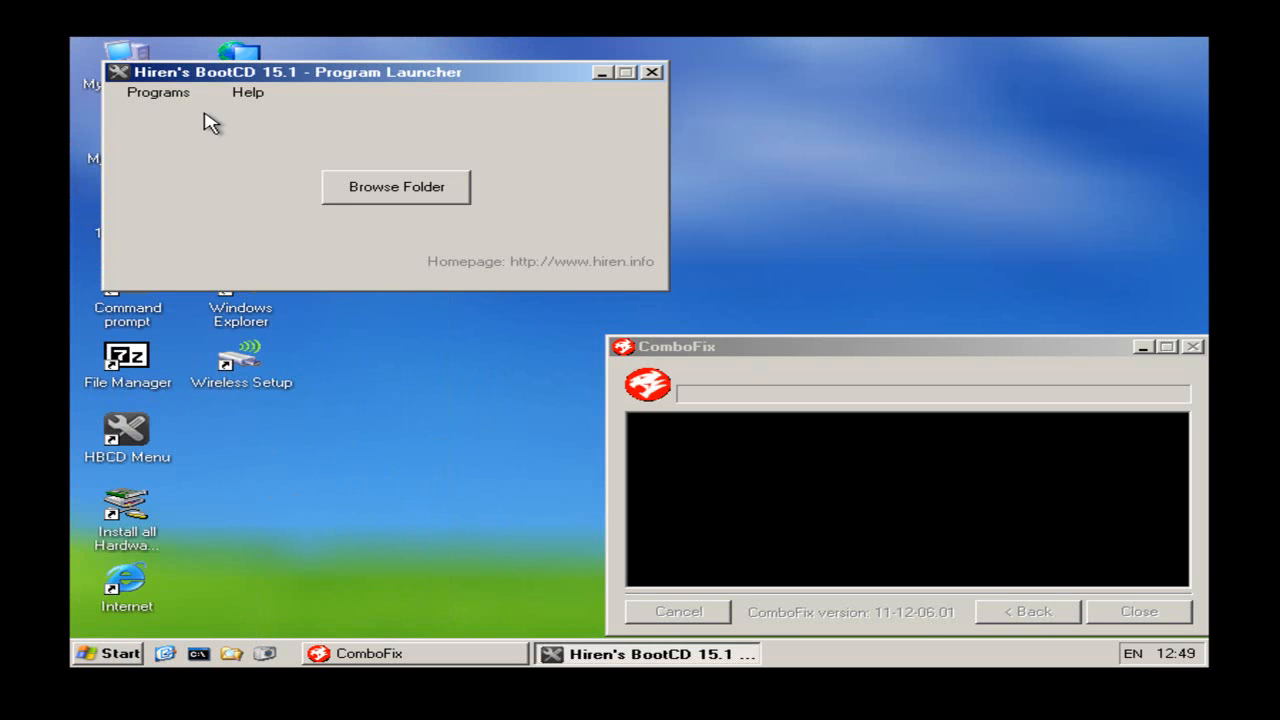
pyautogui.click(158, 92)
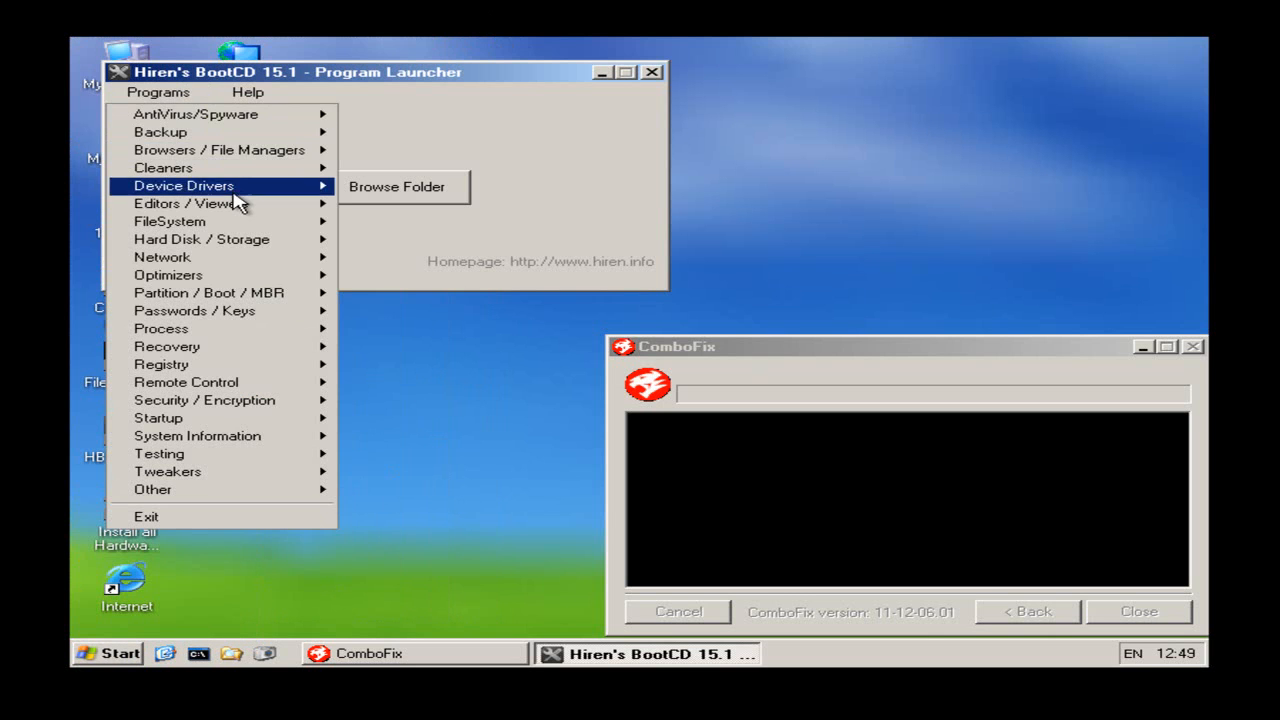
pyautogui.moveTo(168, 276)
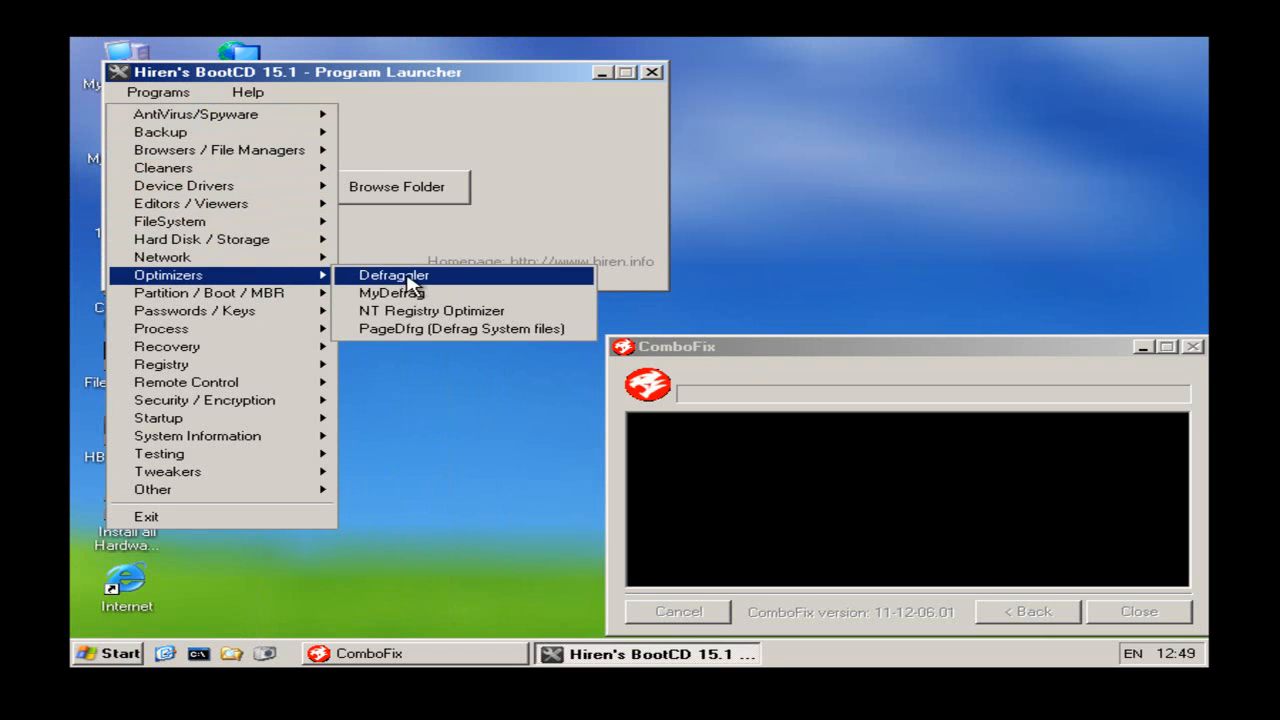
pyautogui.moveTo(530, 318)
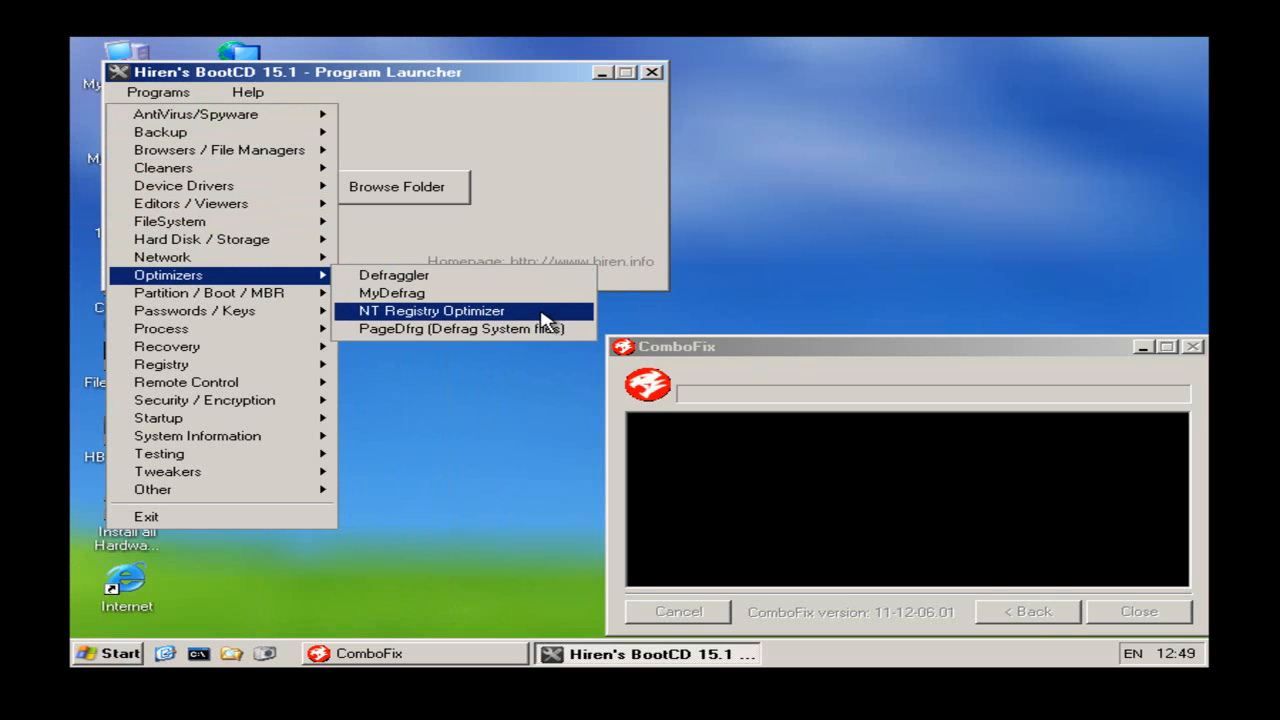
pyautogui.click(528, 328)
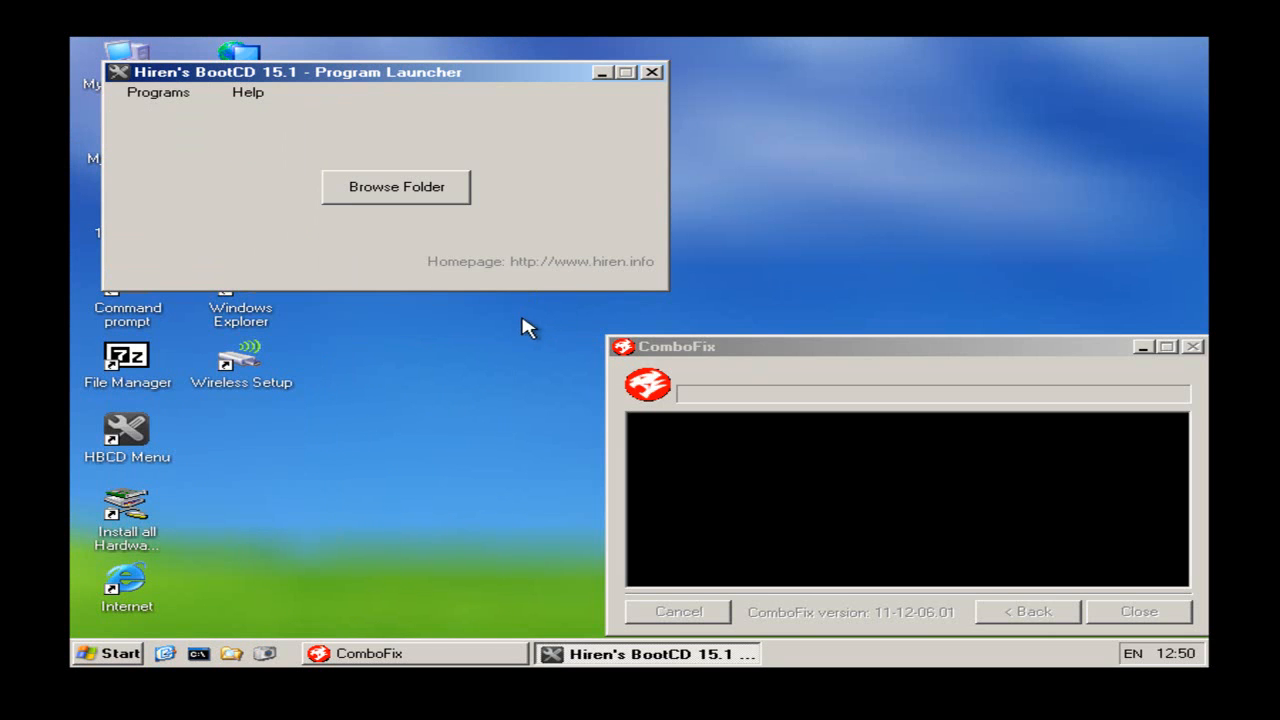
pyautogui.moveTo(676, 206)
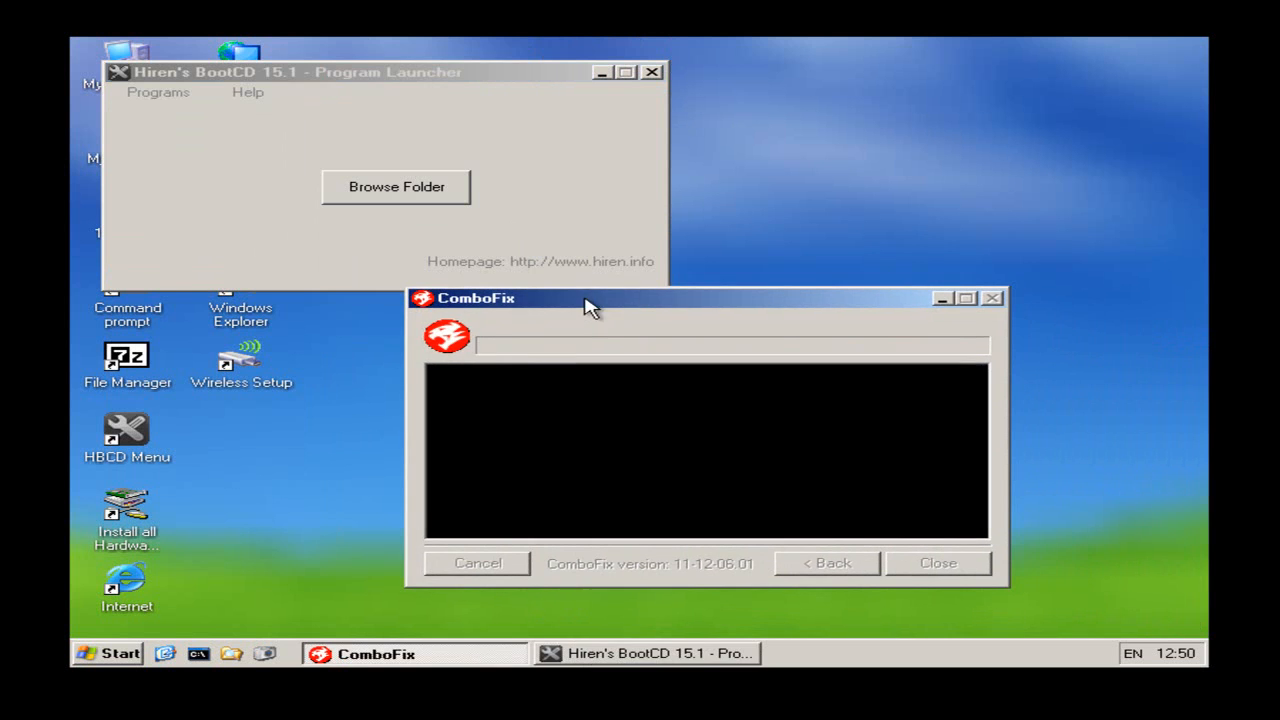
pyautogui.click(652, 72)
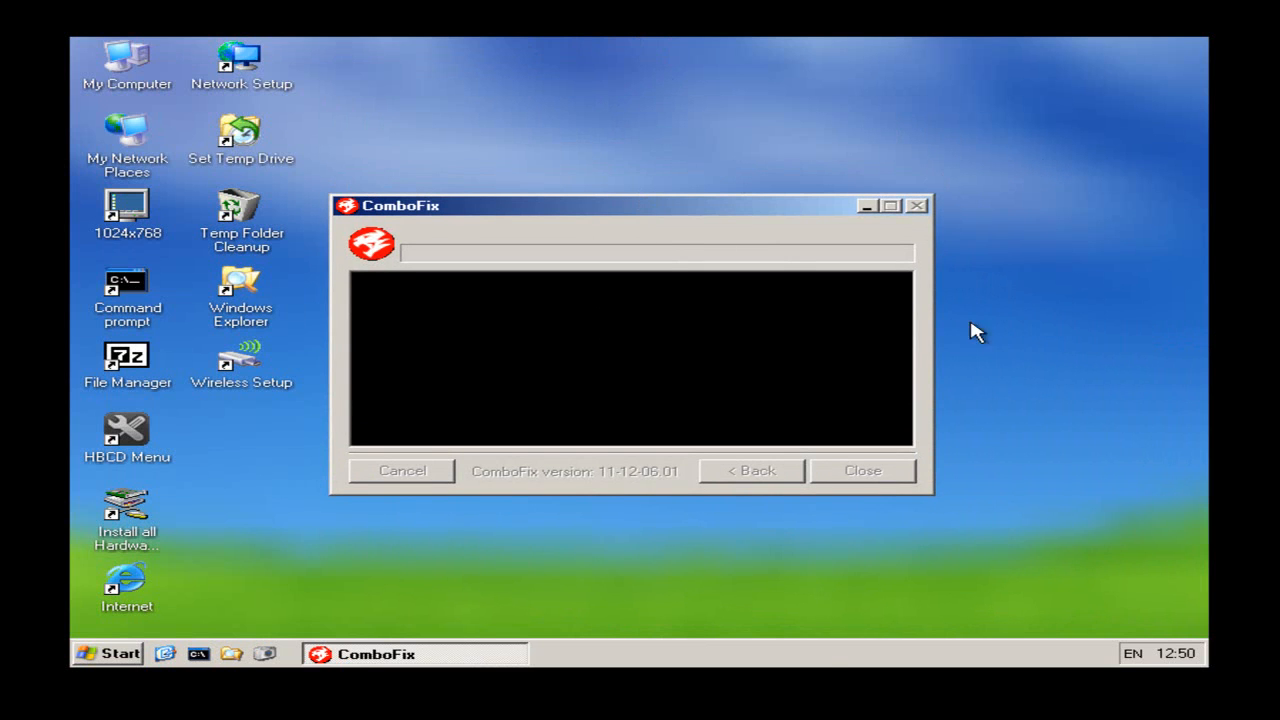
pyautogui.moveTo(820, 662)
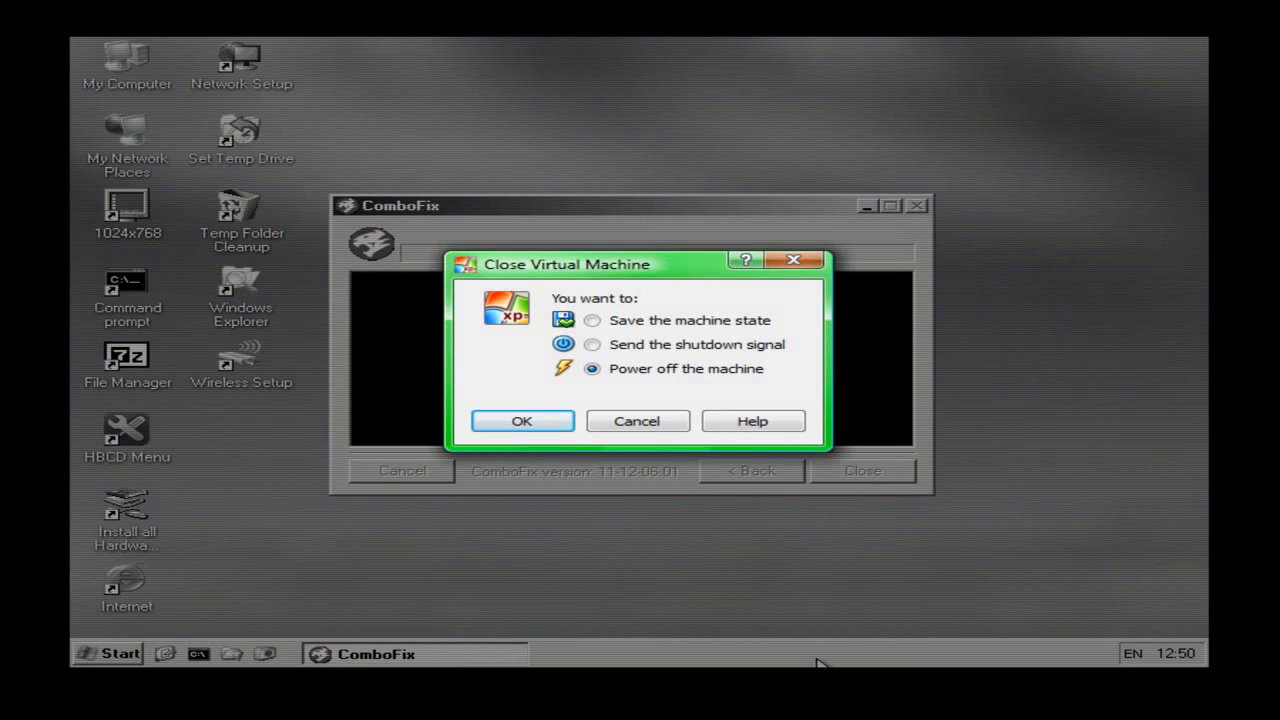
# Confirm 'Power off the machine' so the hirens VM shows as Powered Off.
pyautogui.click(522, 420)
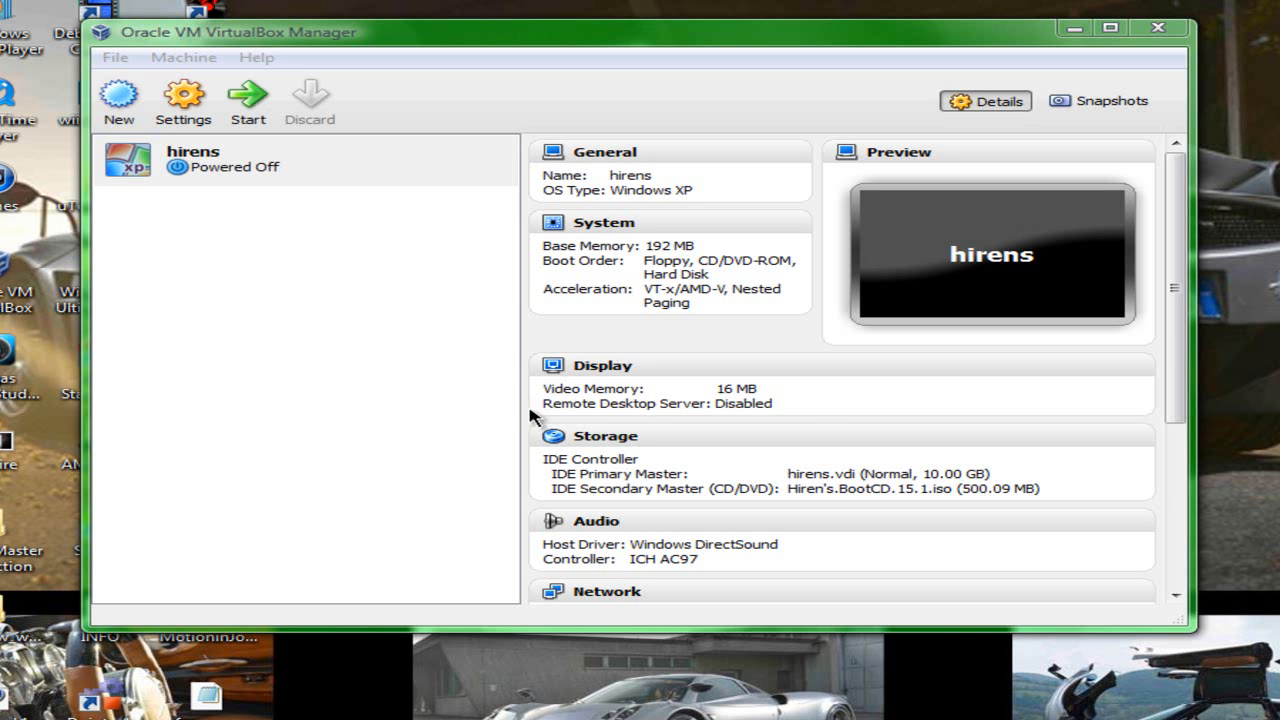
pyautogui.moveTo(1228, 38)
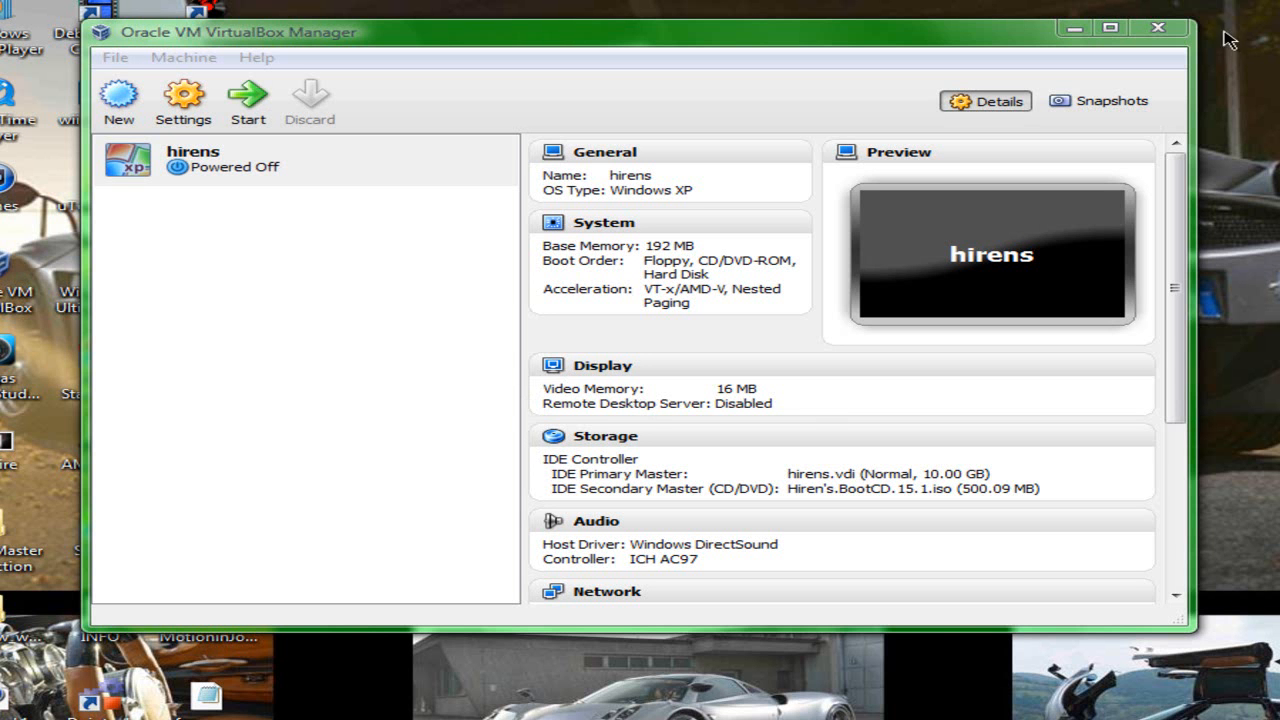
pyautogui.moveTo(292, 598)
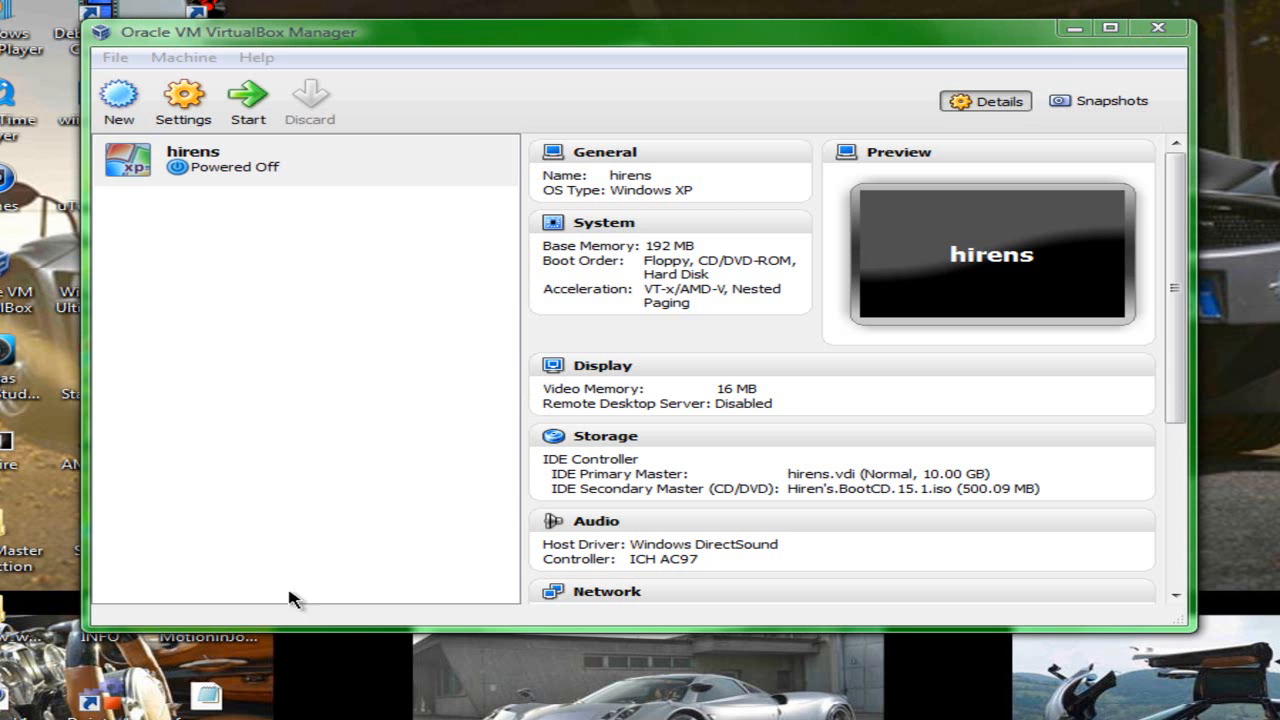